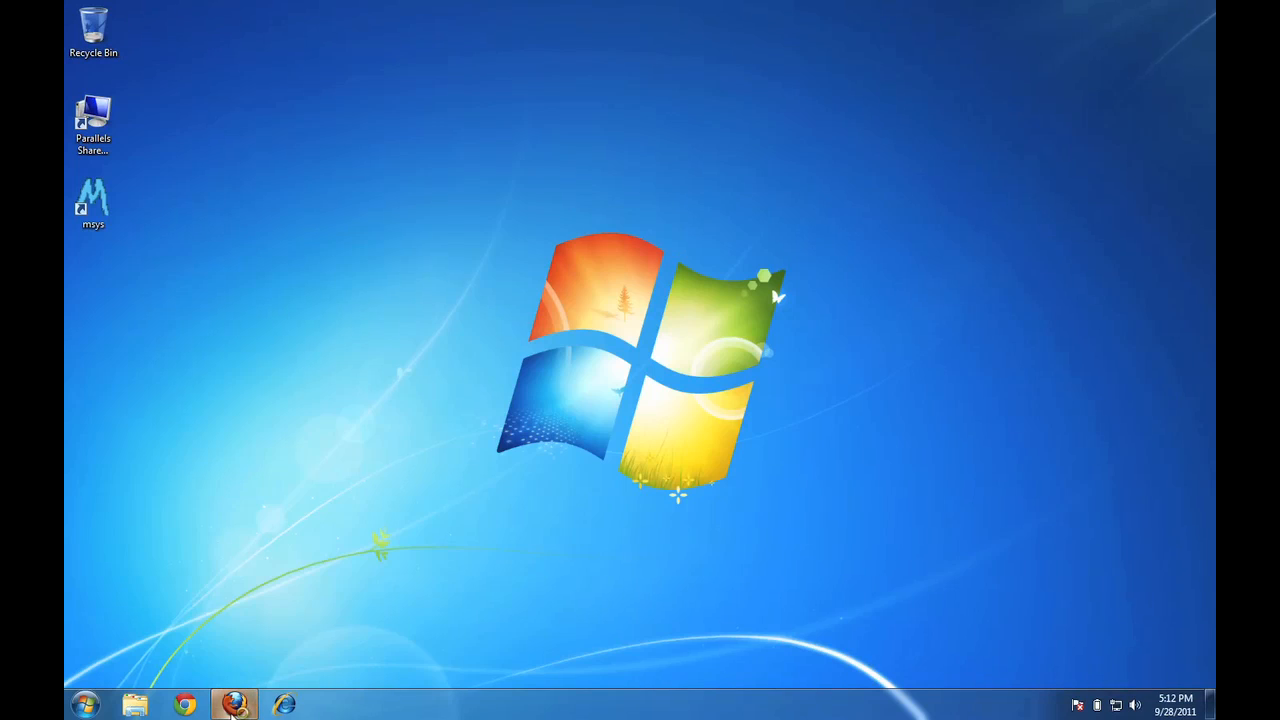
Launch Firefox and start typing the OpenStreetMap address over the current URL.
left_click(233, 705)
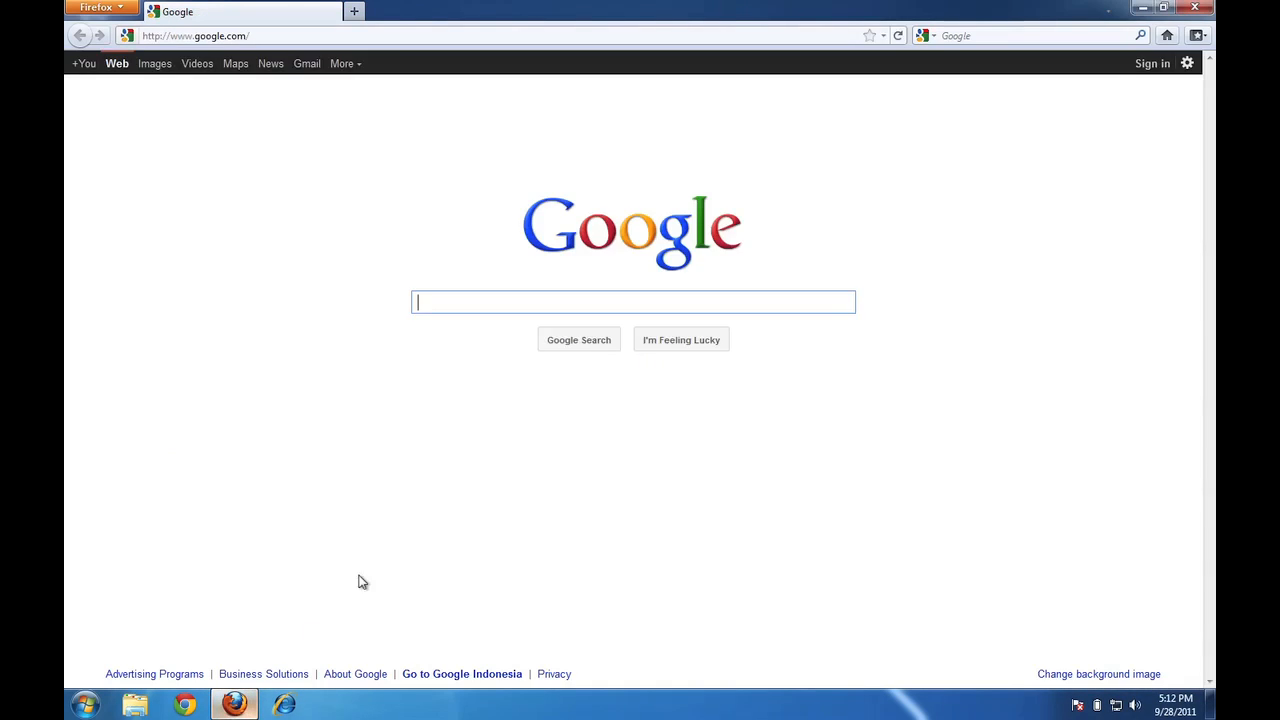
mouse_move(494, 401)
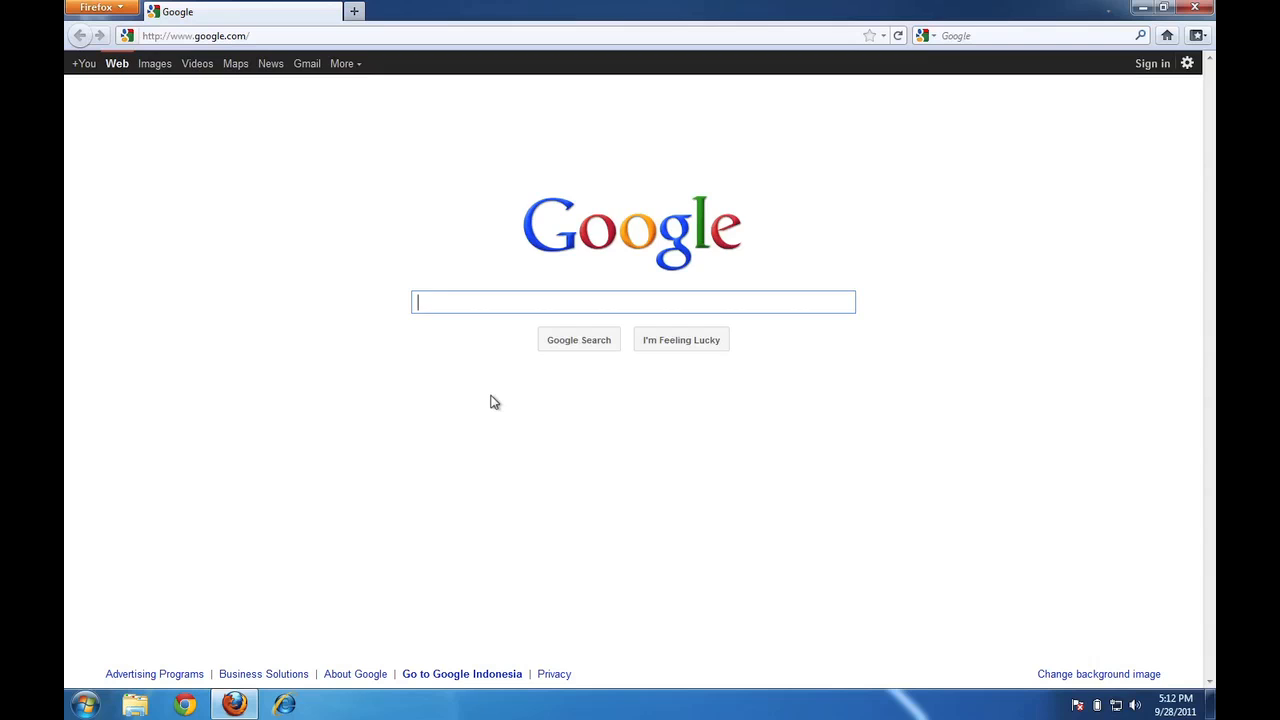
mouse_move(618, 63)
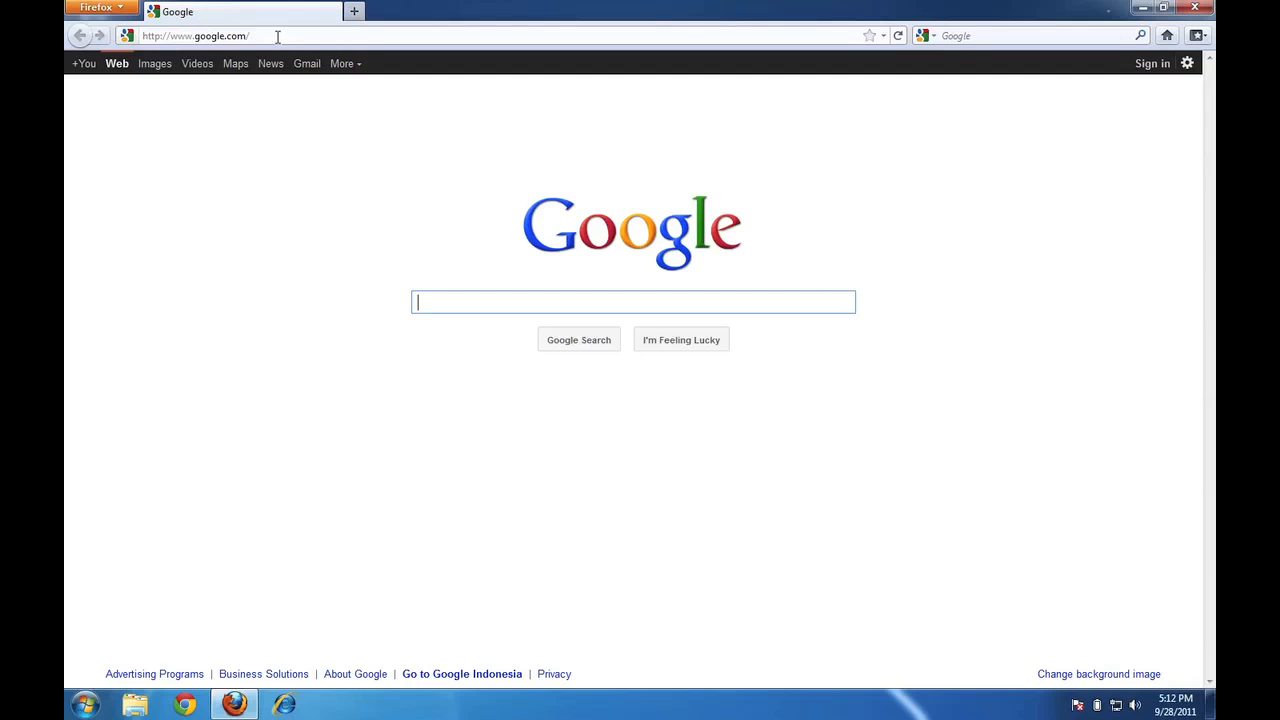
left_click(195, 36)
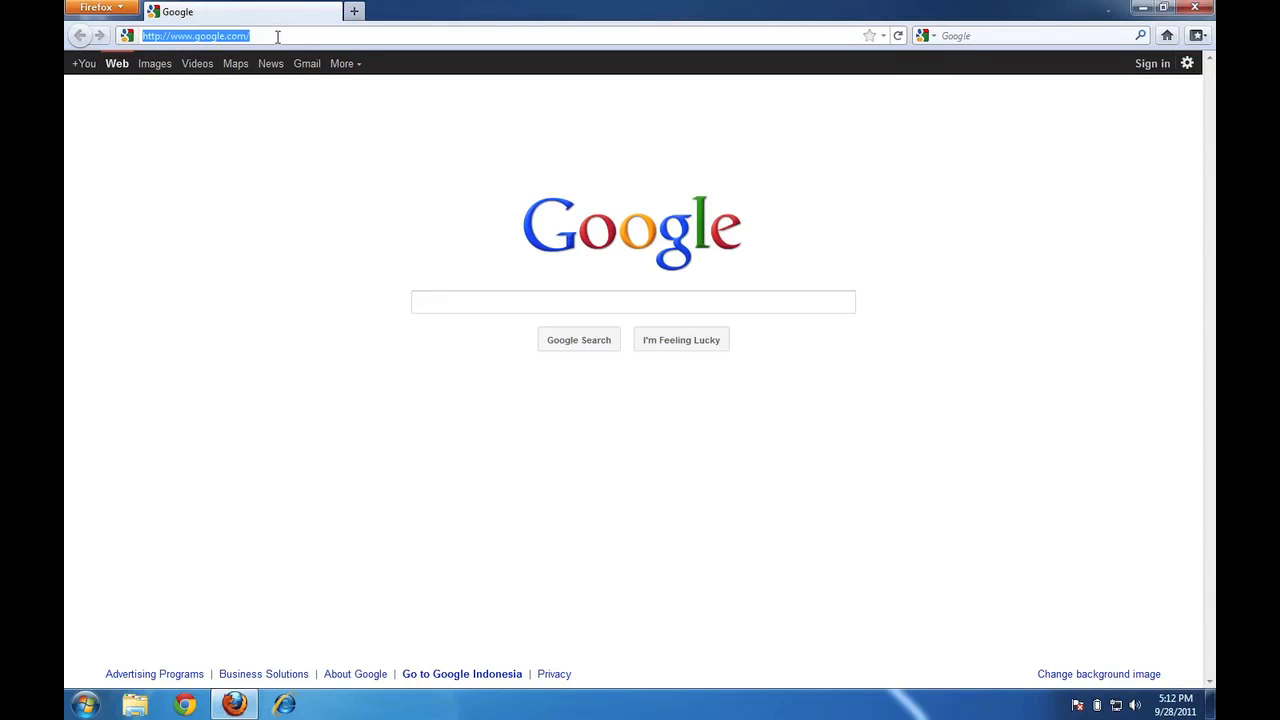
type("openstreetmap.or")
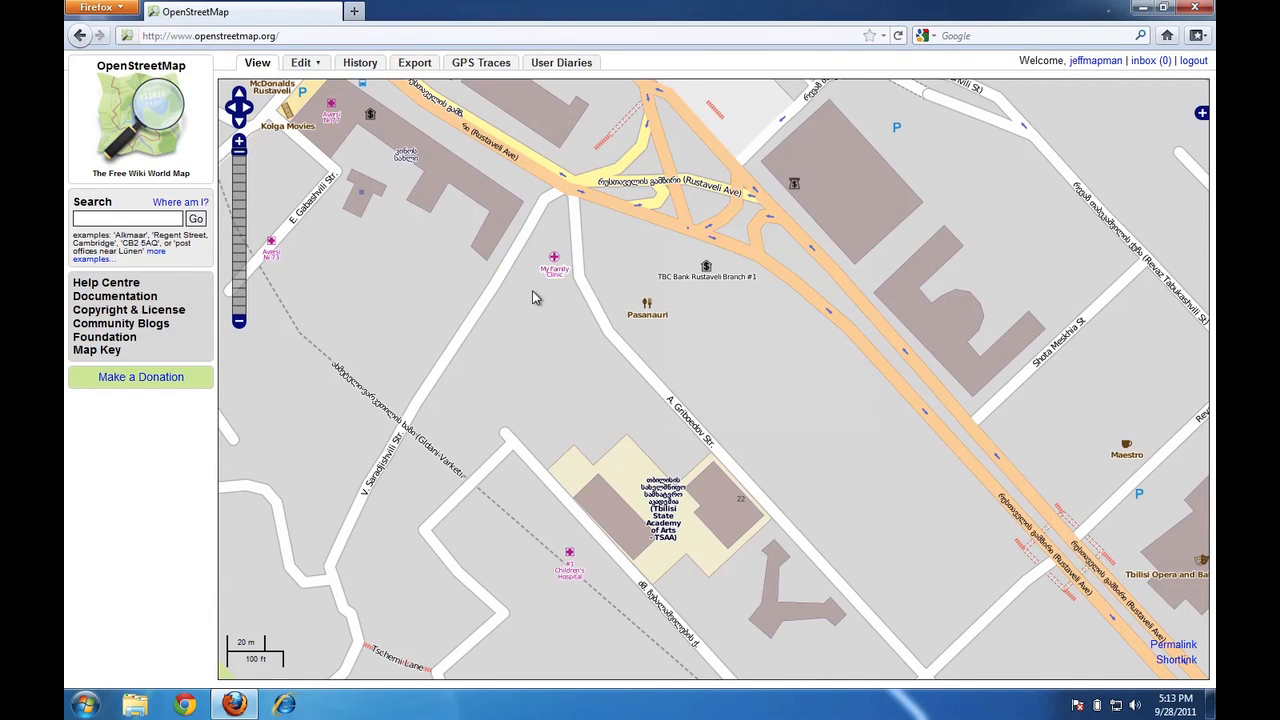
mouse_move(577, 273)
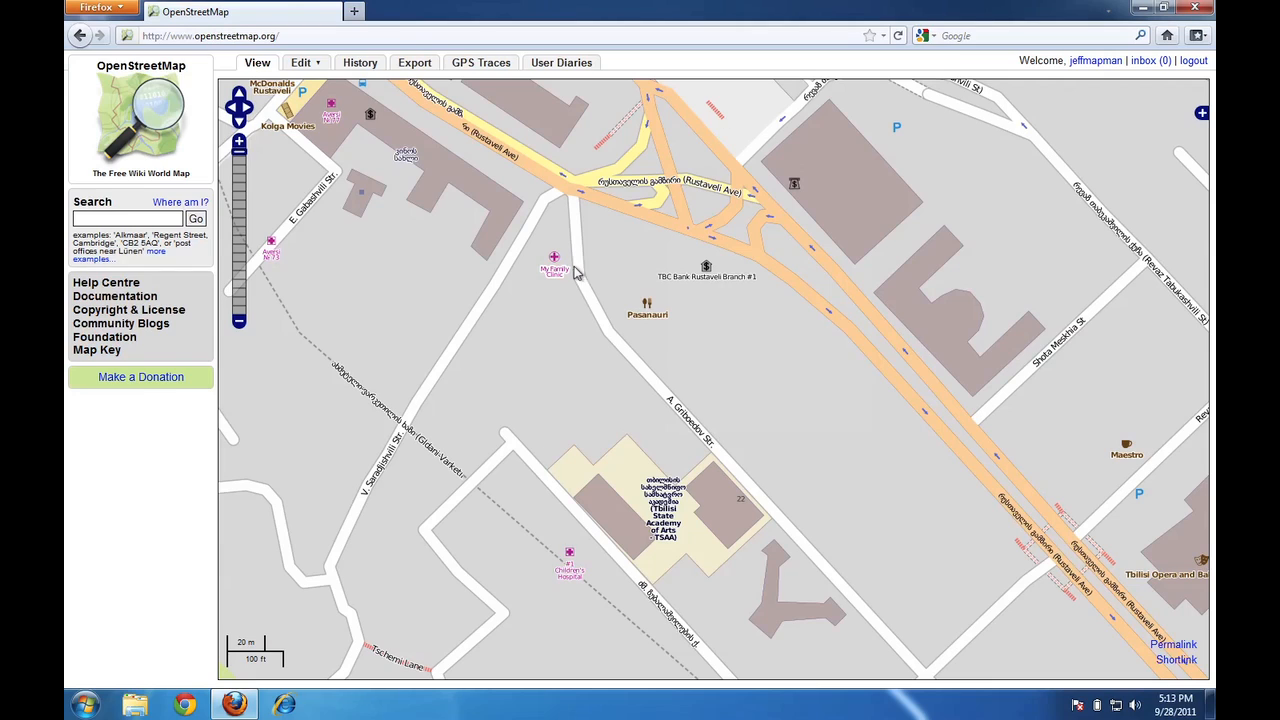
mouse_move(510, 462)
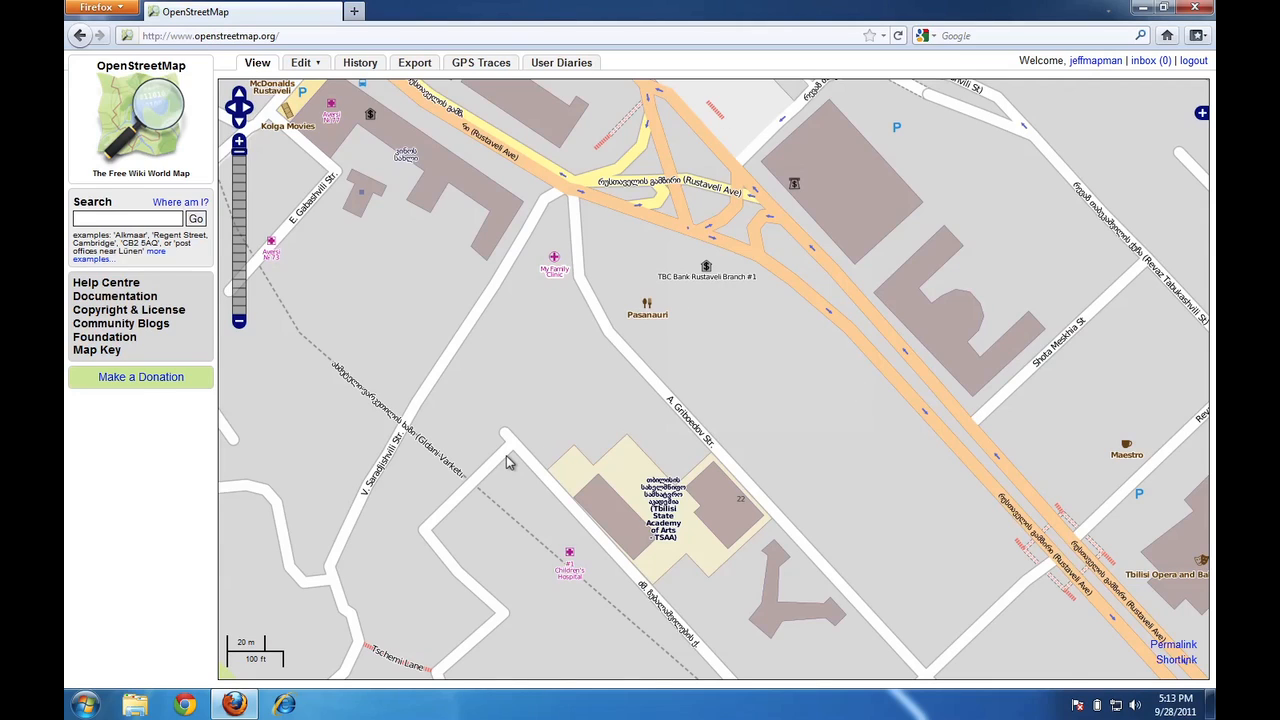
mouse_move(168, 198)
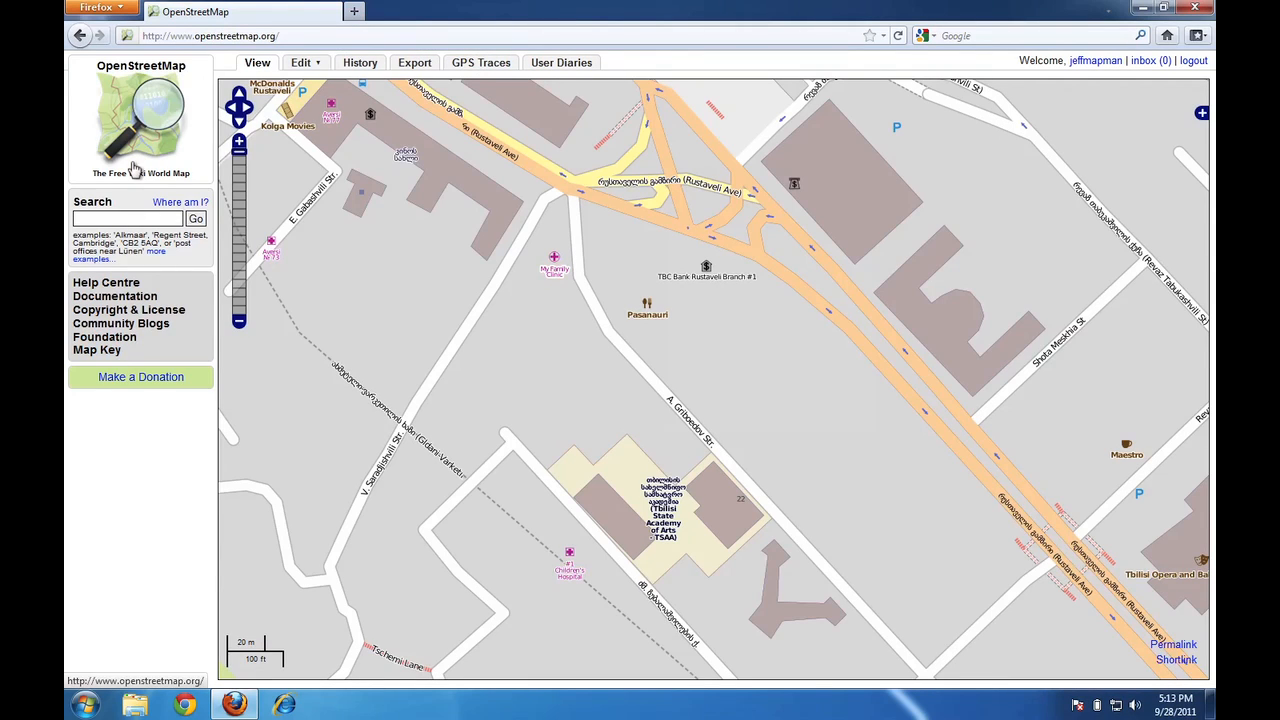
mouse_move(751, 240)
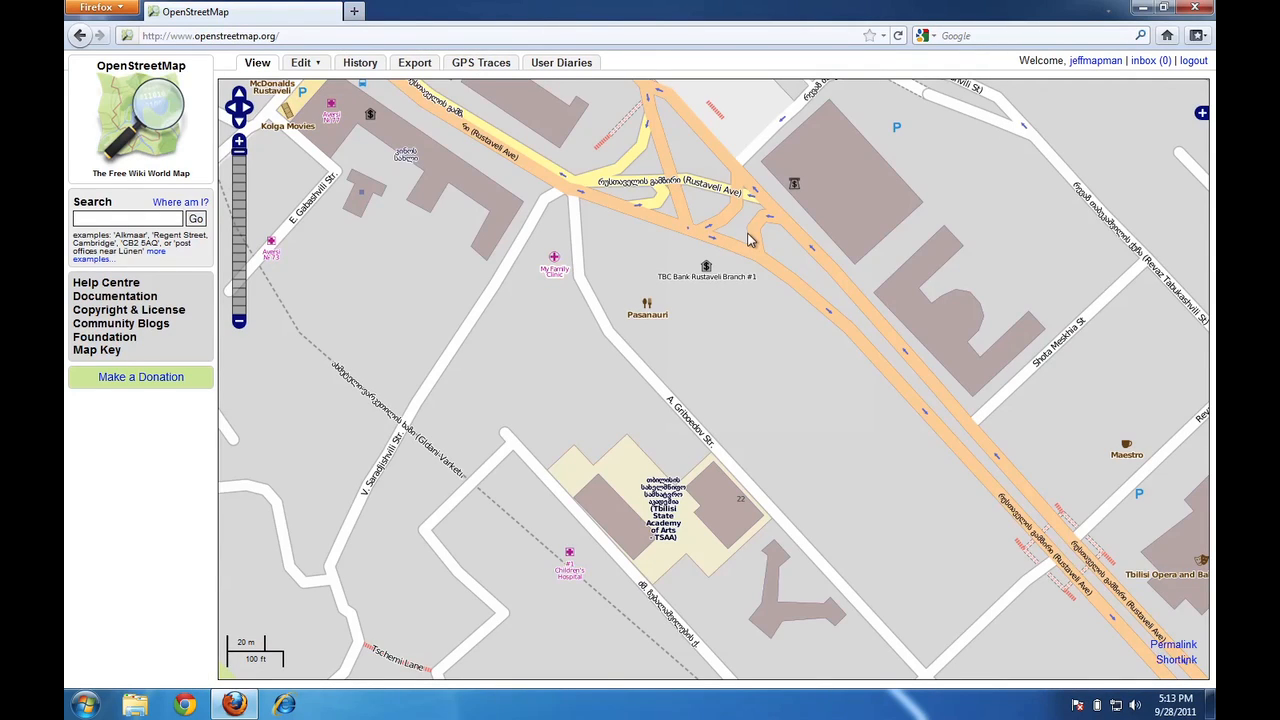
mouse_move(520, 405)
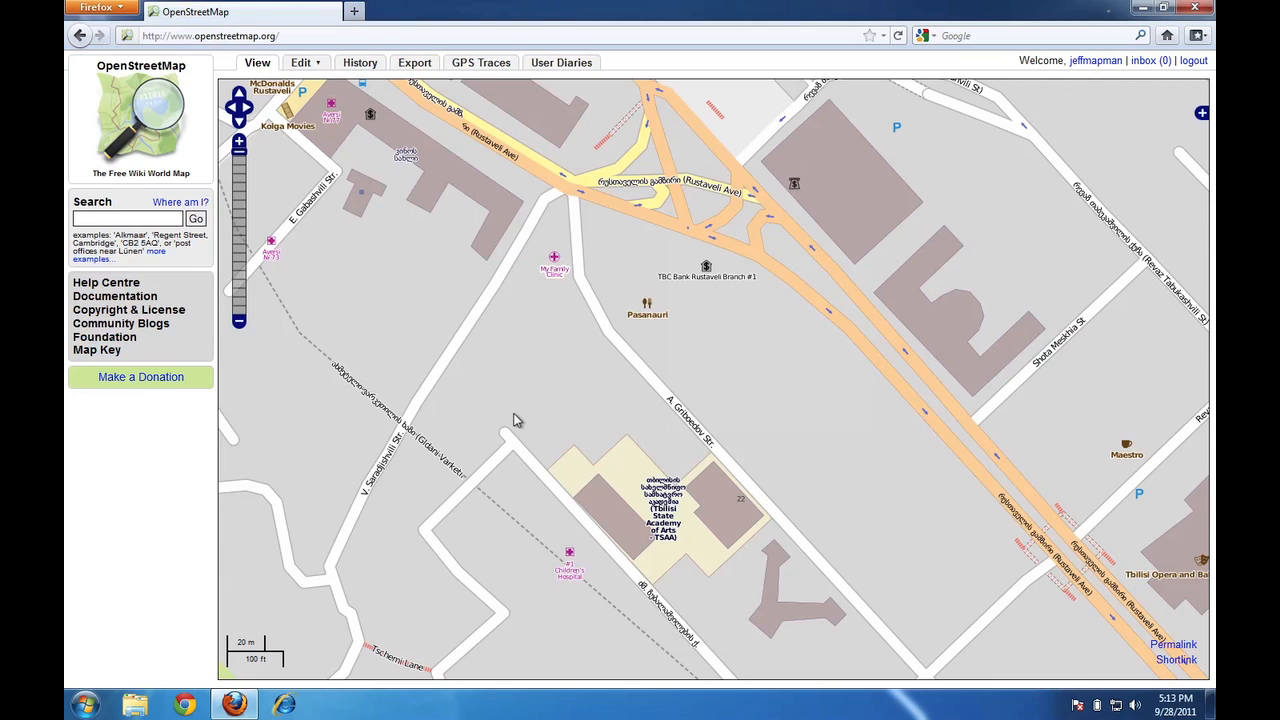
mouse_move(582, 406)
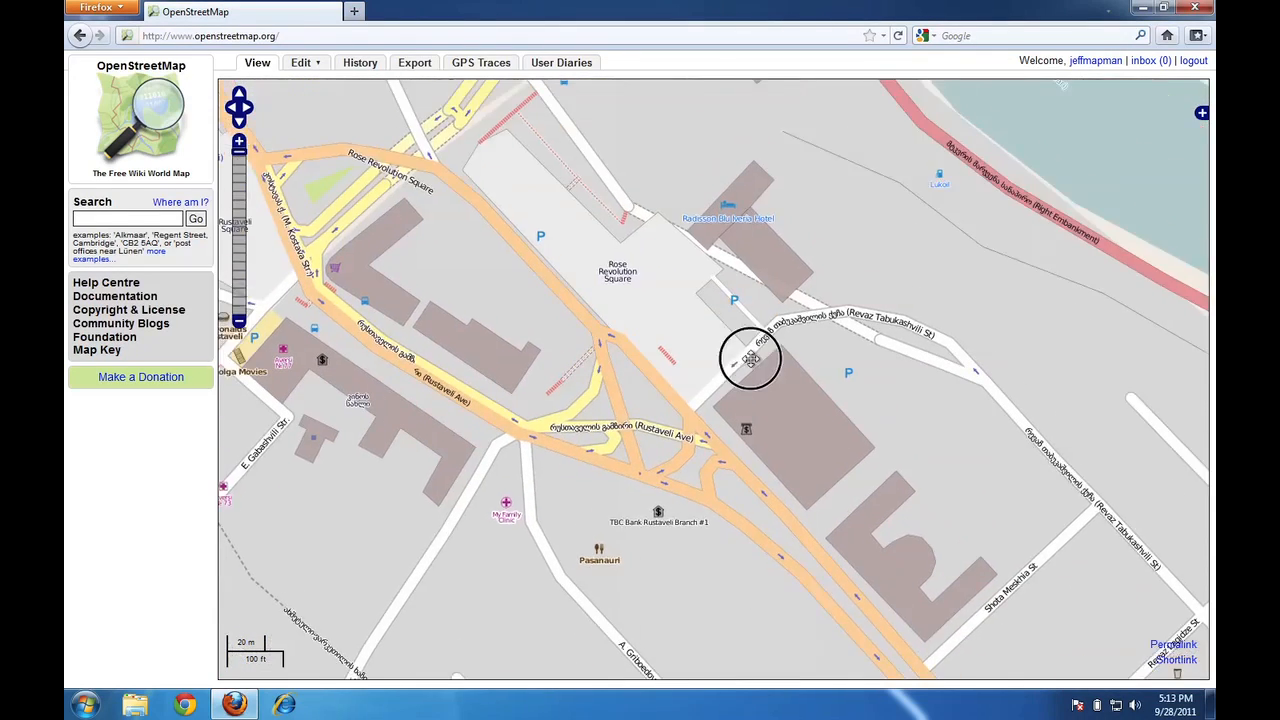
Pan the Tbilisi map to centre Rose Revolution Square and Rustaveli Ave.
left_click_drag(750, 360, 517, 372)
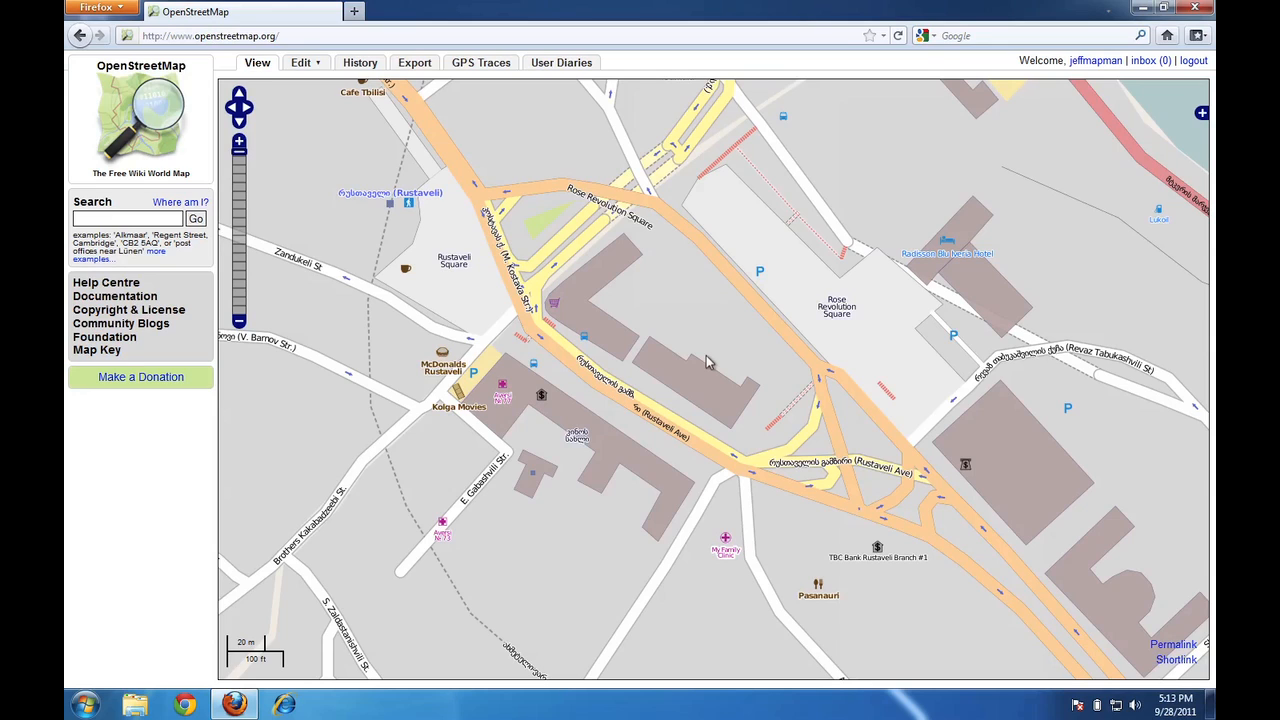
mouse_move(290, 184)
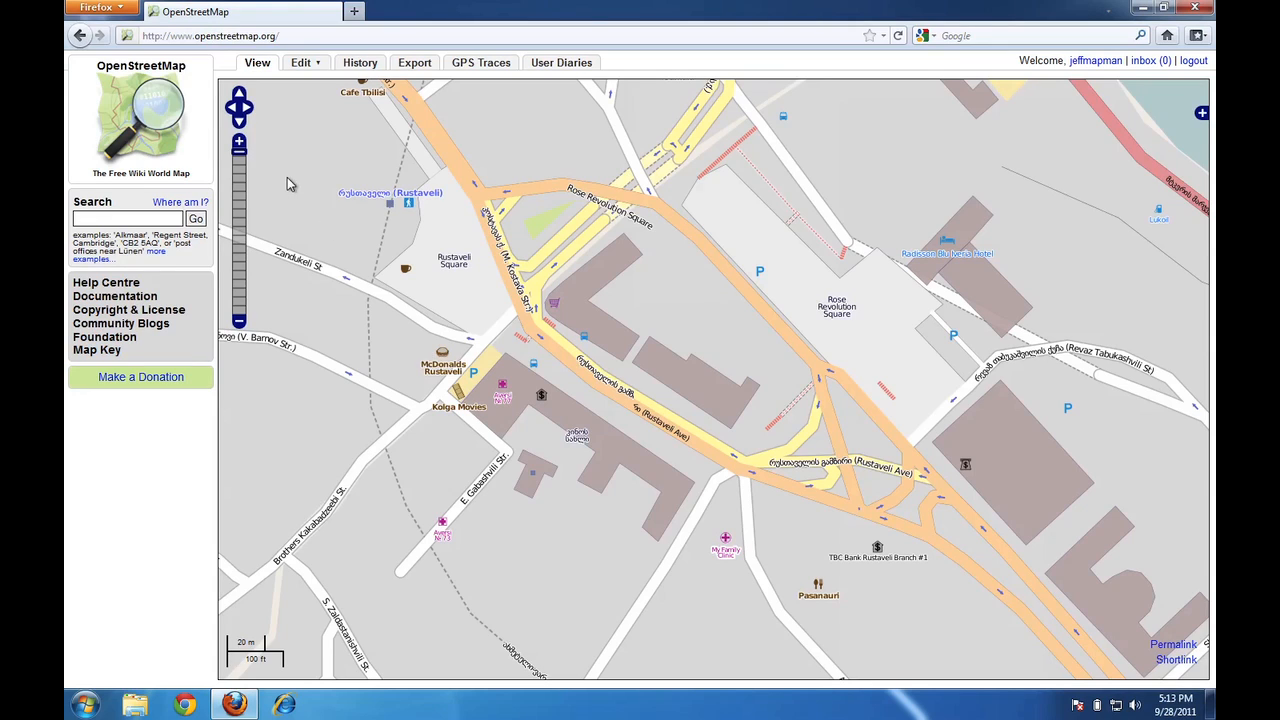
mouse_move(246, 267)
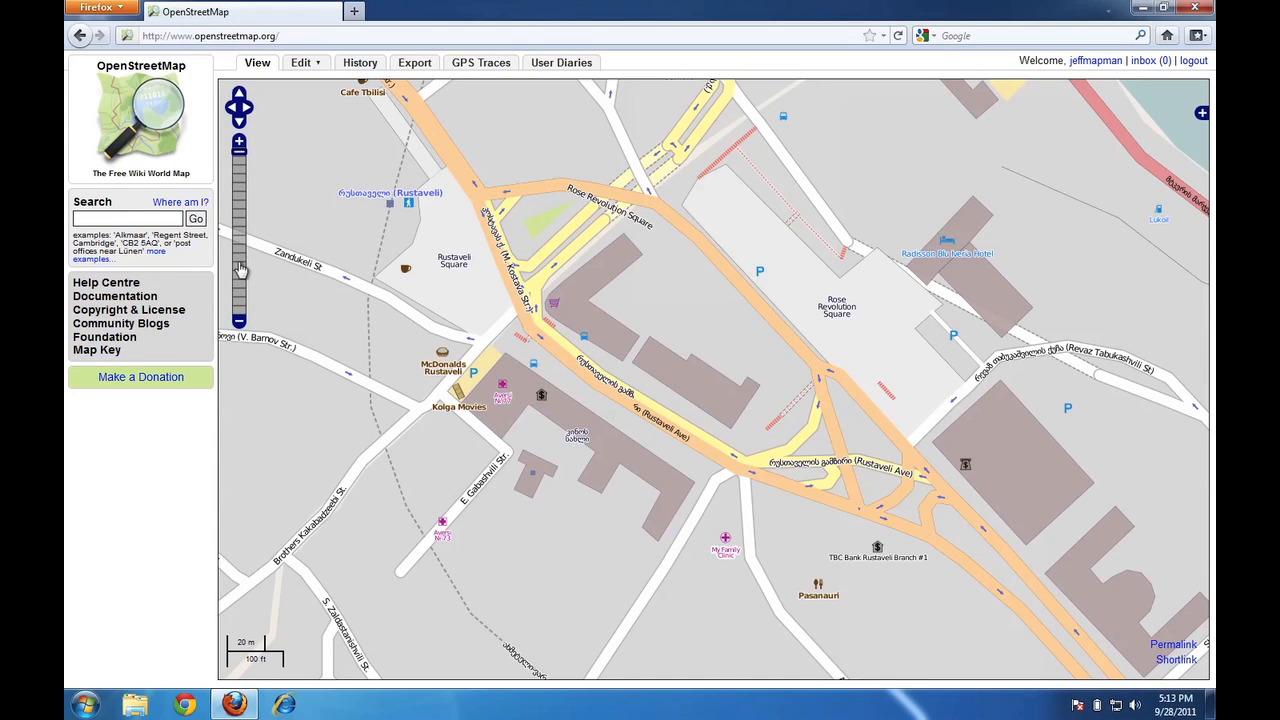
mouse_move(240, 145)
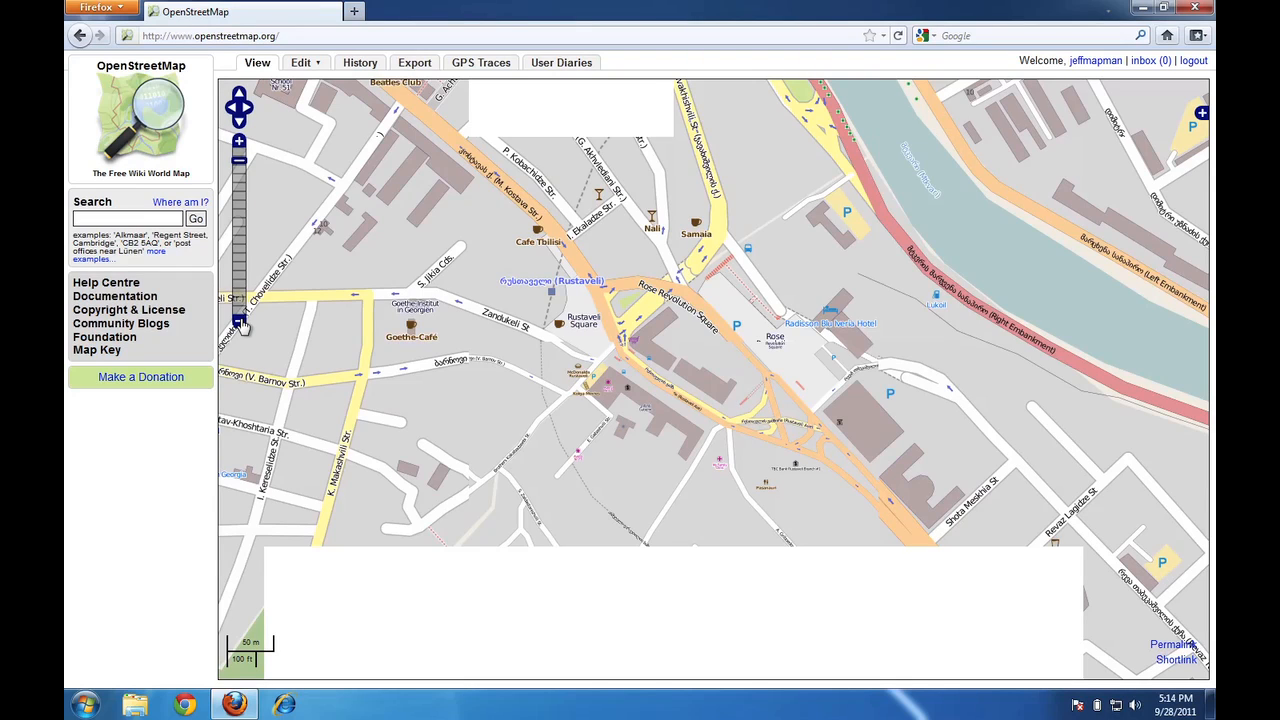
Zoom out two levels from central Tbilisi using the zoom slider.
left_click(239, 323)
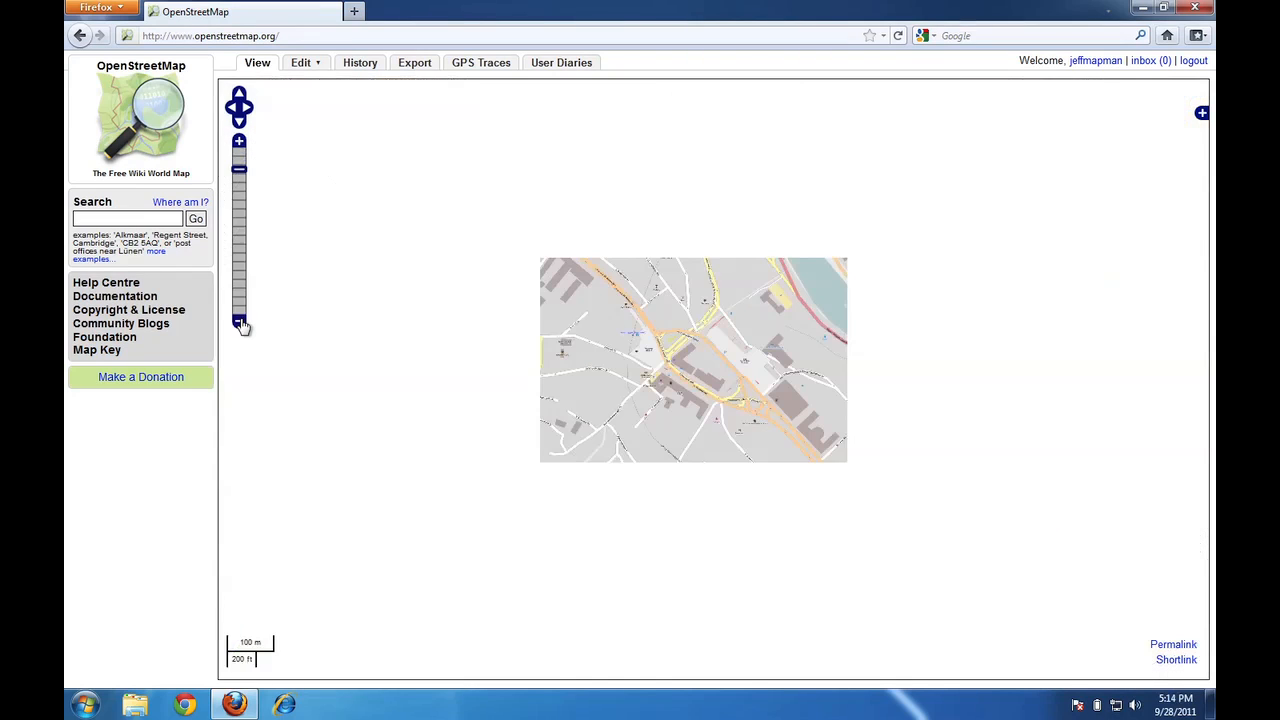
left_click(239, 141)
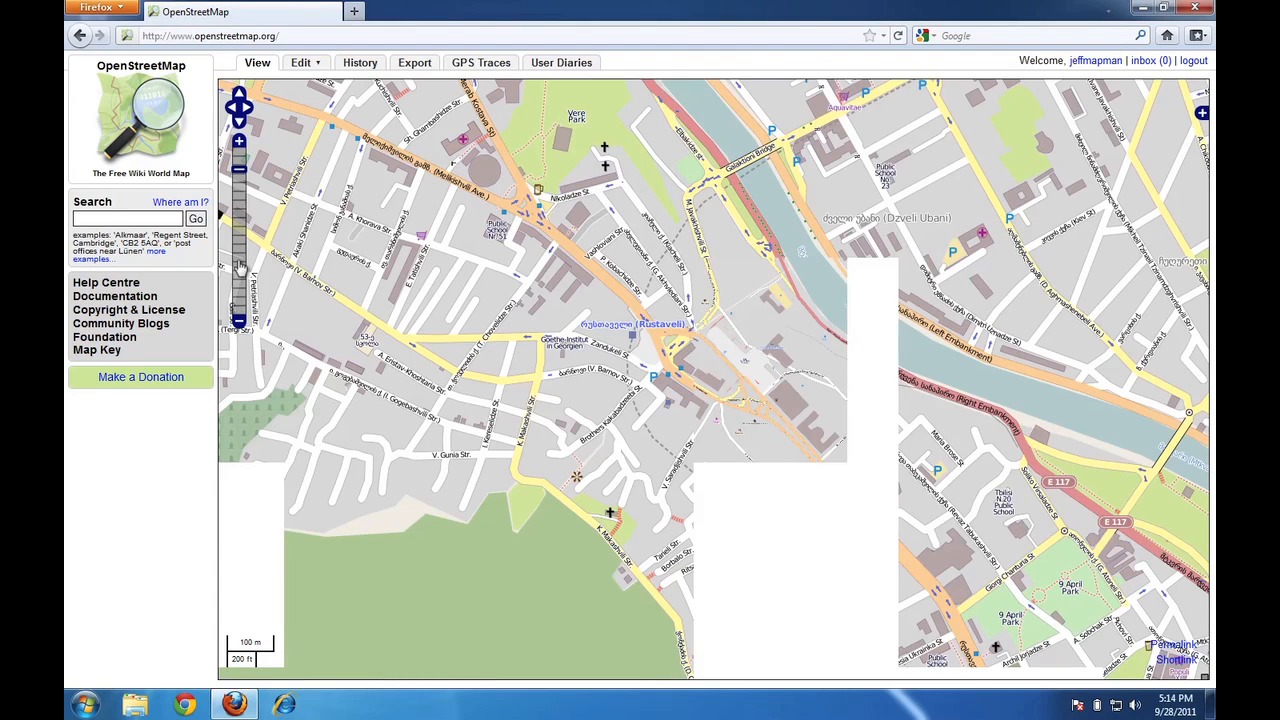
mouse_move(243, 183)
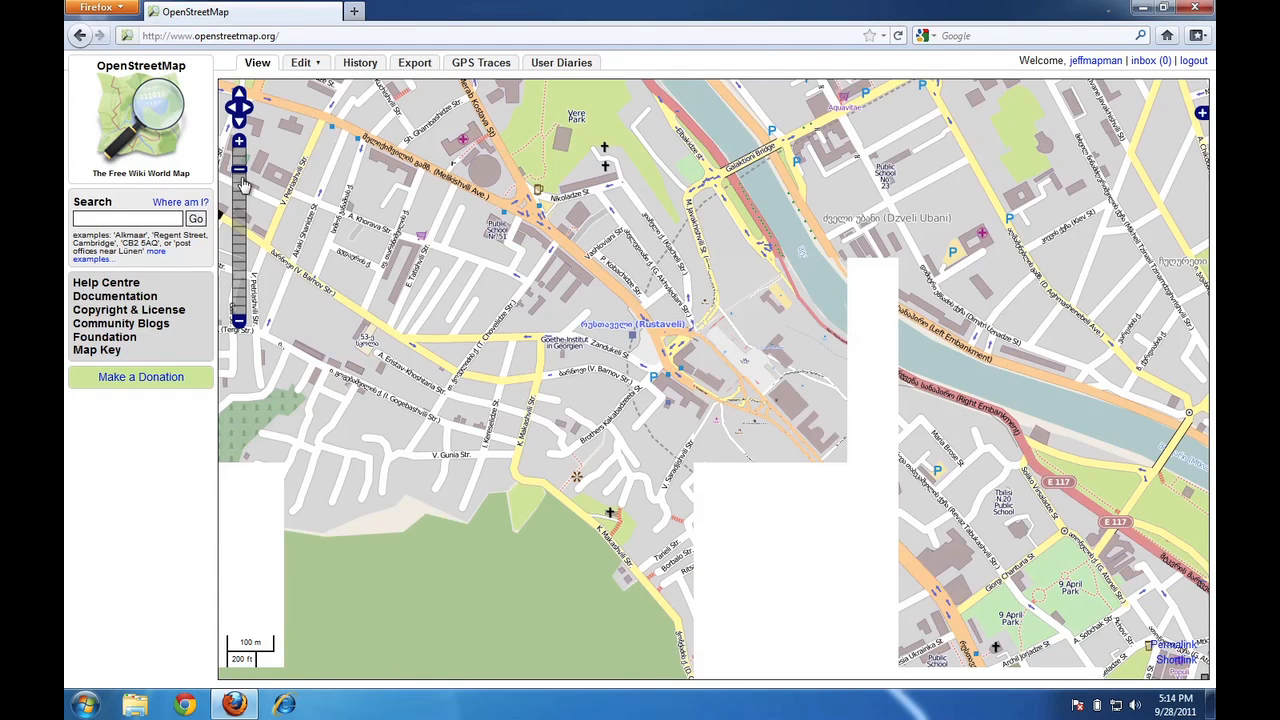
mouse_move(243, 243)
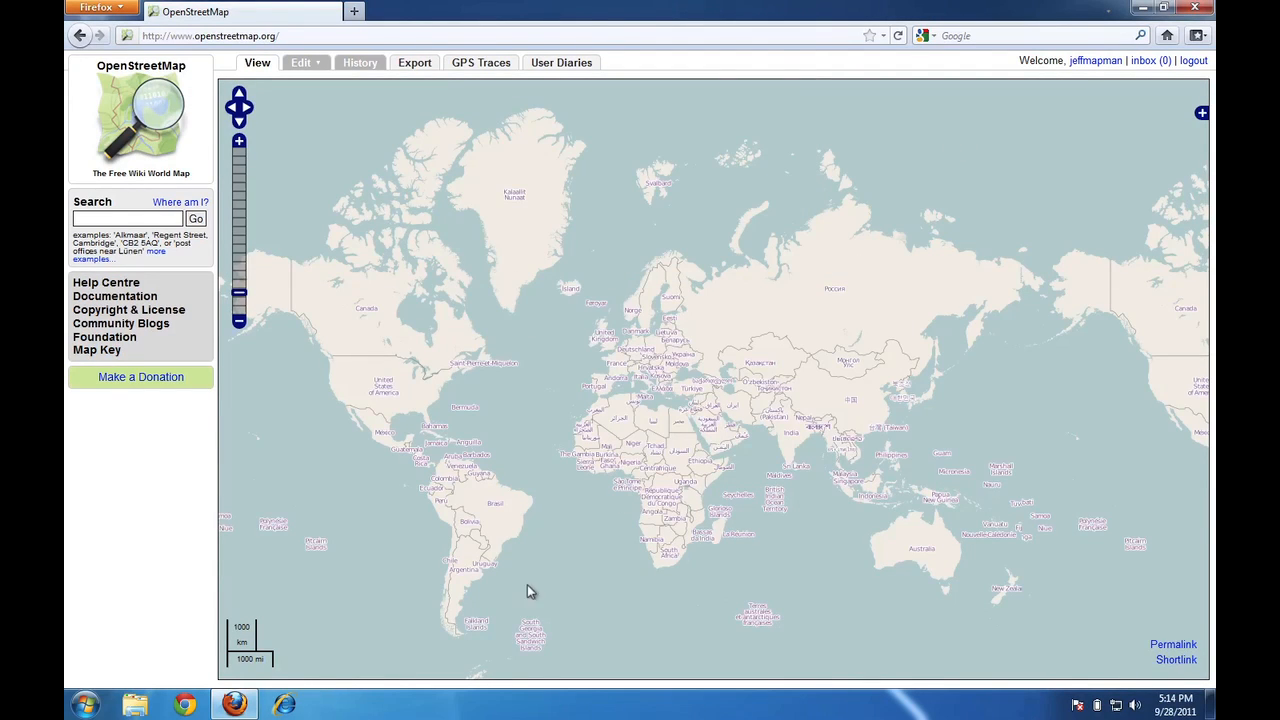
mouse_move(475, 282)
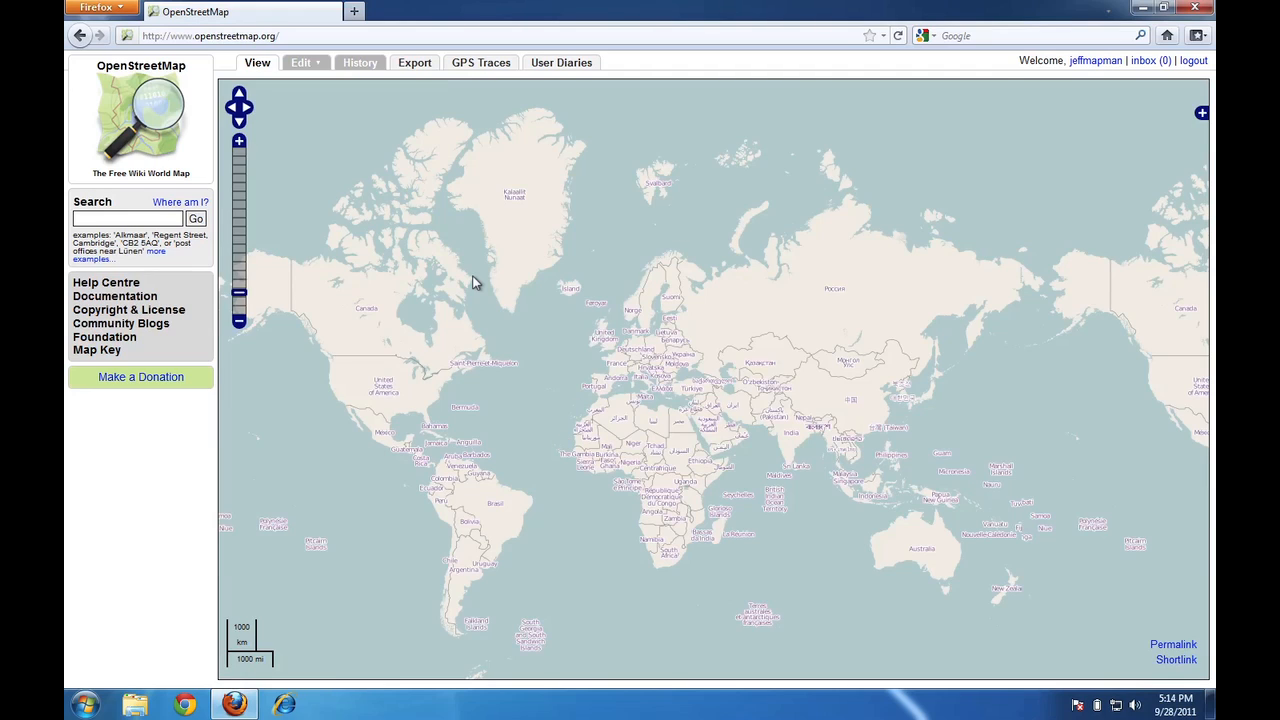
mouse_move(685, 400)
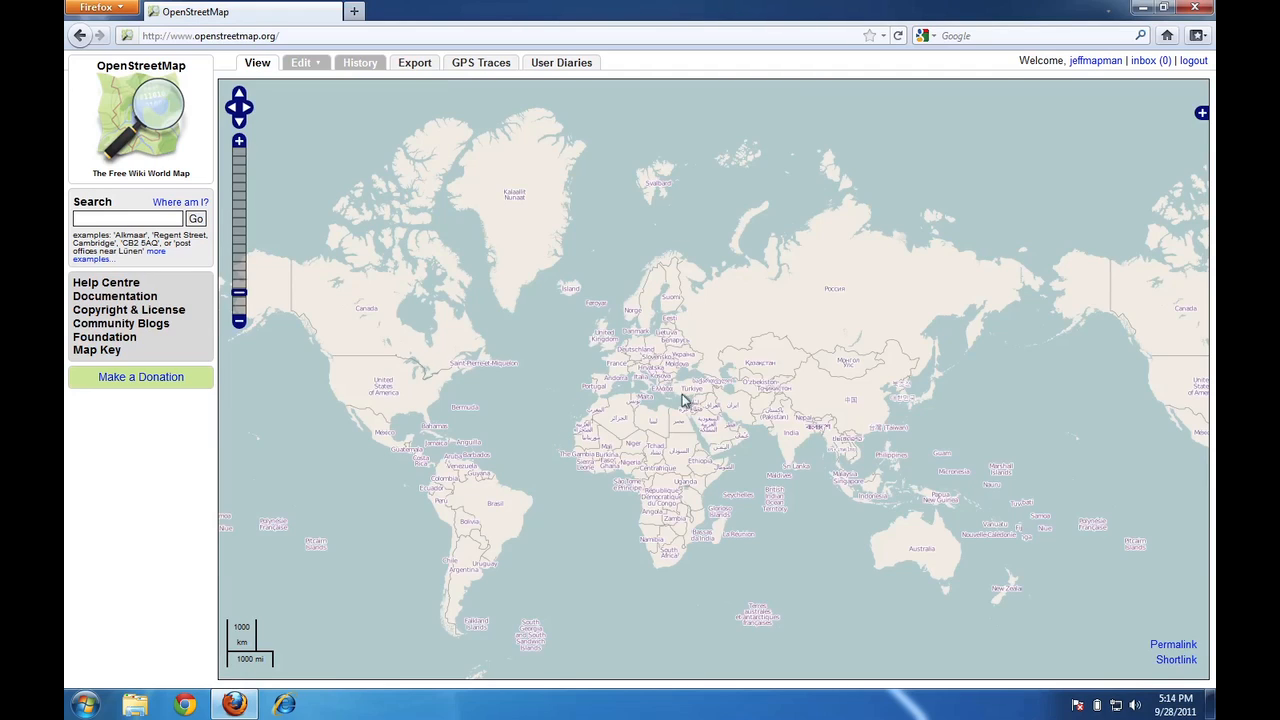
mouse_move(758, 382)
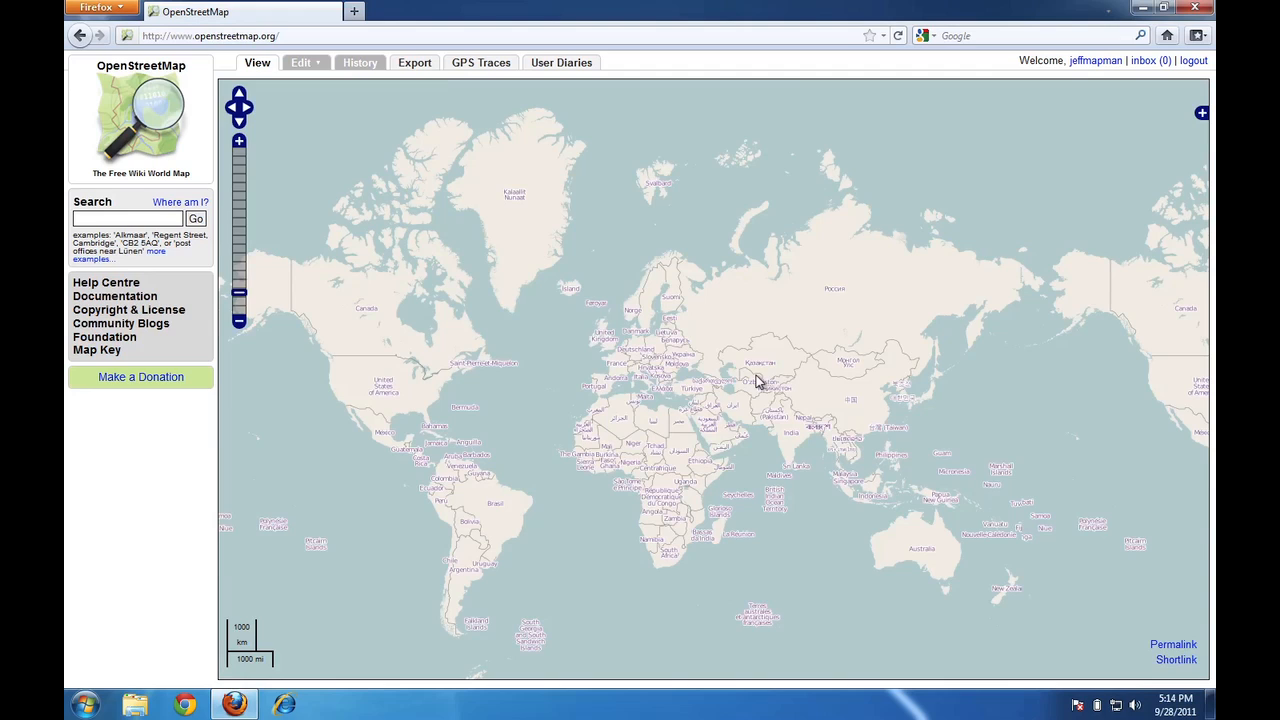
mouse_move(635, 466)
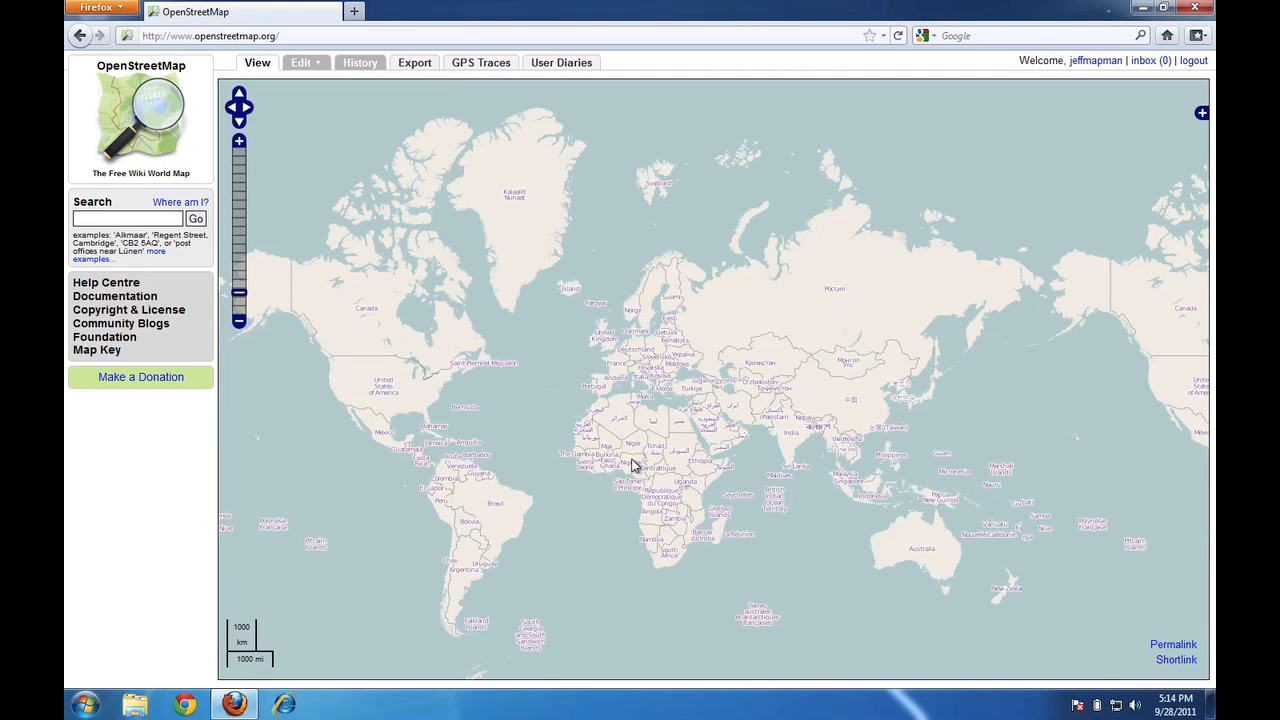
mouse_move(687, 419)
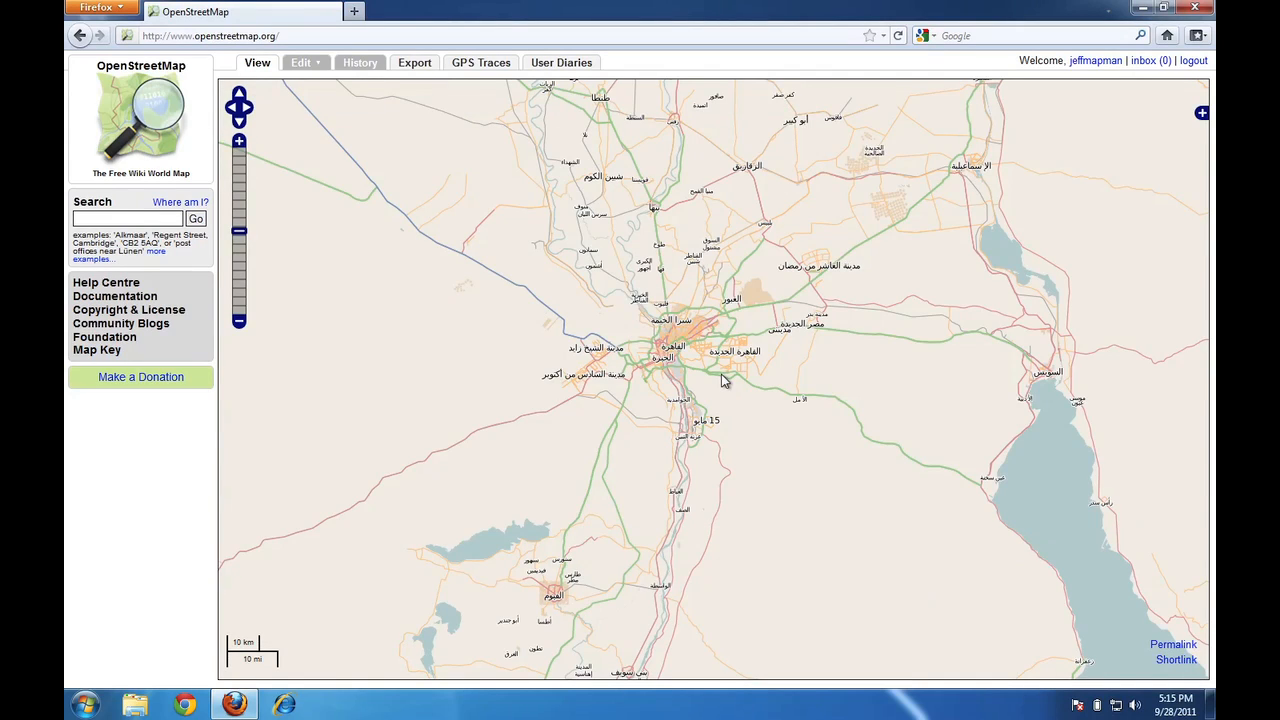
mouse_move(632, 302)
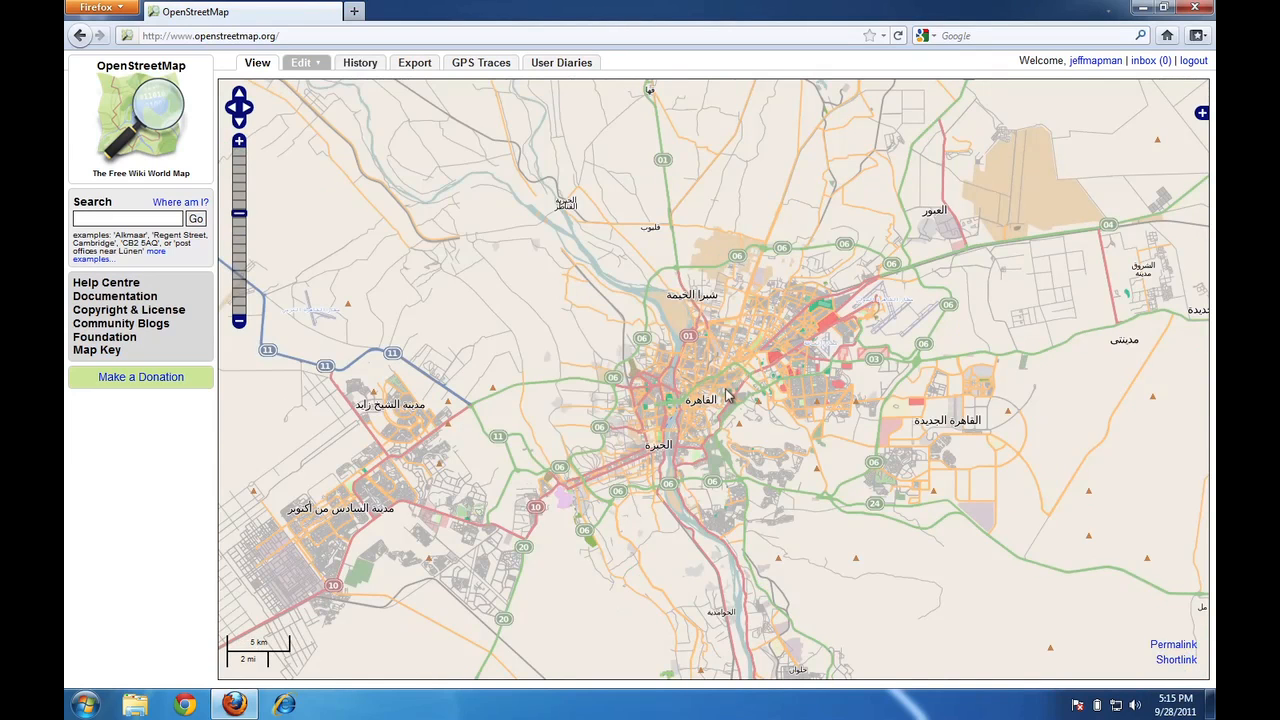
mouse_move(643, 360)
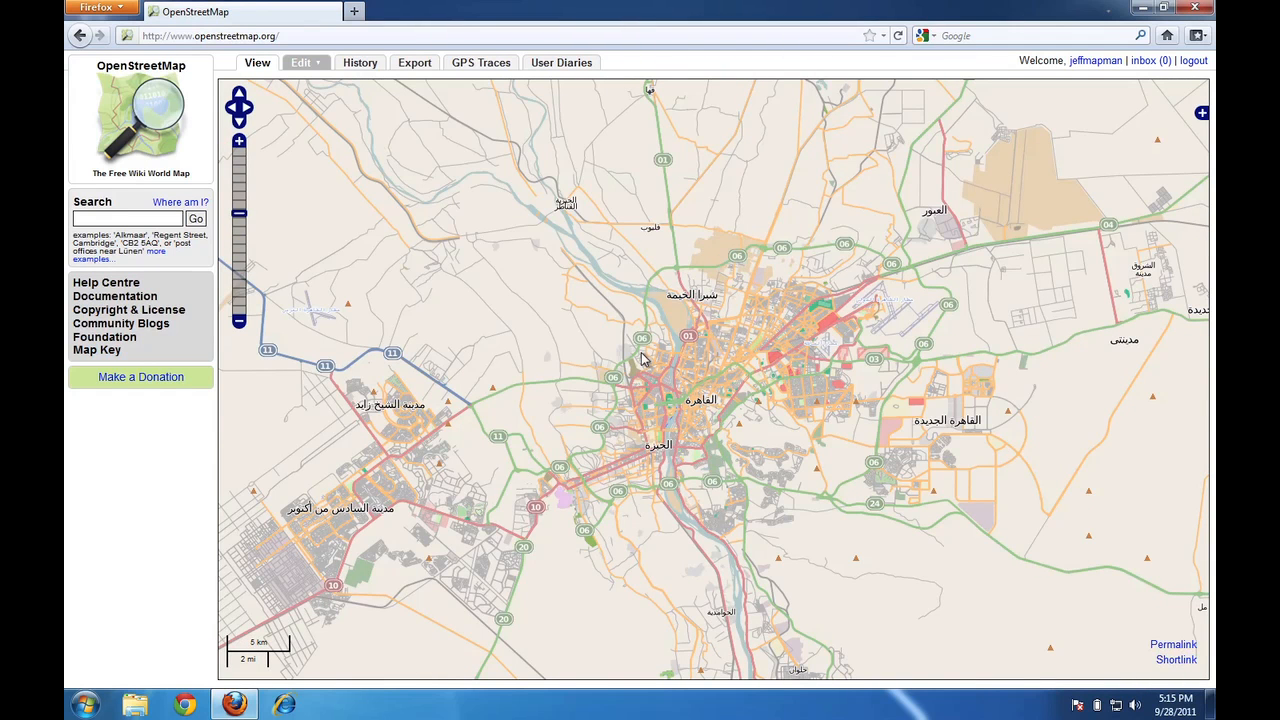
mouse_move(247, 323)
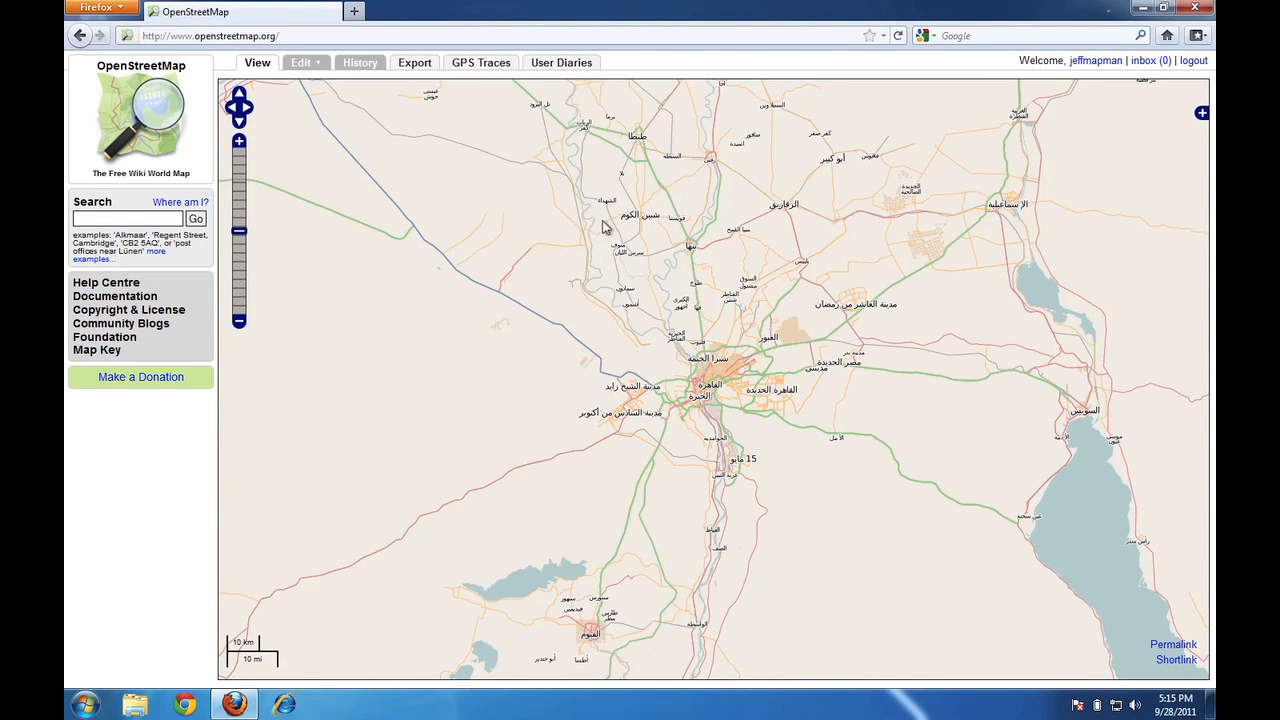
mouse_move(553, 355)
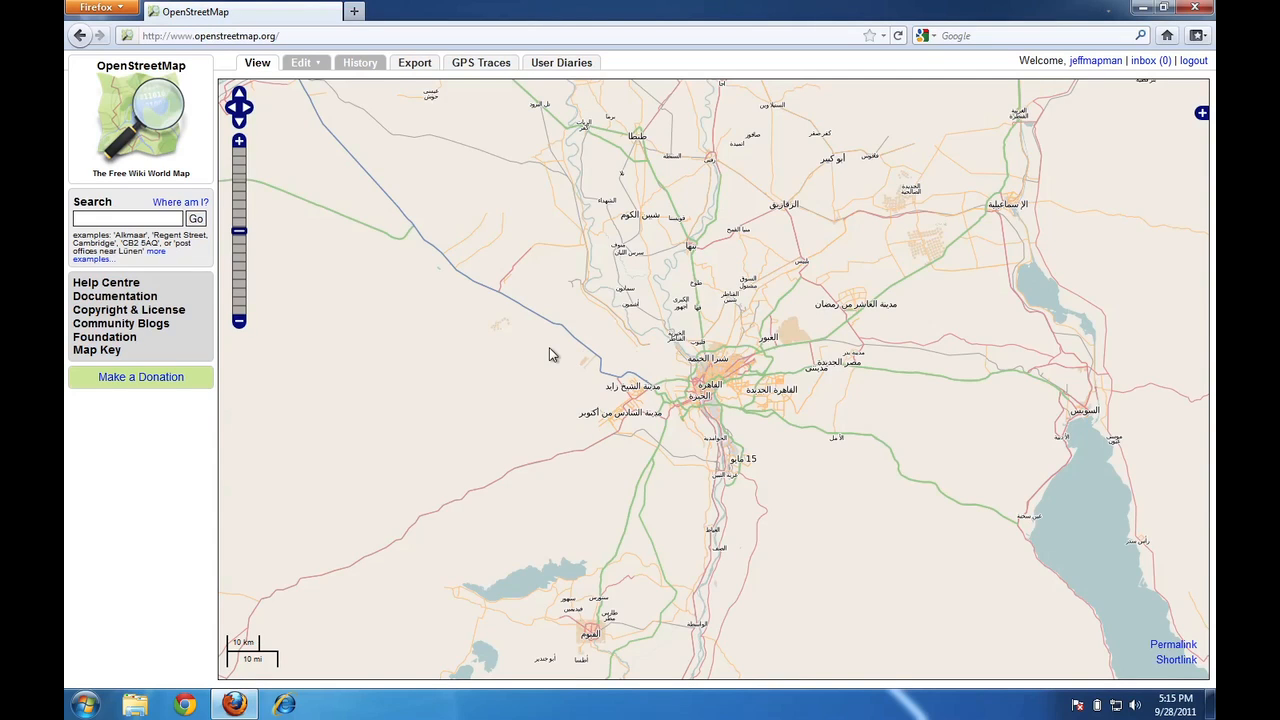
mouse_move(424, 197)
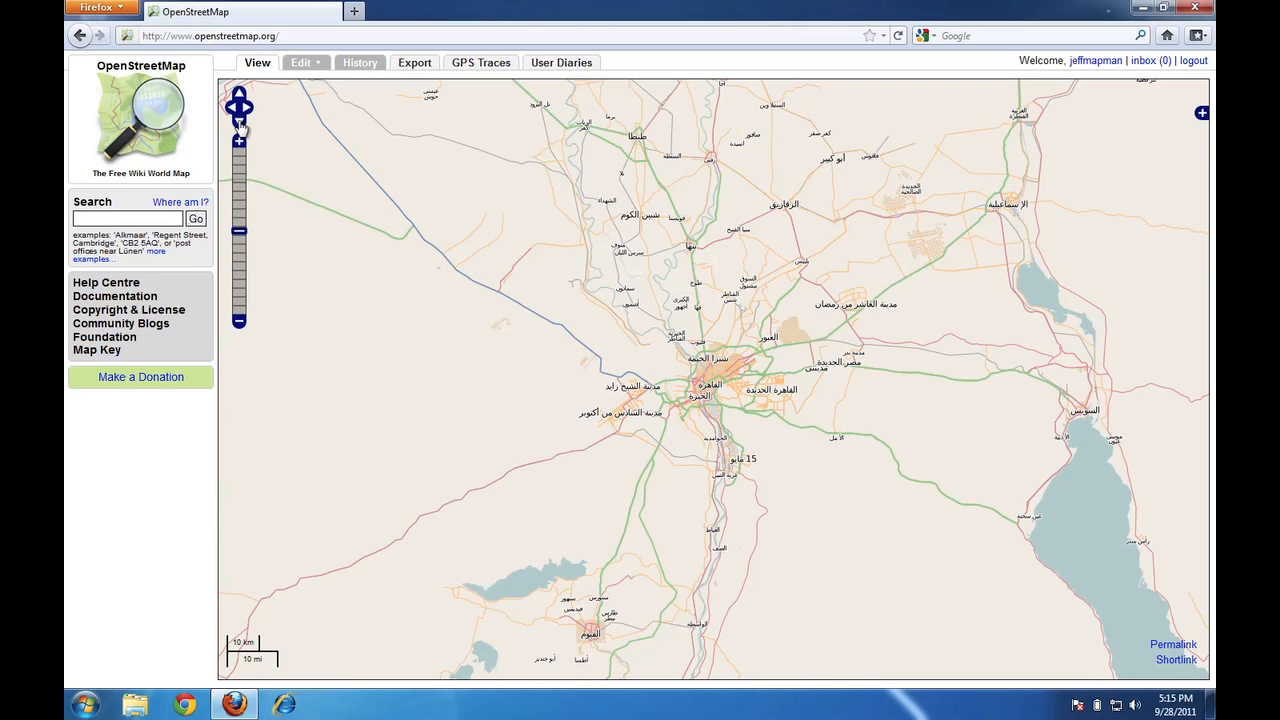
mouse_move(243, 117)
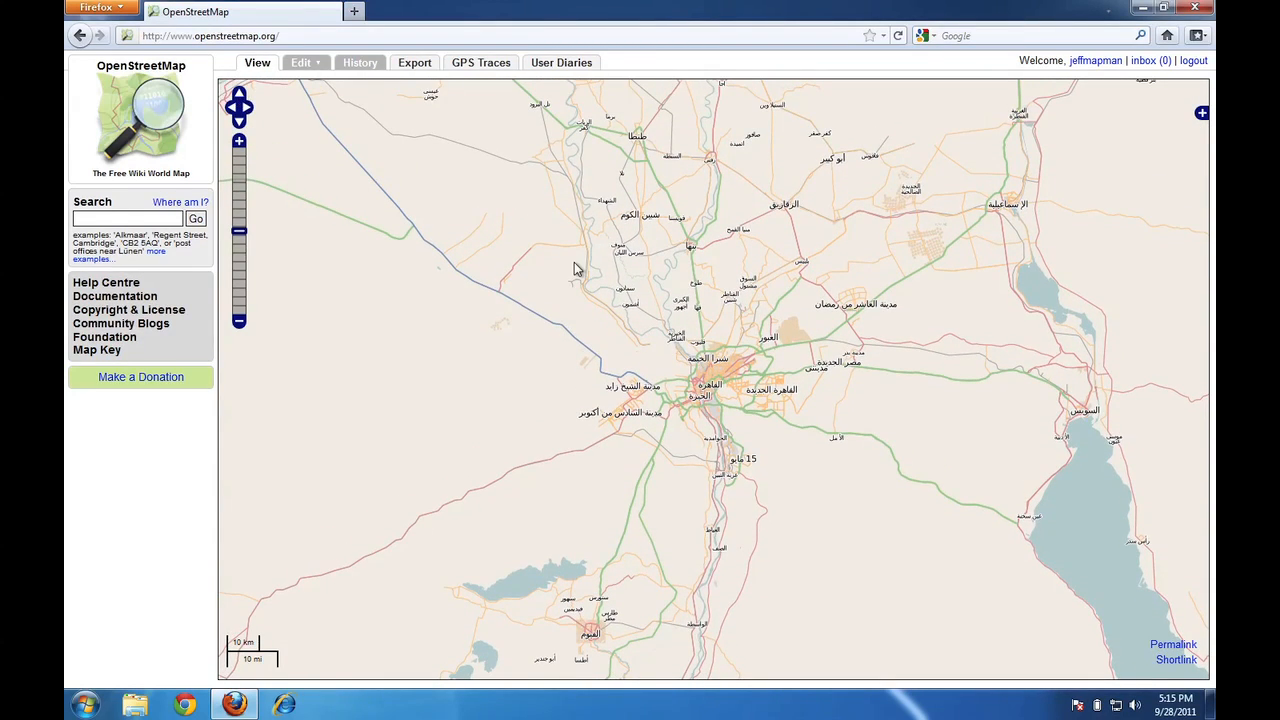
mouse_move(790, 373)
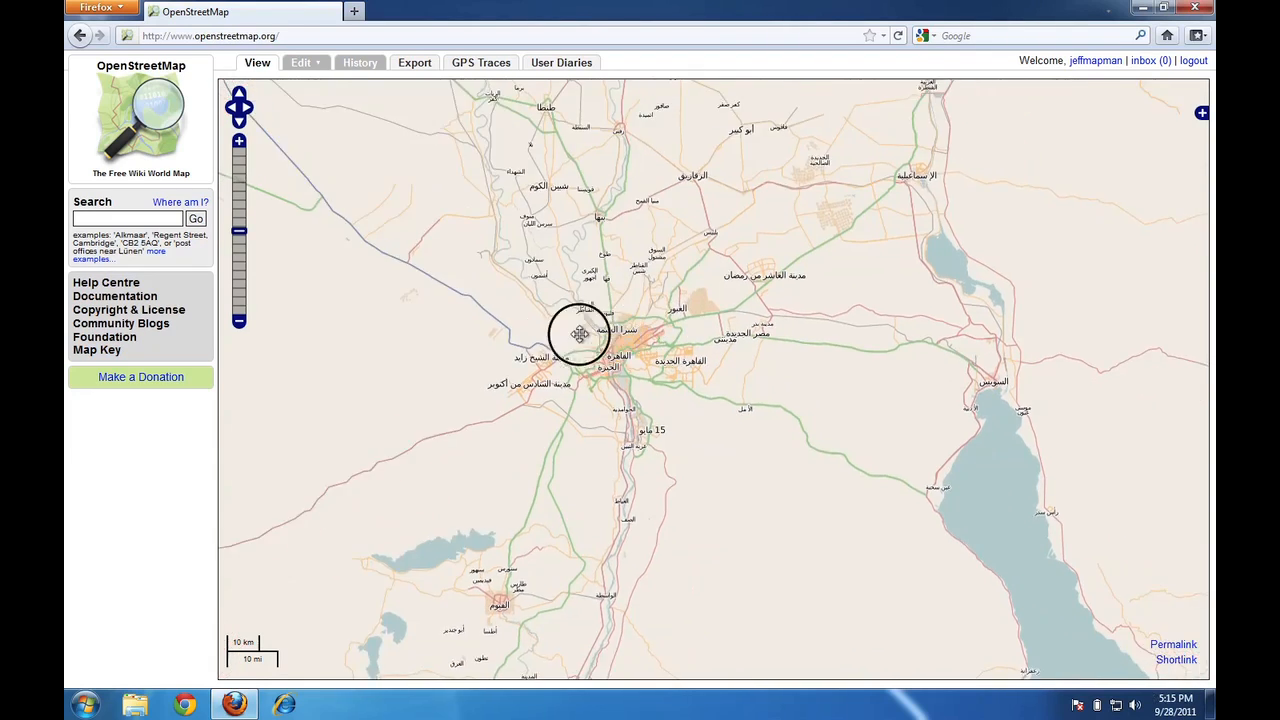
Pan the map to centre Cairo, showing Giza, Heliopolis and nearby airports.
left_click_drag(578, 335, 817, 375)
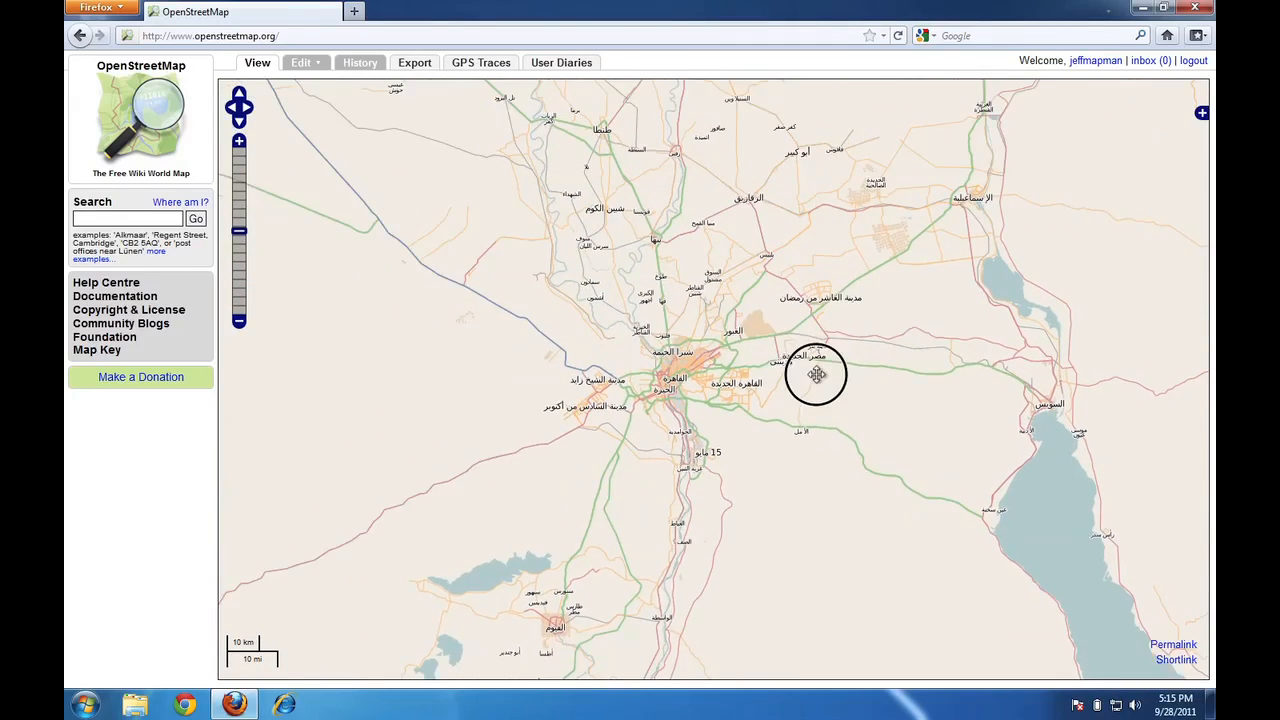
left_click_drag(815, 375, 820, 462)
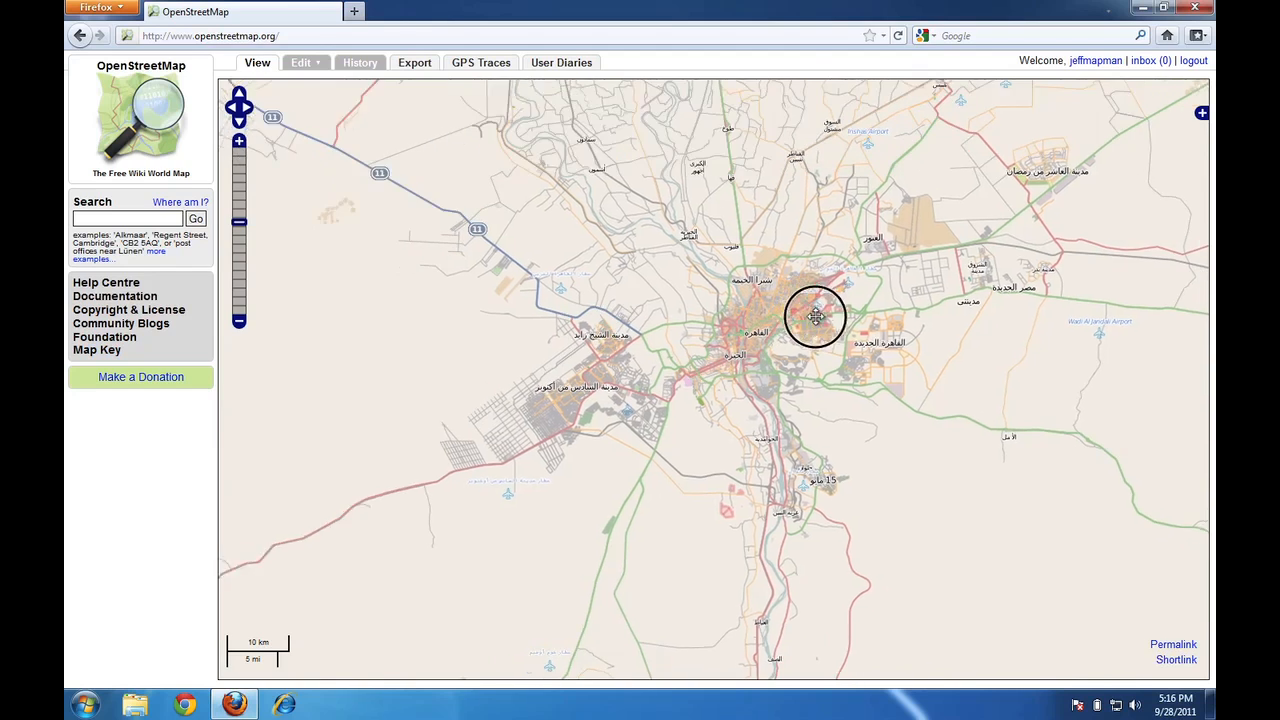
left_click_drag(815, 318, 593, 447)
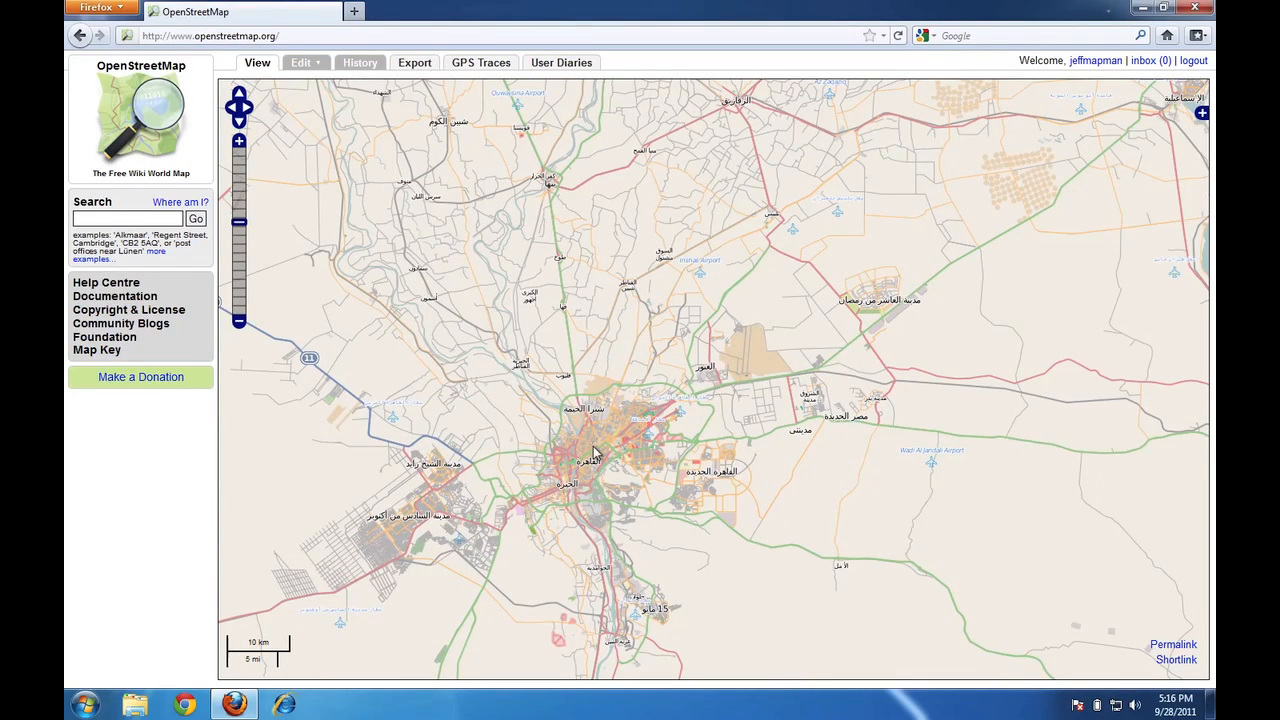
mouse_move(332, 365)
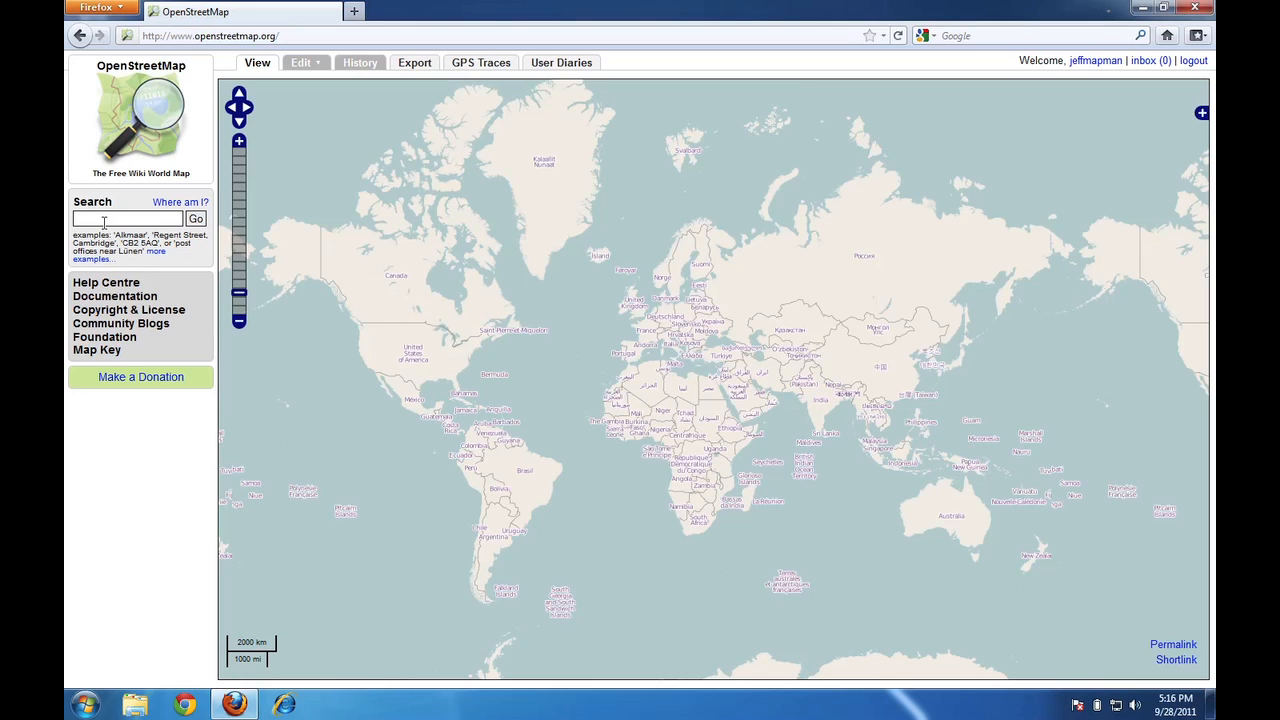
Search OpenStreetMap for 'cairo'.
type("cairo")
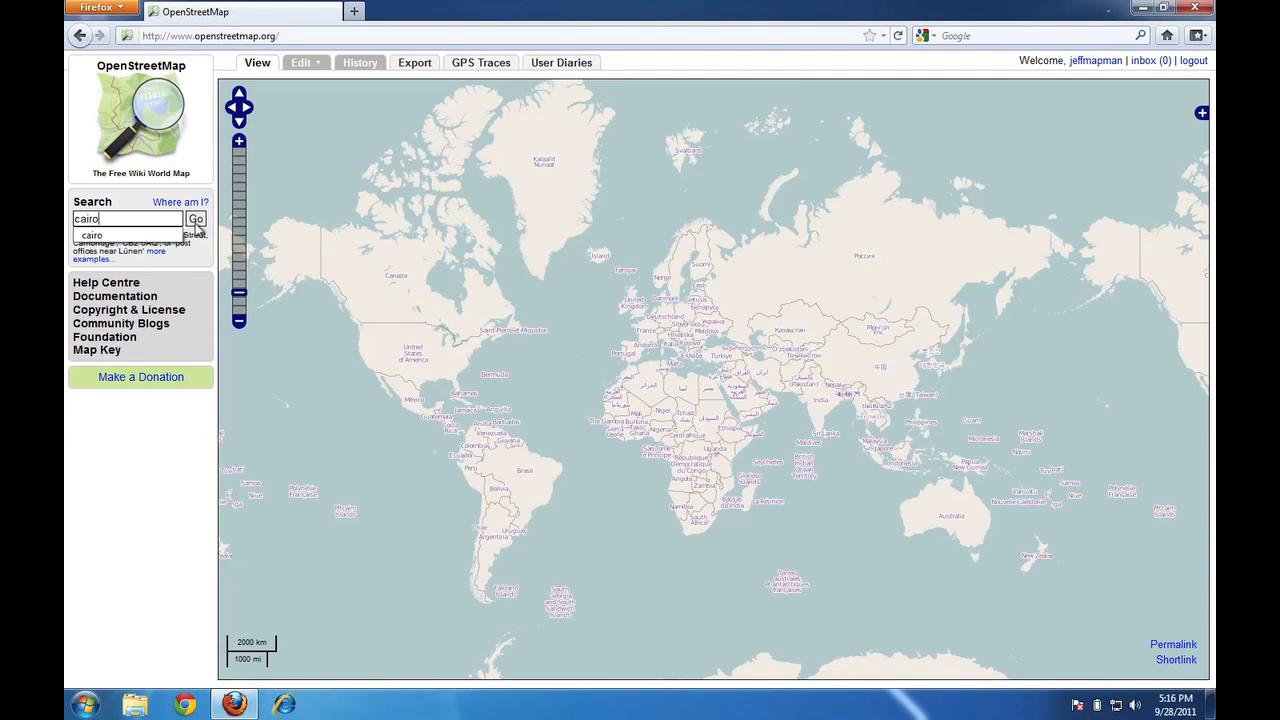
left_click(196, 219)
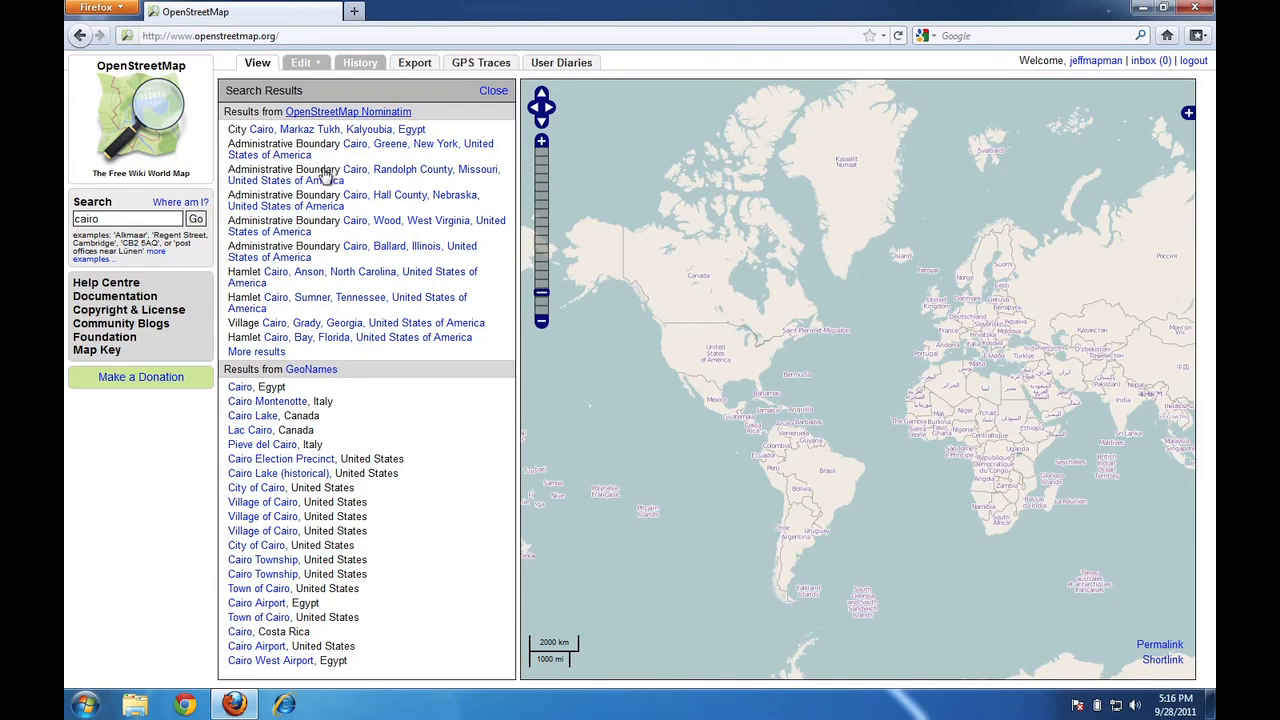
mouse_move(315, 445)
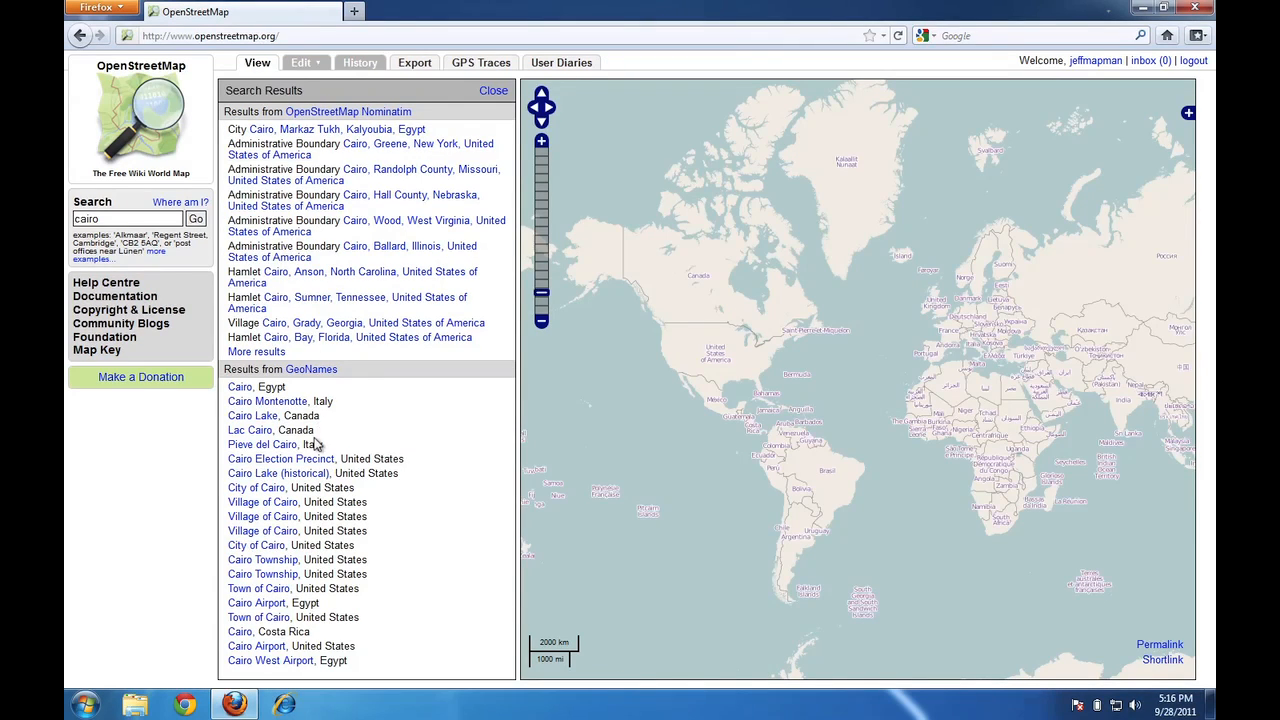
mouse_move(322, 430)
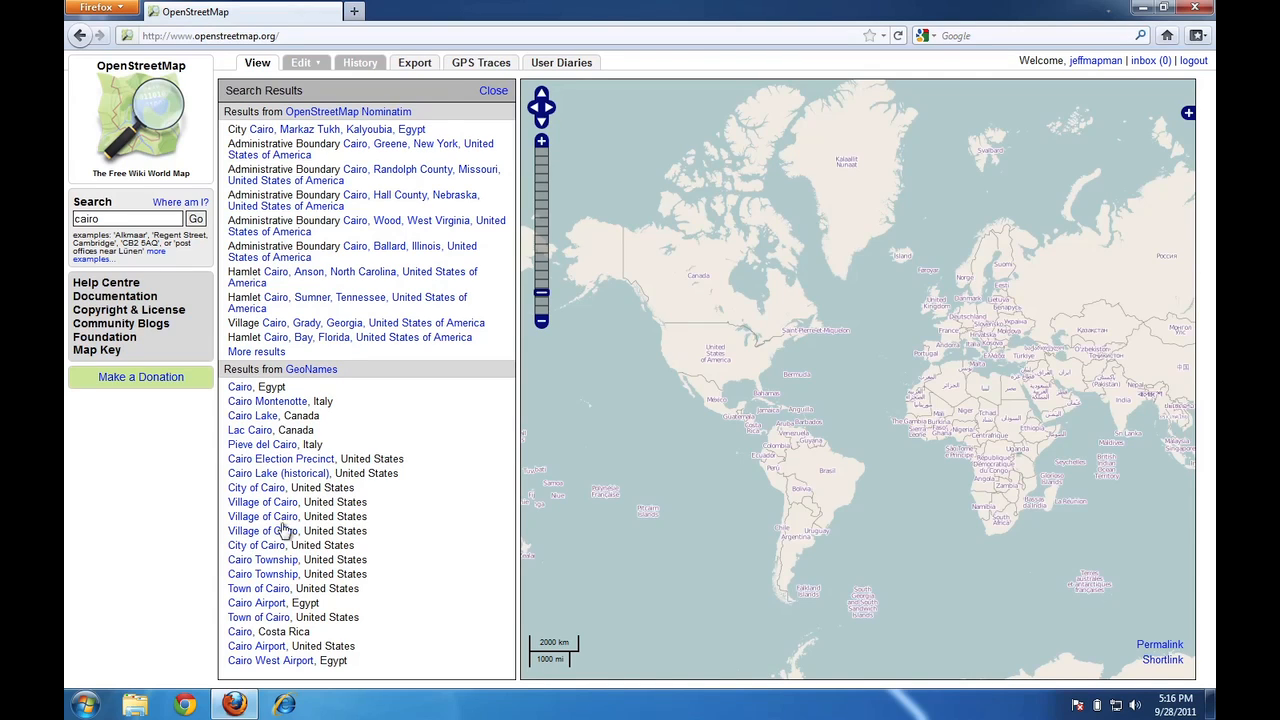
mouse_move(315, 432)
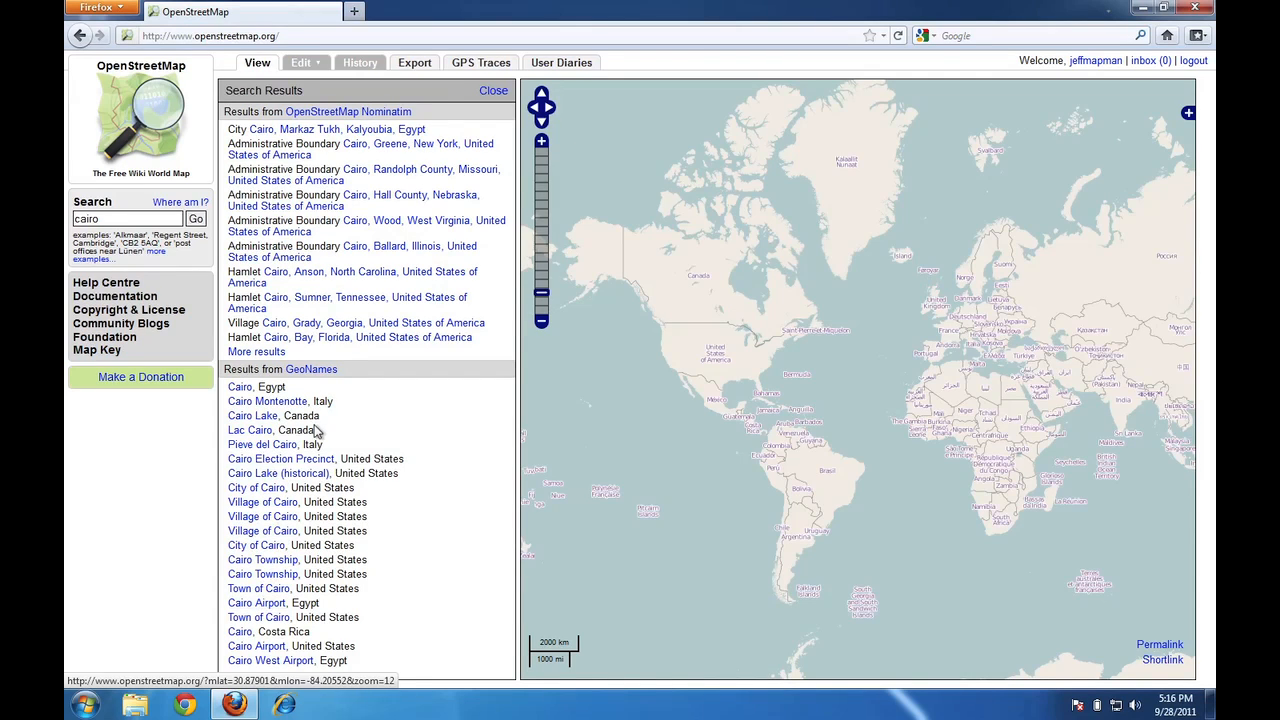
mouse_move(330, 402)
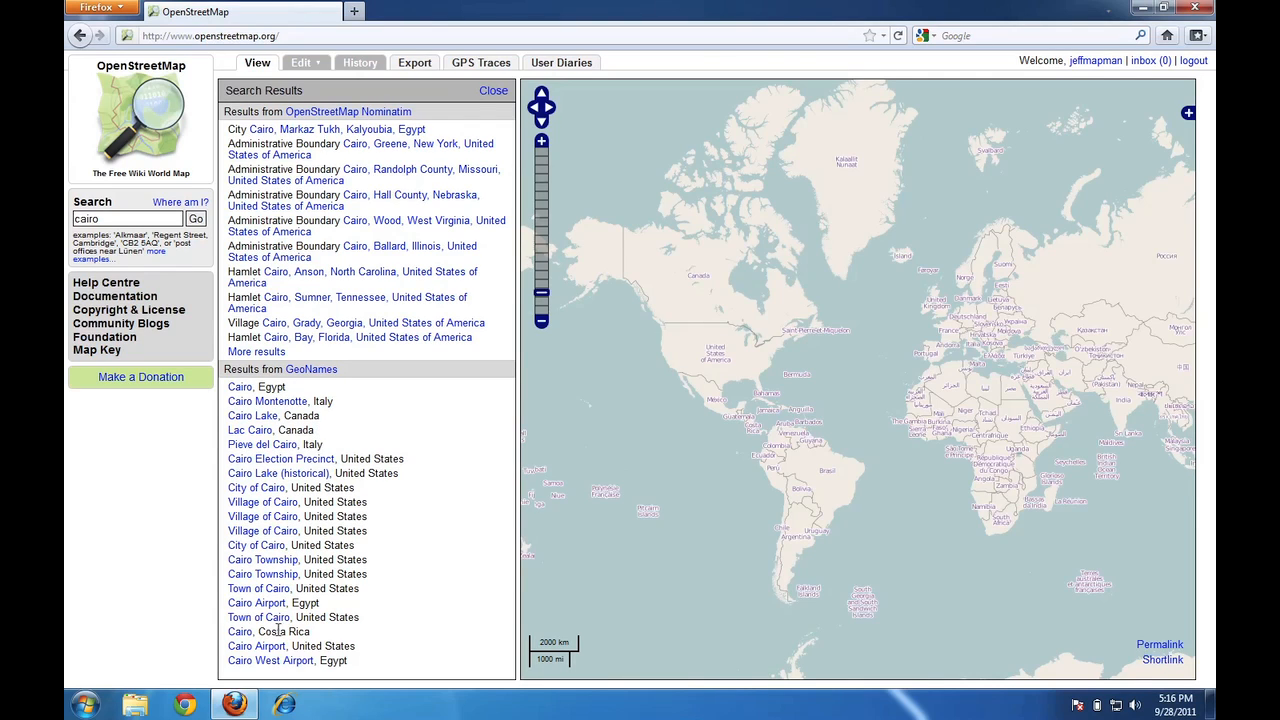
mouse_move(360, 498)
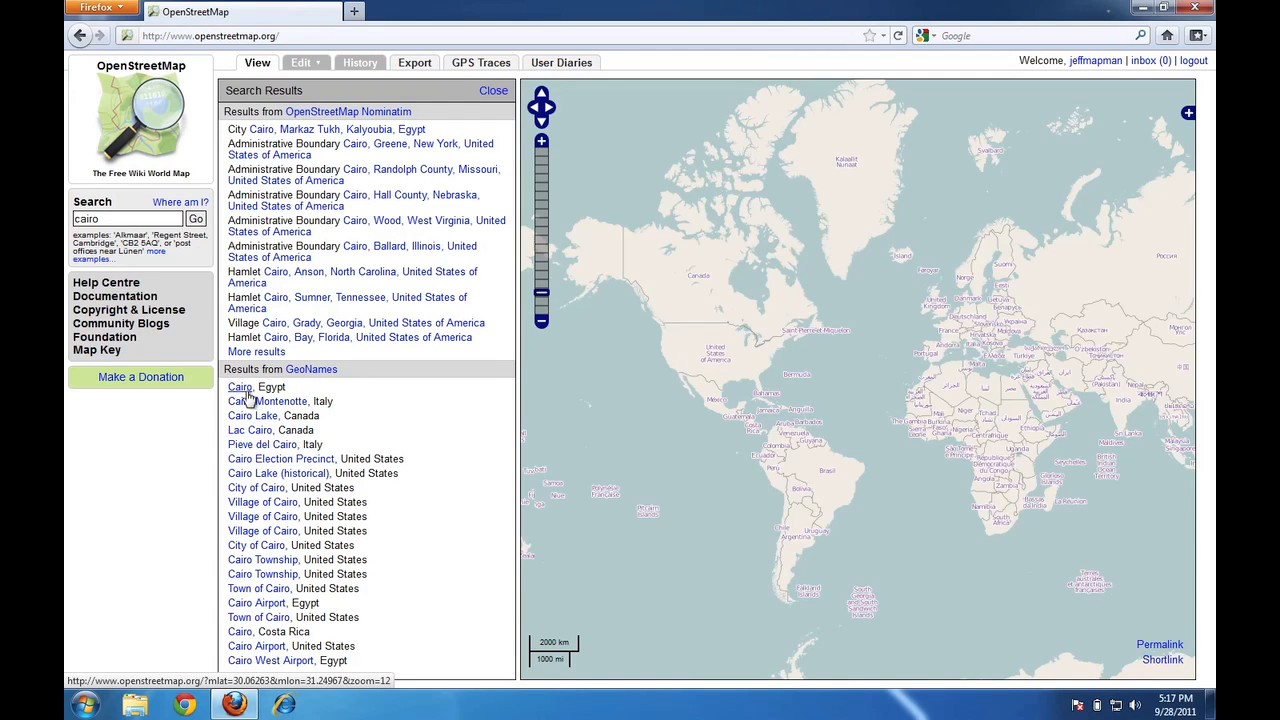
Open the 'Cairo, Egypt' search result on the map.
left_click(240, 387)
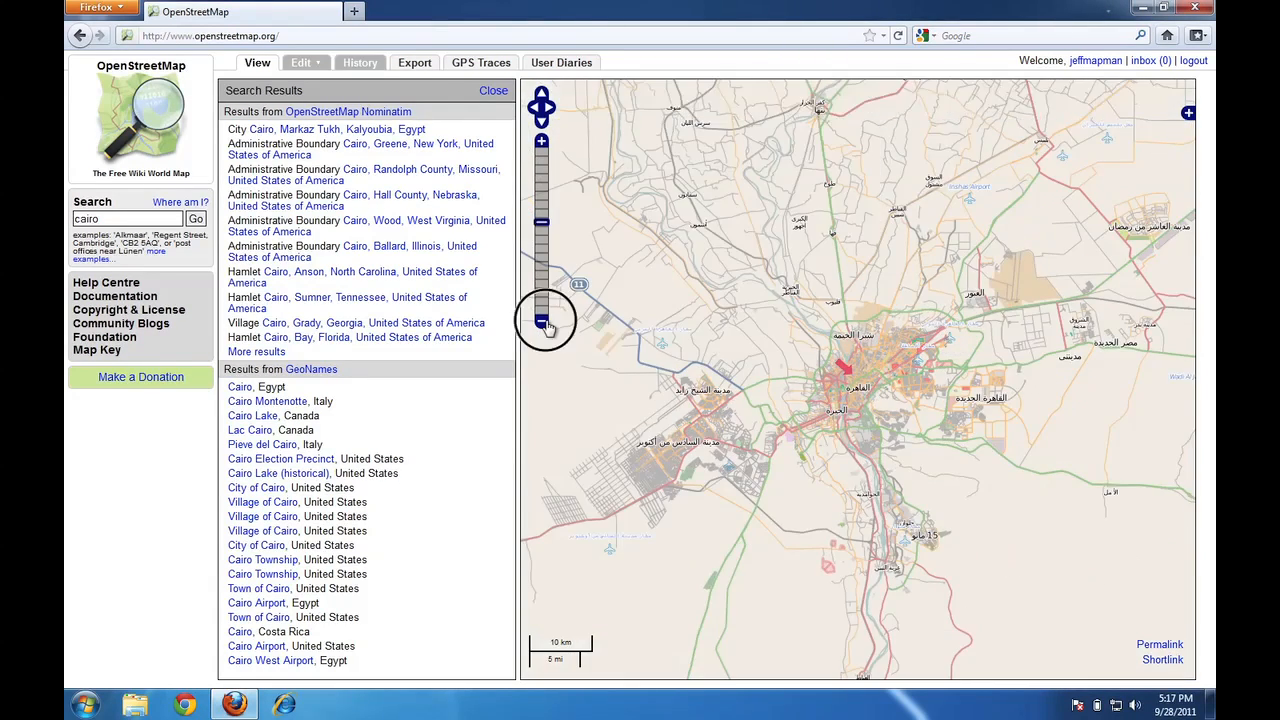
Zoom out to show Cairo within northern Egypt and close Search Results.
left_click(541, 320)
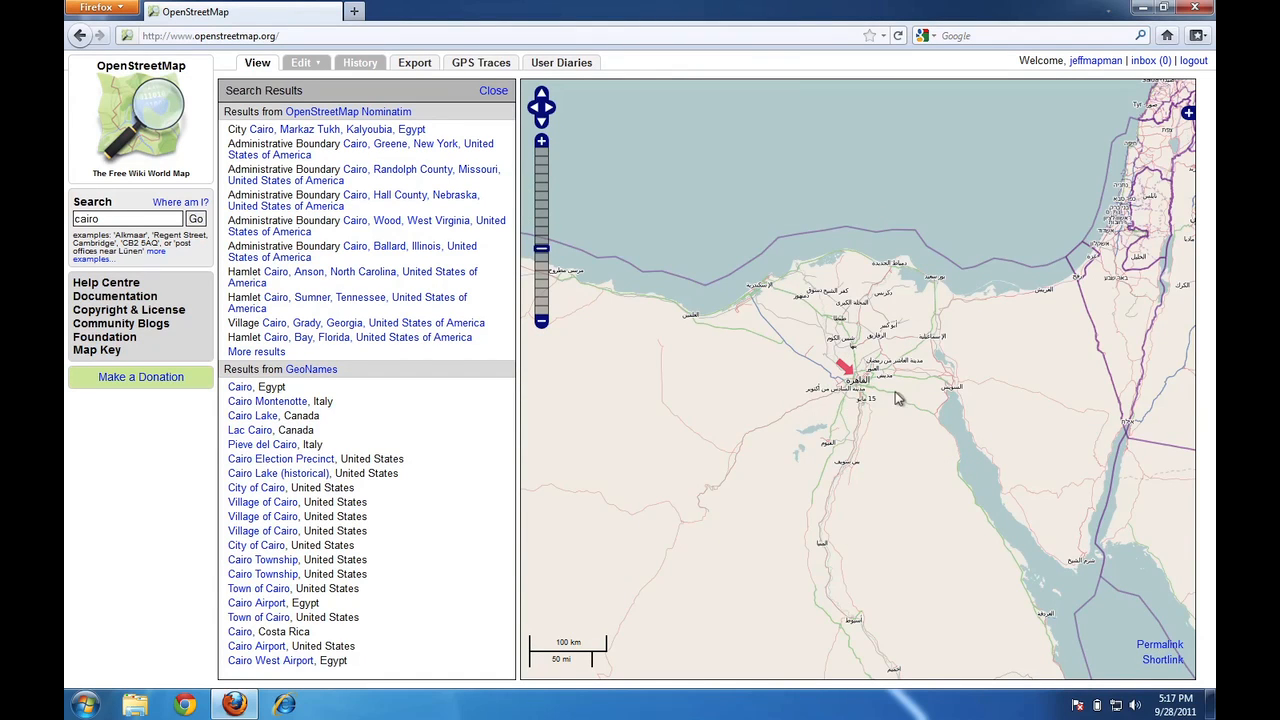
mouse_move(1085, 558)
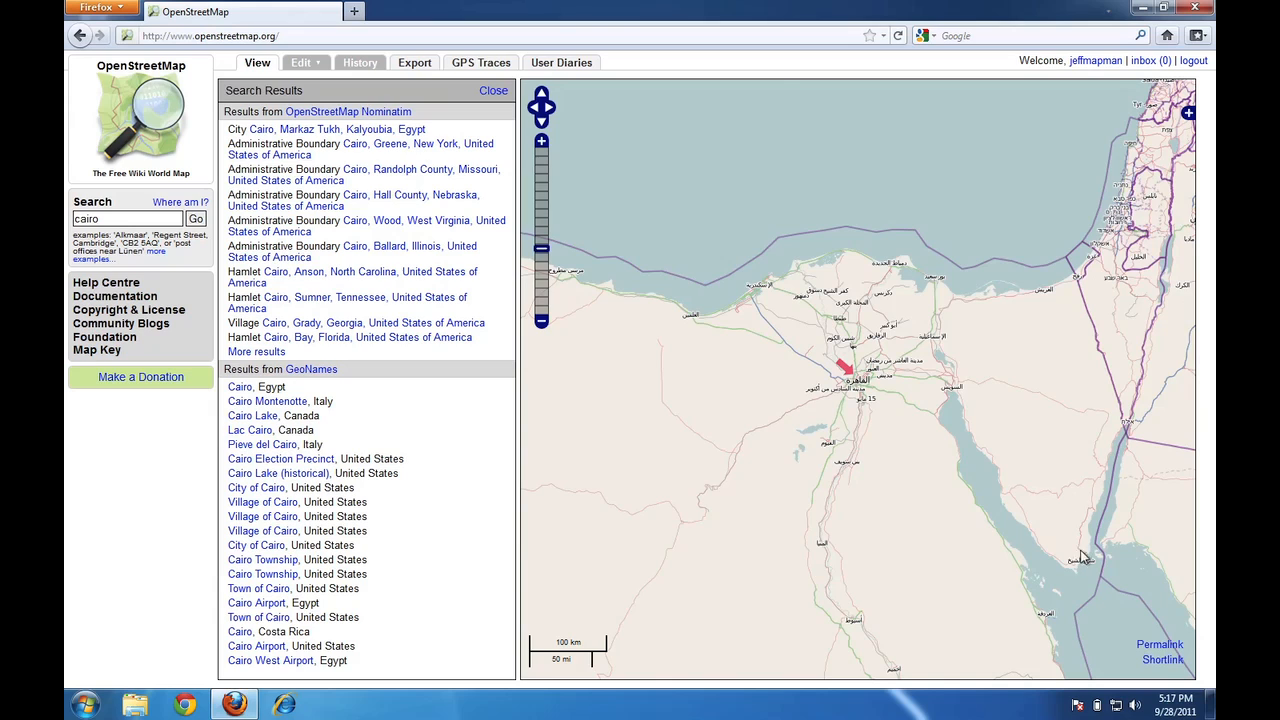
mouse_move(673, 401)
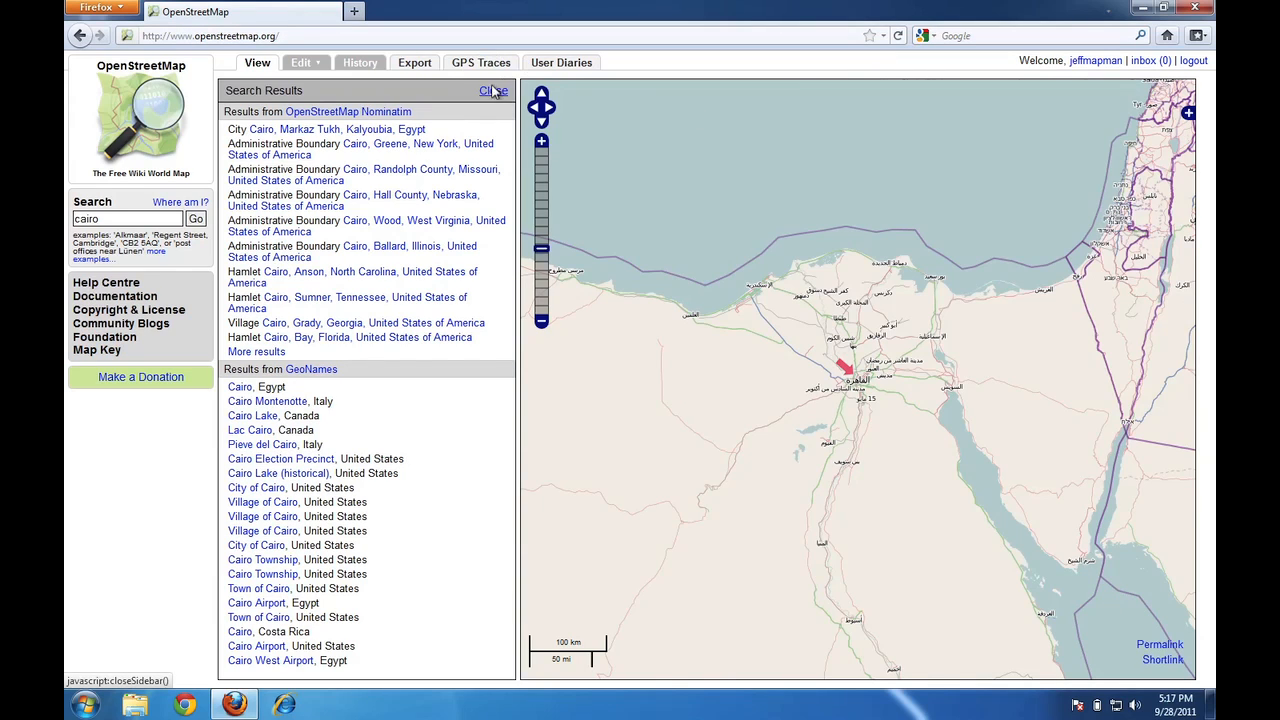
left_click(493, 90)
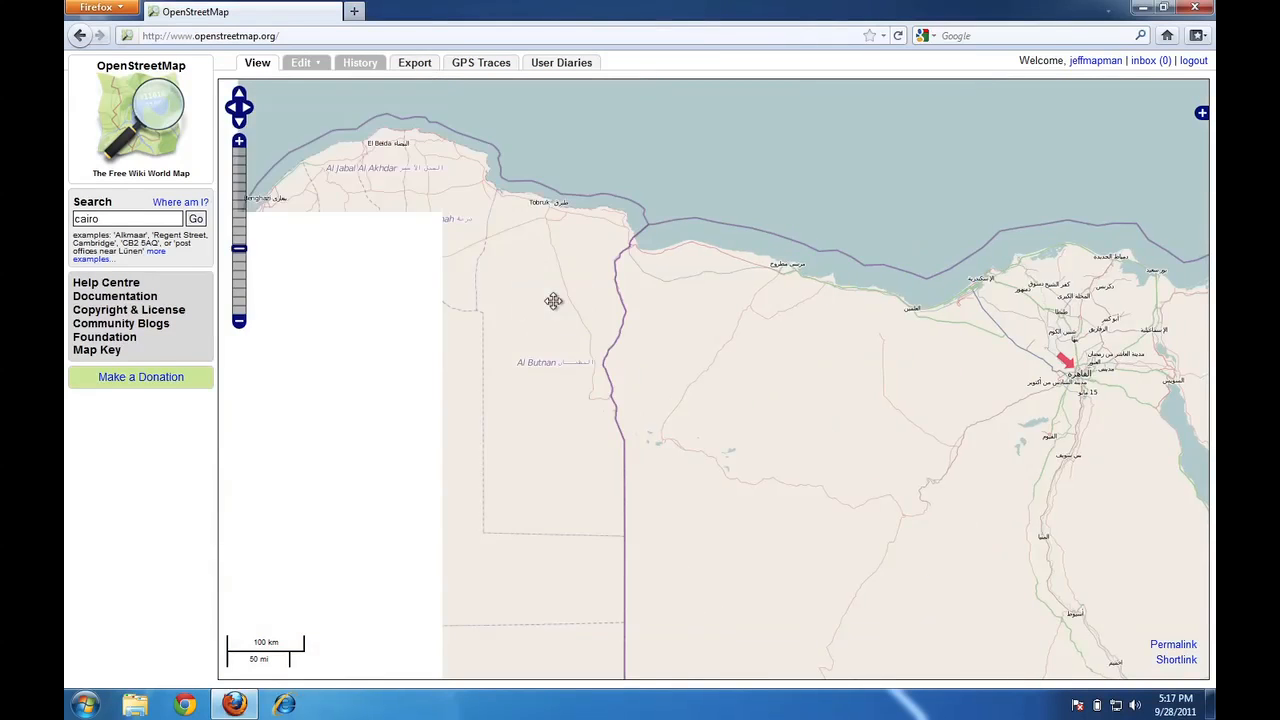
Pan the map so Cairo sits nearer the centre of the view.
left_click_drag(553, 300, 555, 423)
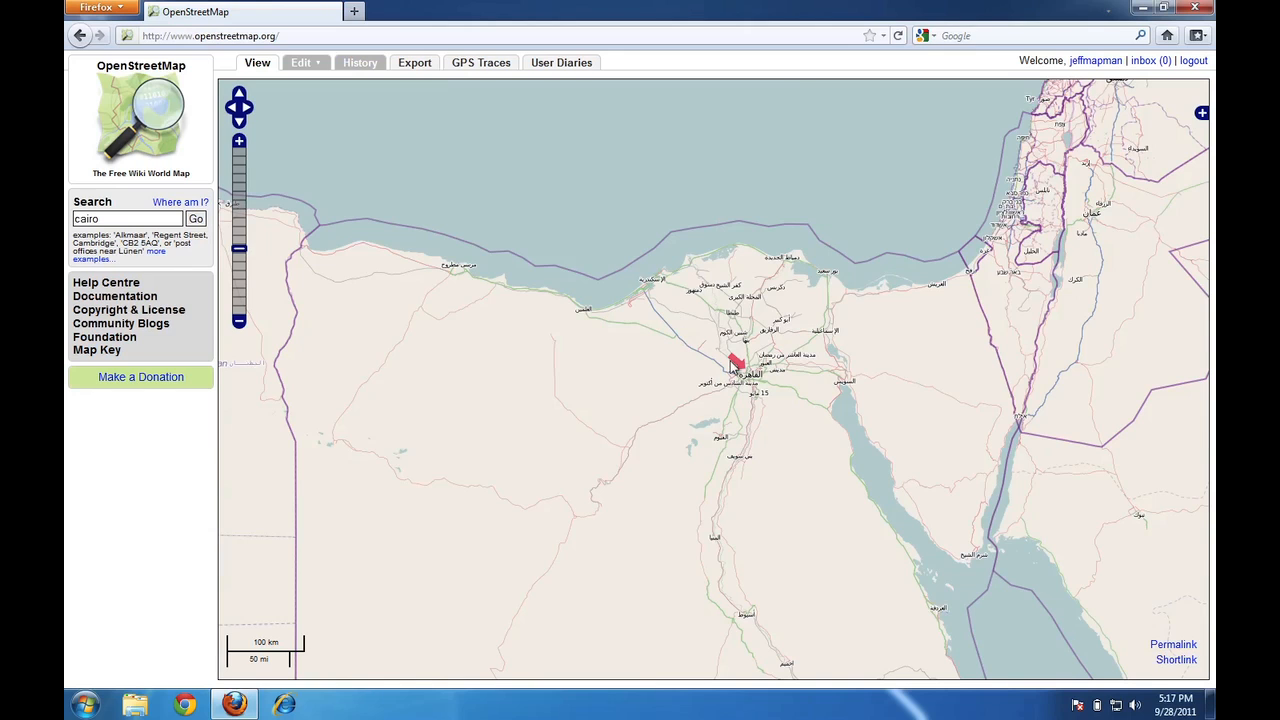
mouse_move(755, 380)
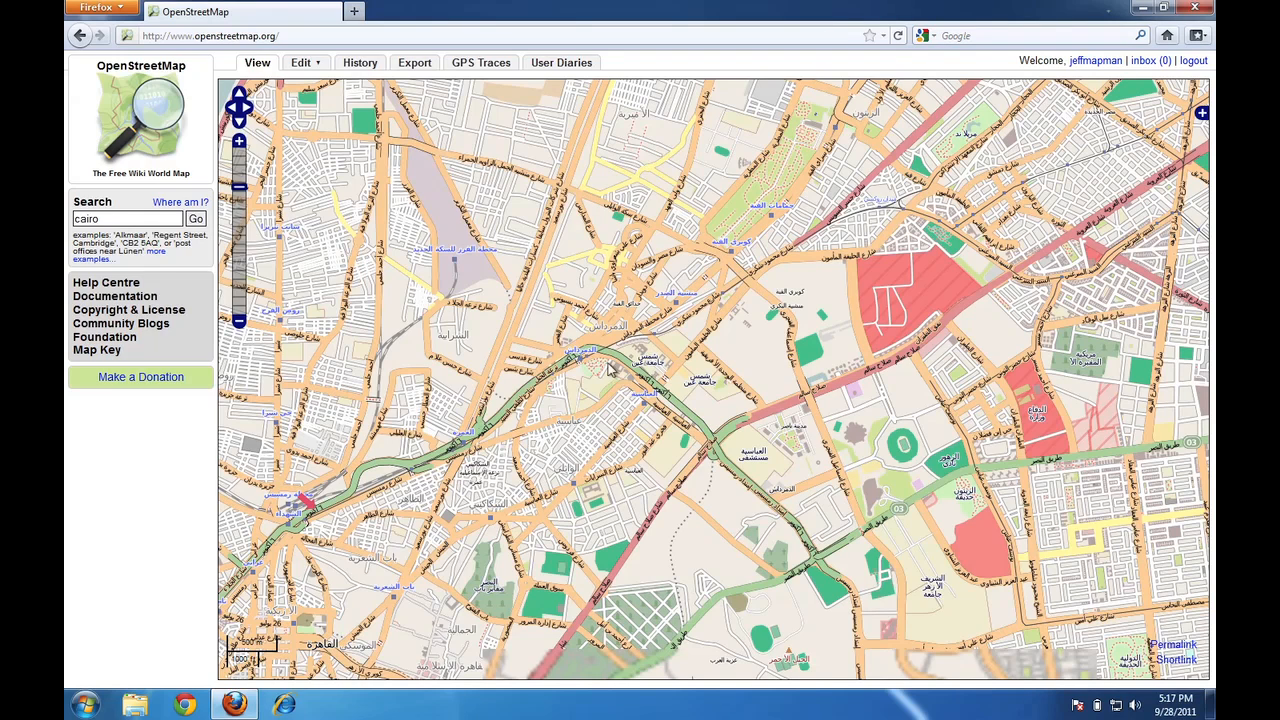
mouse_move(1030, 512)
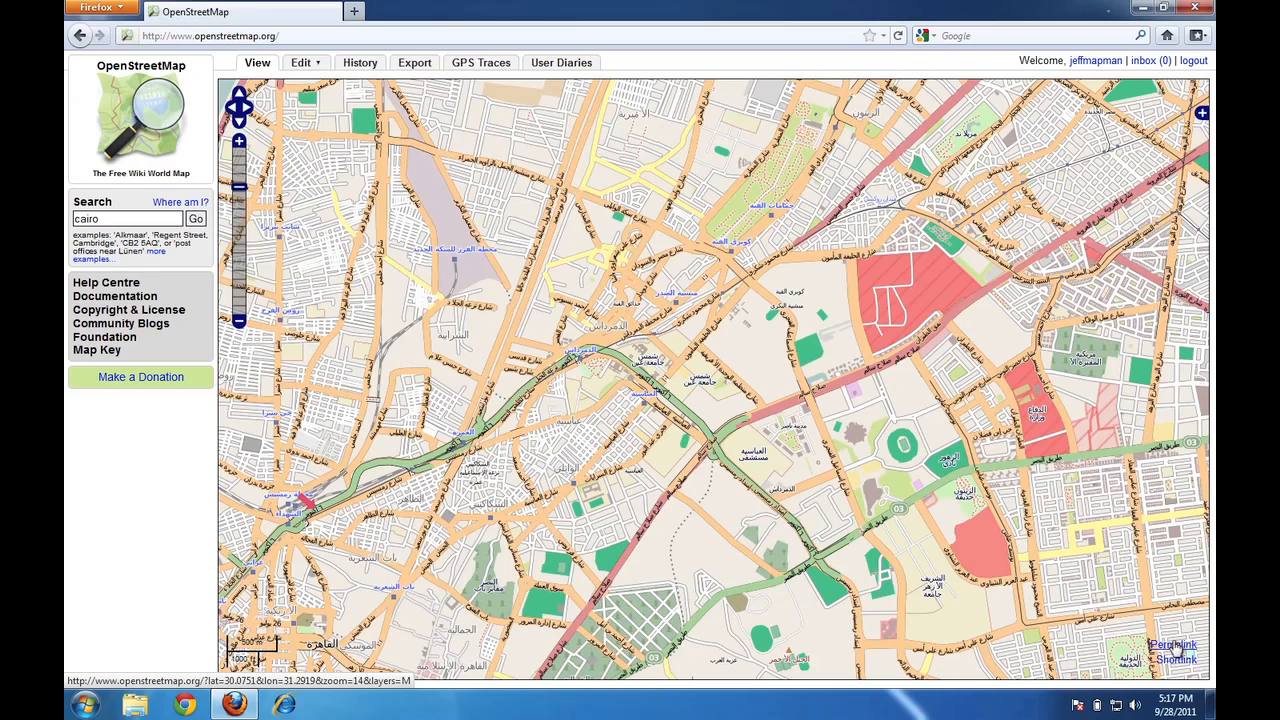
Get the permalink for central Cairo at zoom 14 and select the address.
left_click(1172, 645)
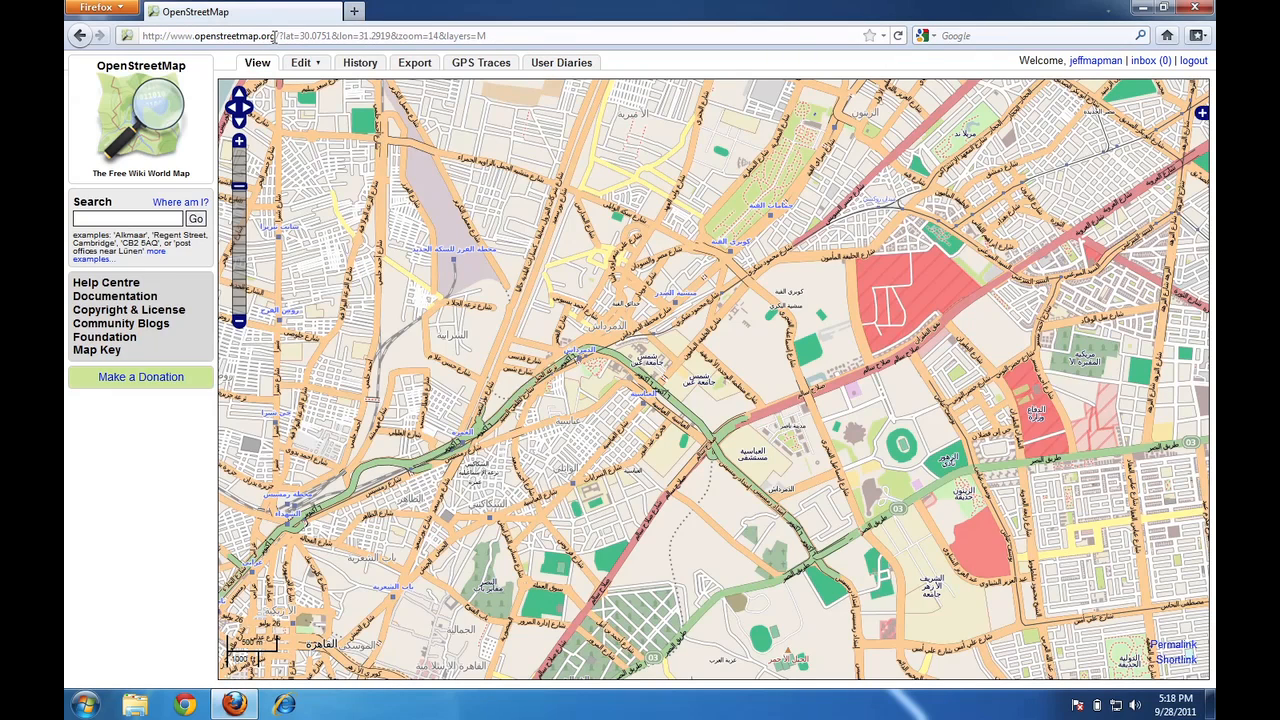
mouse_move(680, 313)
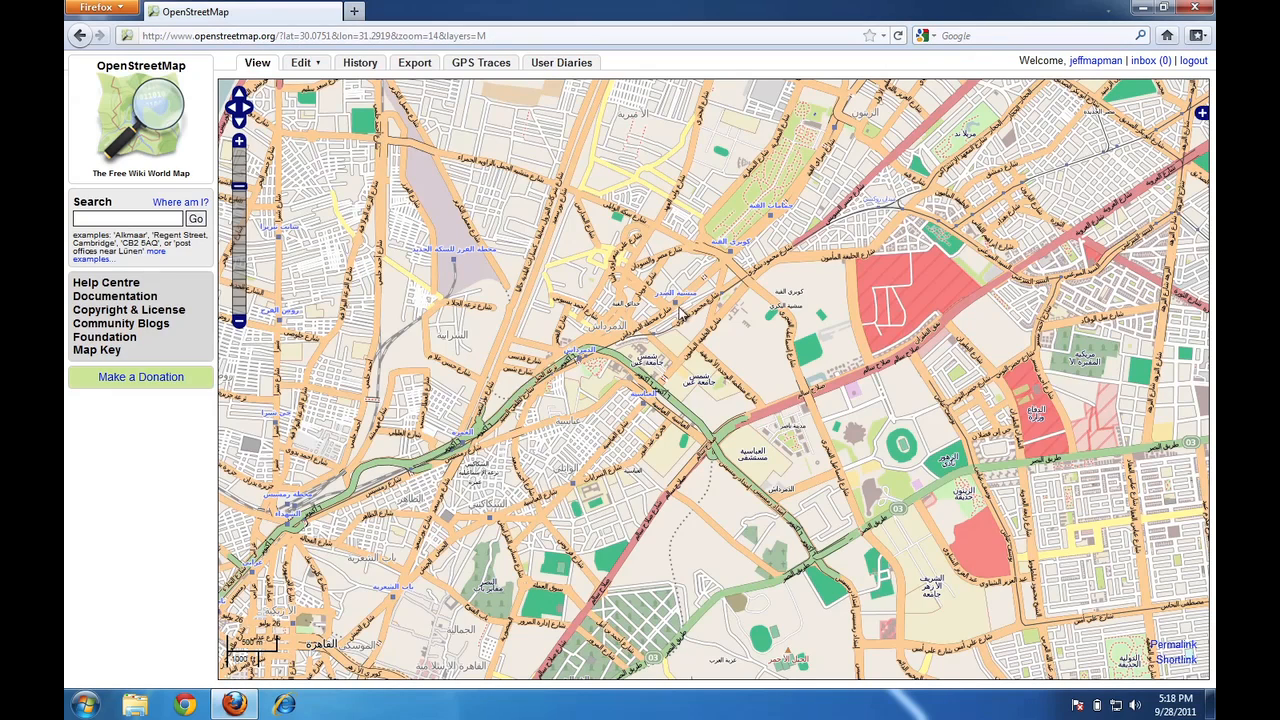
mouse_move(323, 55)
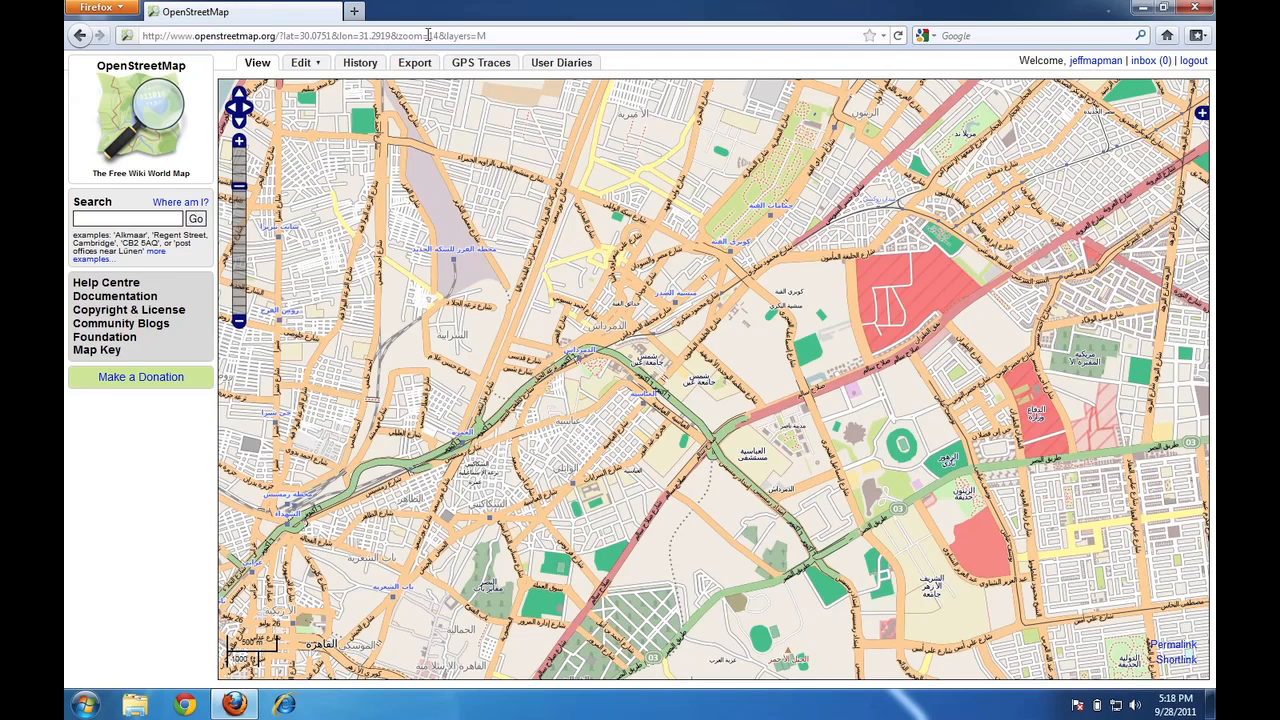
left_click(300, 36)
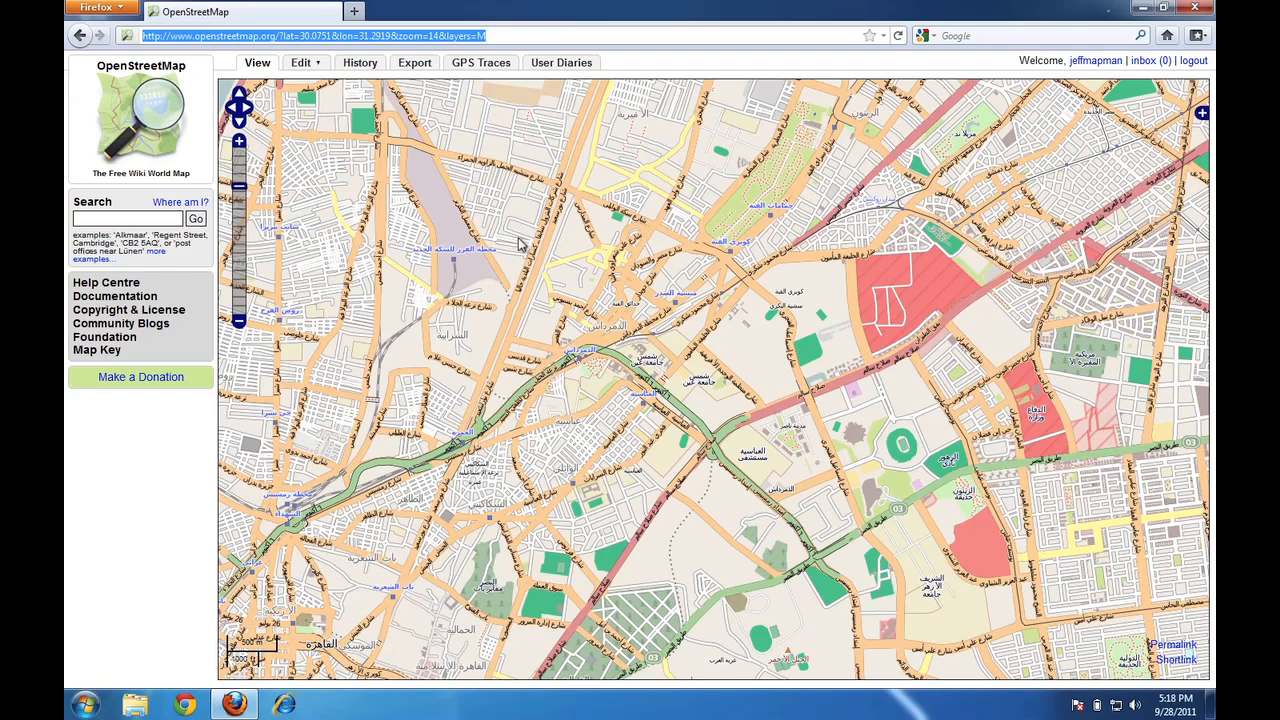
mouse_move(508, 292)
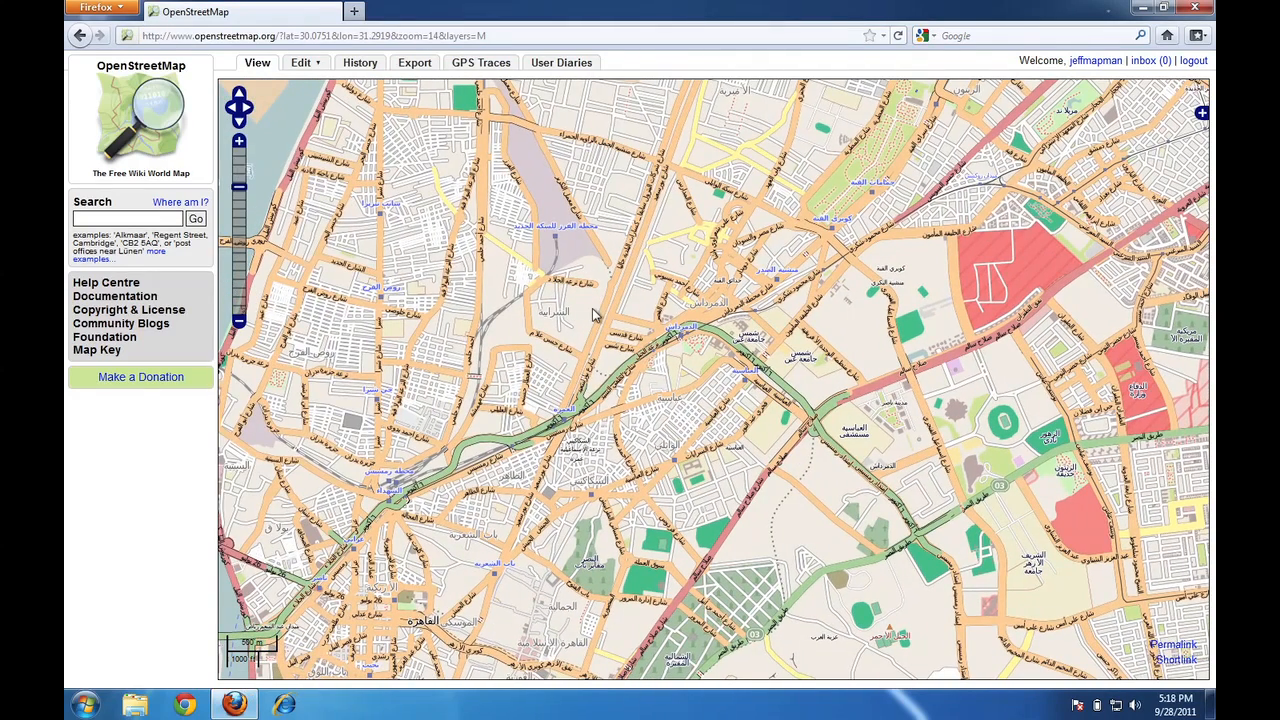
mouse_move(432, 84)
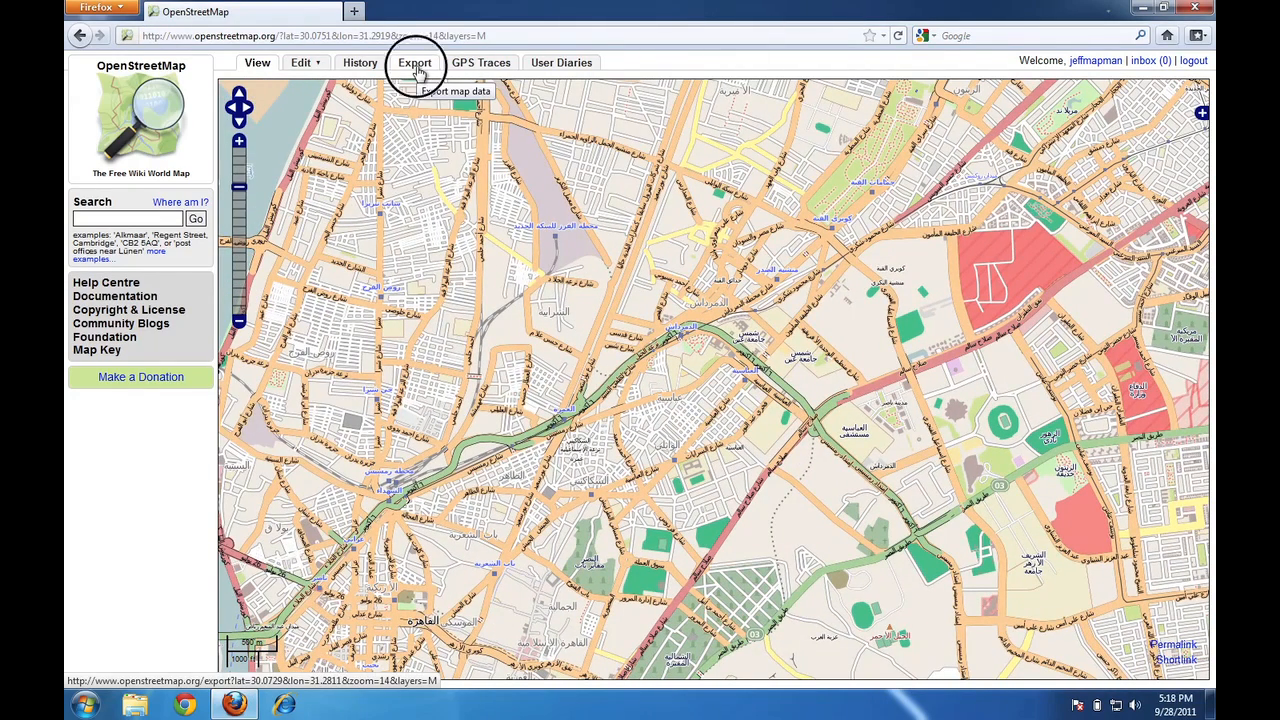
Open Export and pan the export area north-west to 30.07885–30.05099, 31.24729–31.28347.
left_click(414, 62)
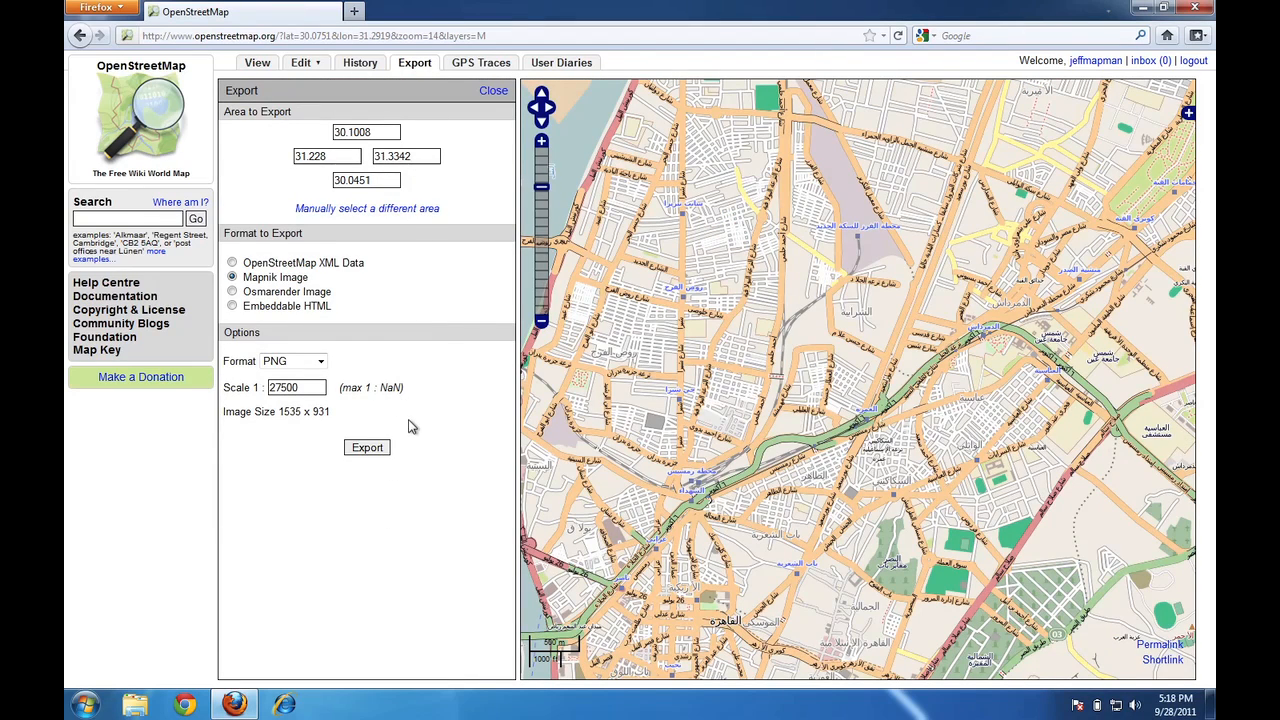
mouse_move(443, 330)
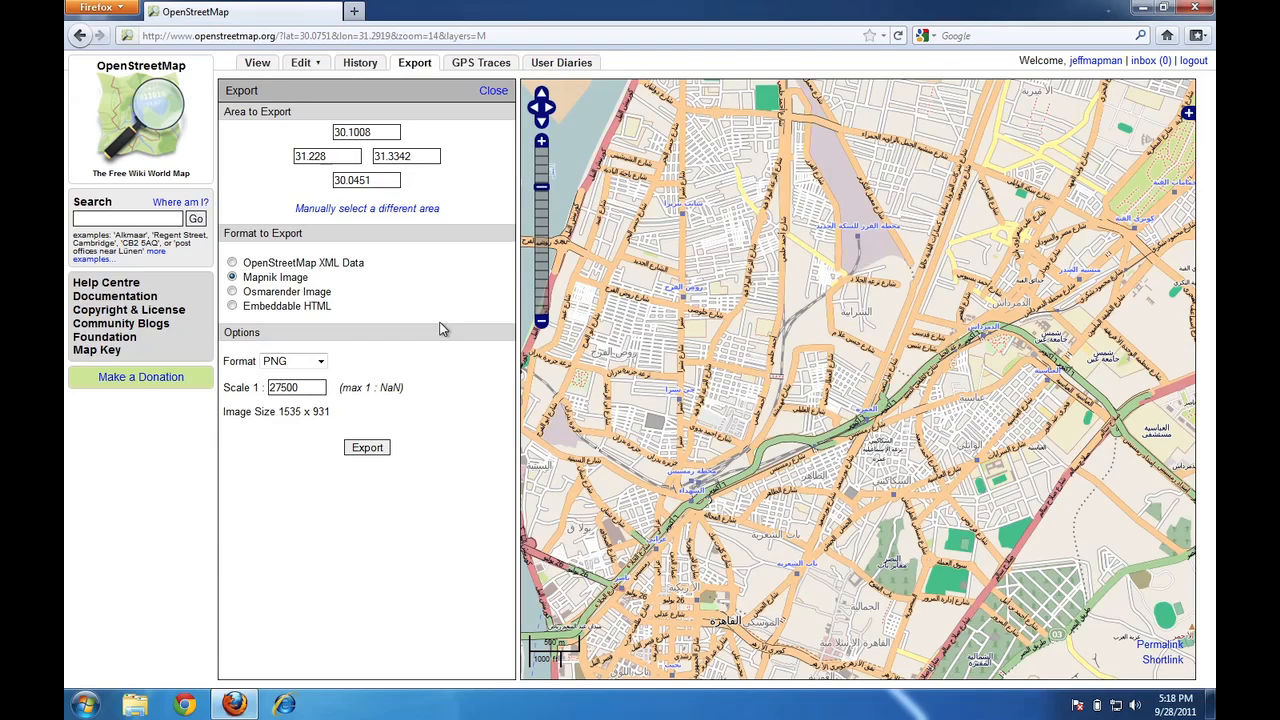
mouse_move(753, 315)
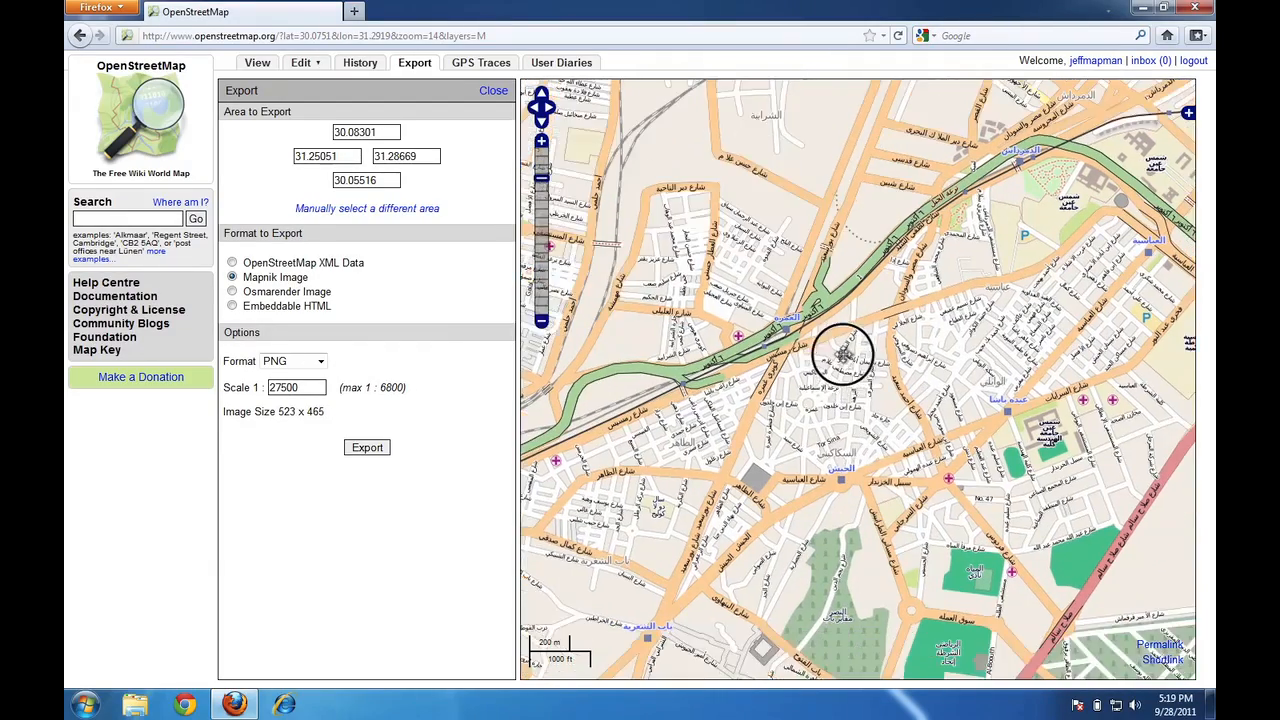
left_click_drag(840, 350, 750, 460)
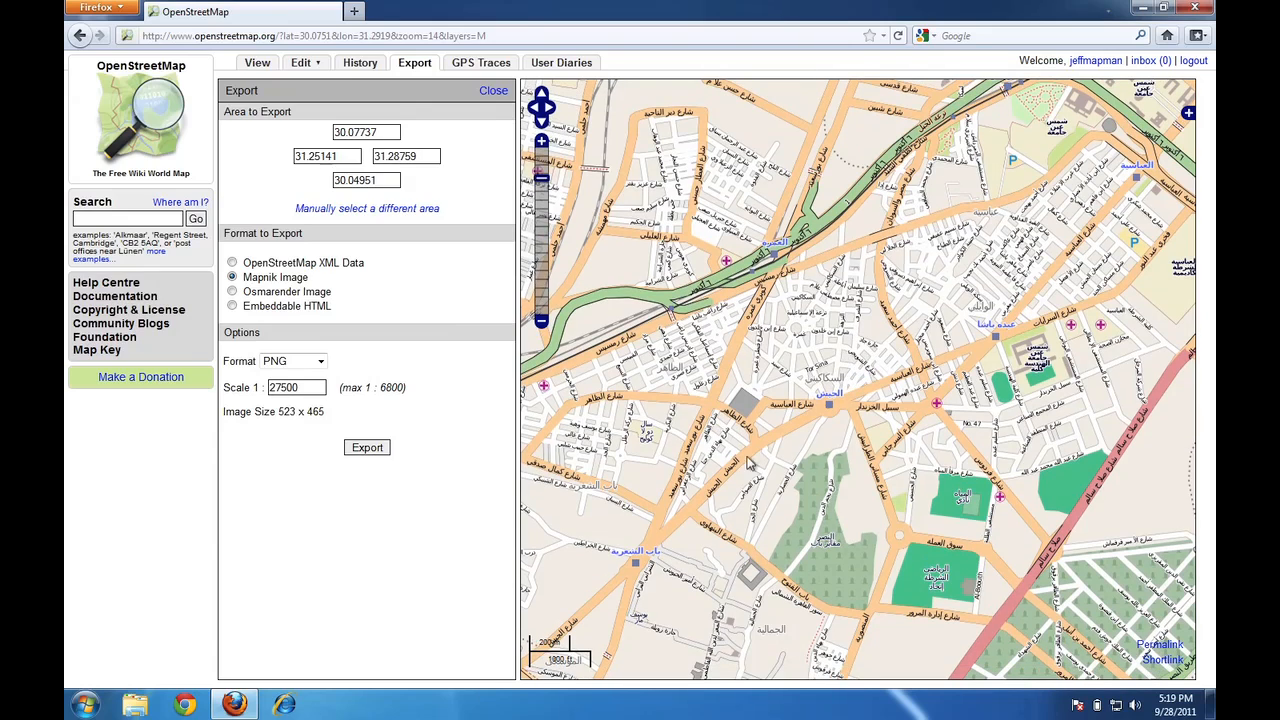
mouse_move(460, 245)
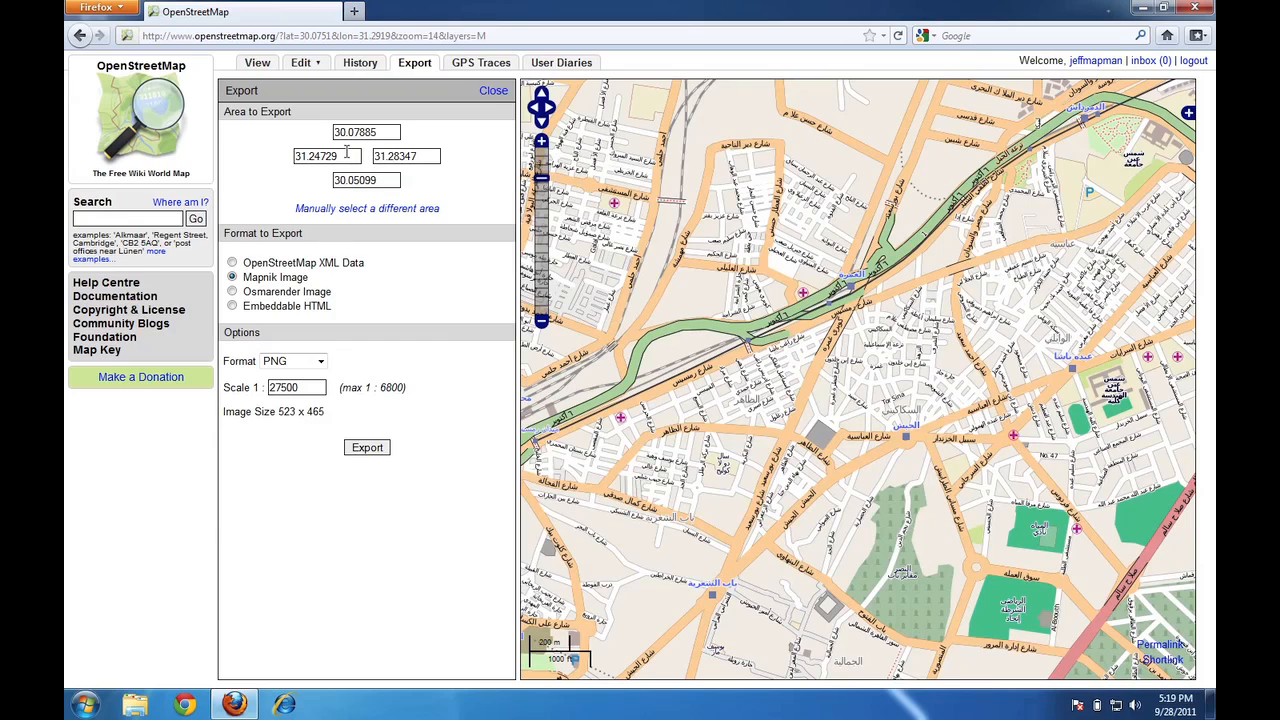
mouse_move(475, 184)
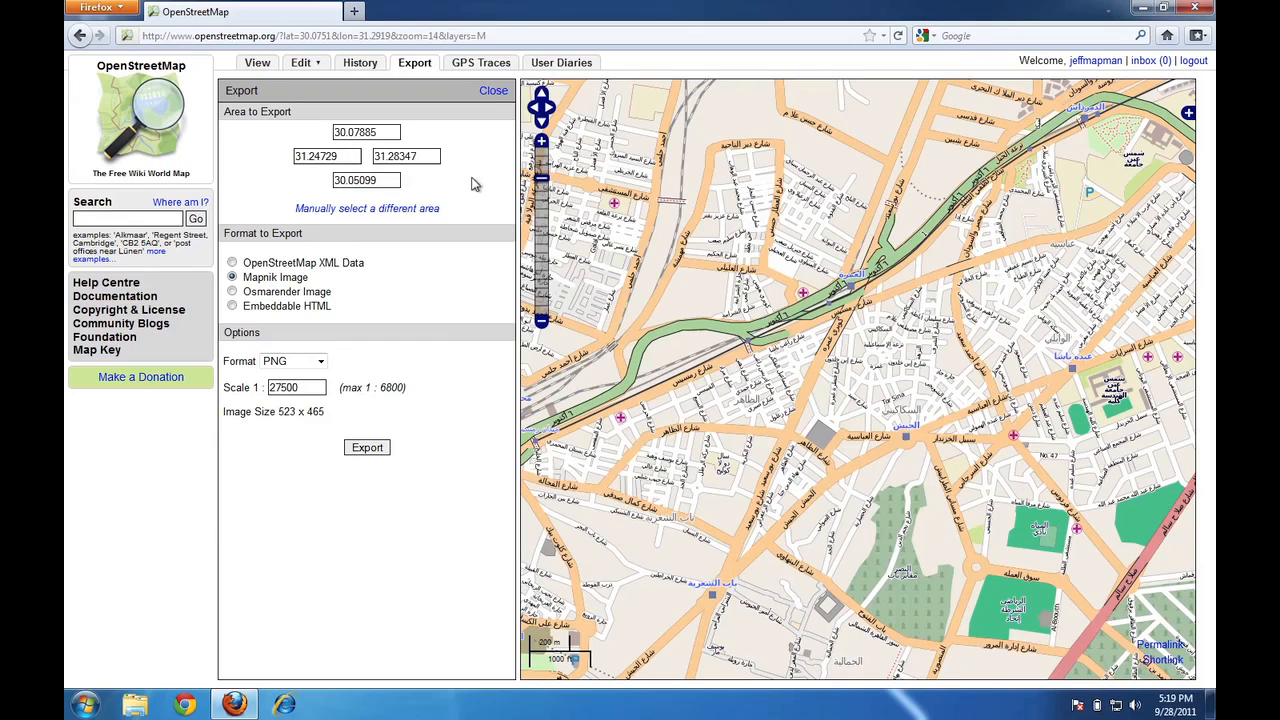
mouse_move(371, 319)
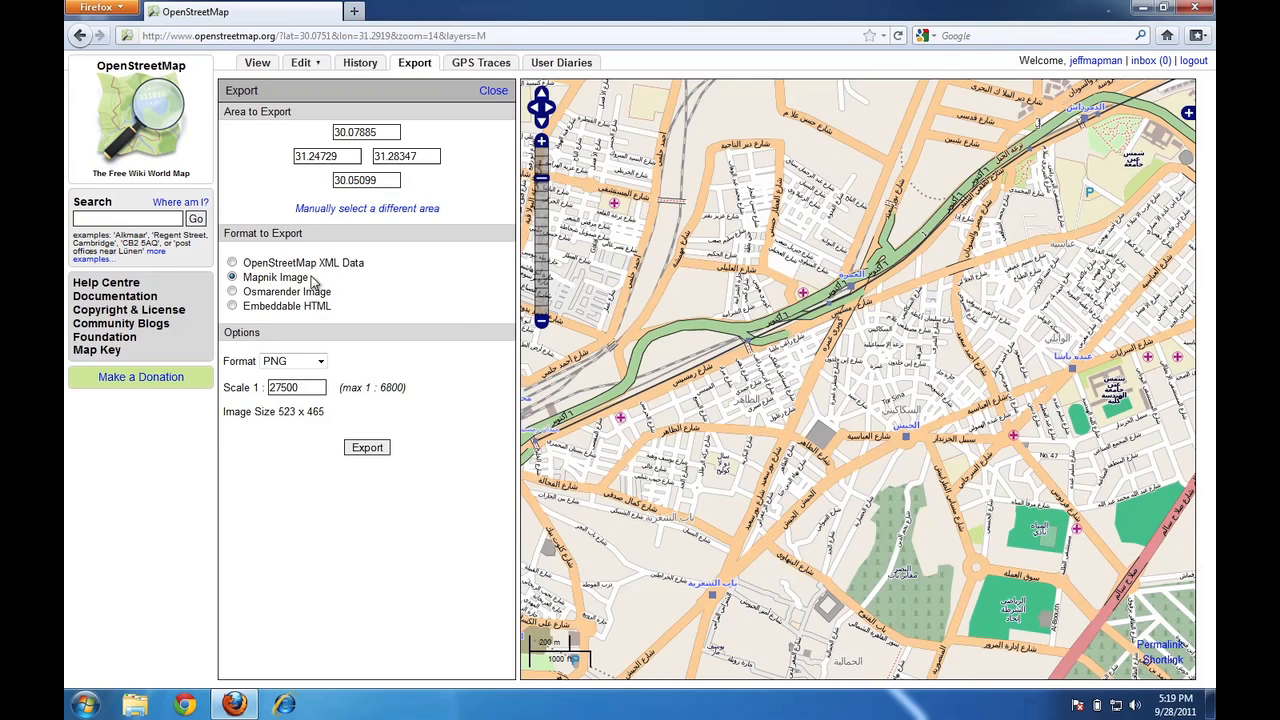
mouse_move(413, 350)
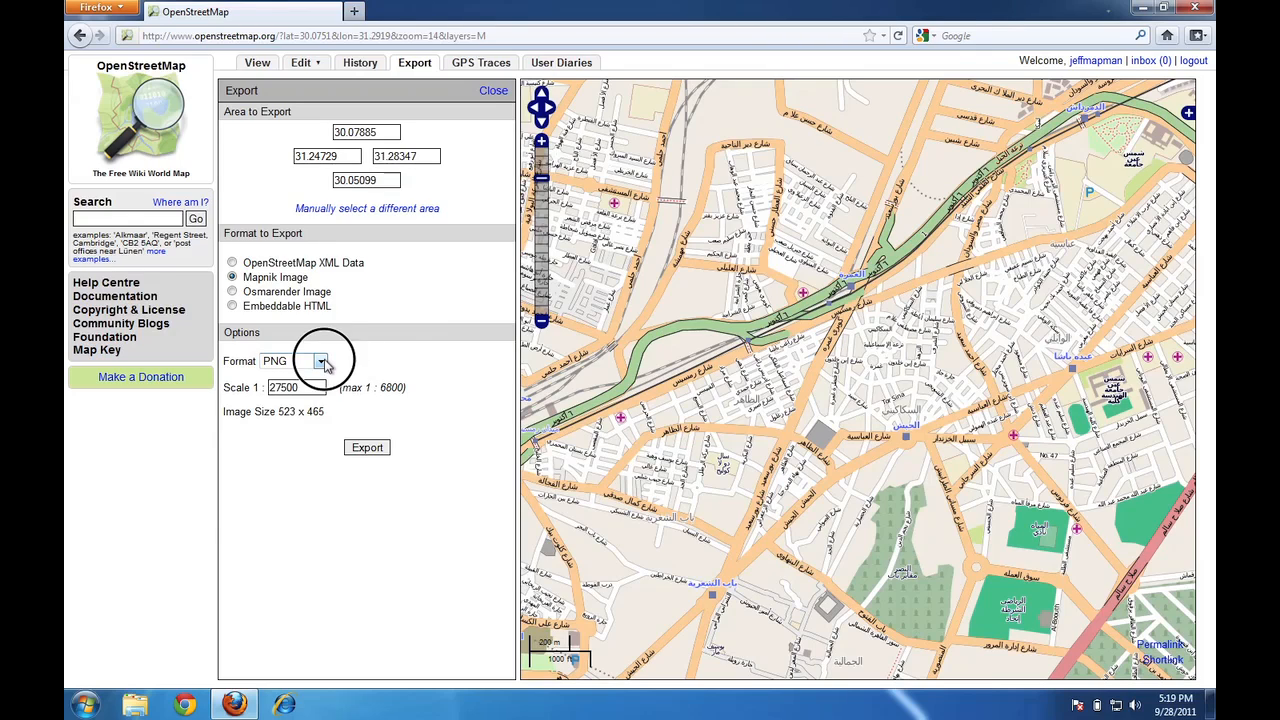
left_click(320, 361)
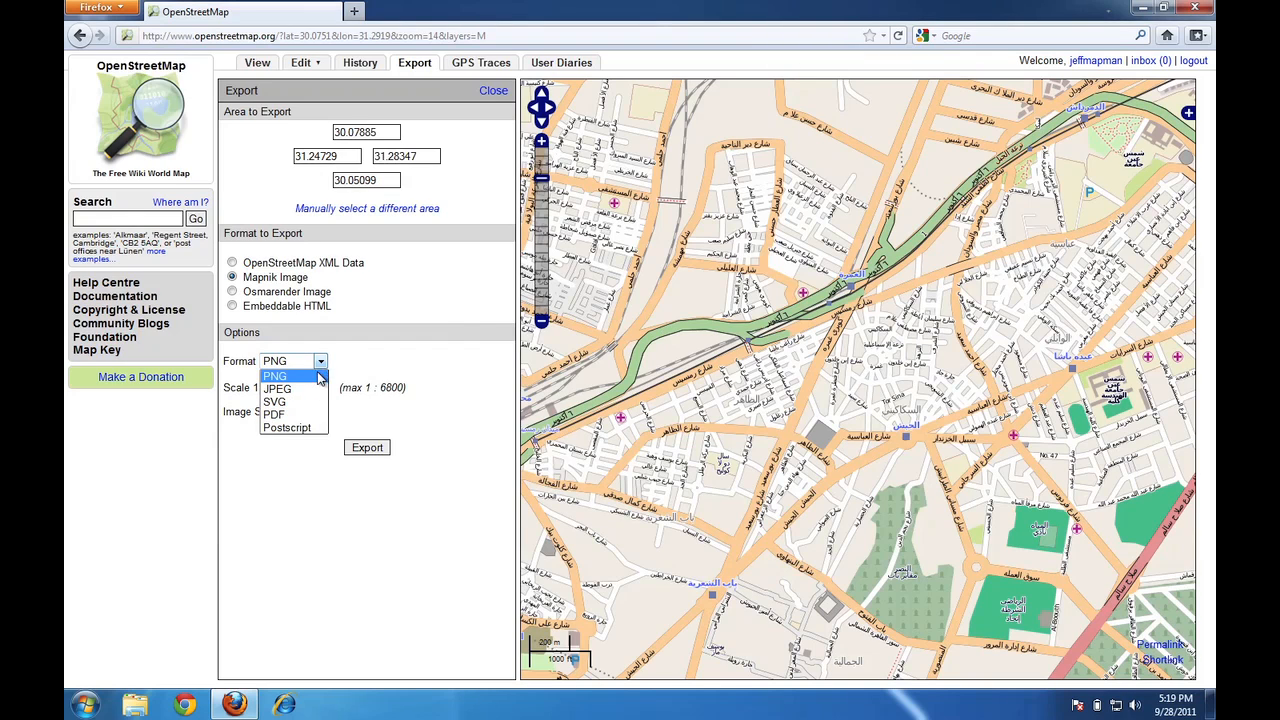
left_click(274, 376)
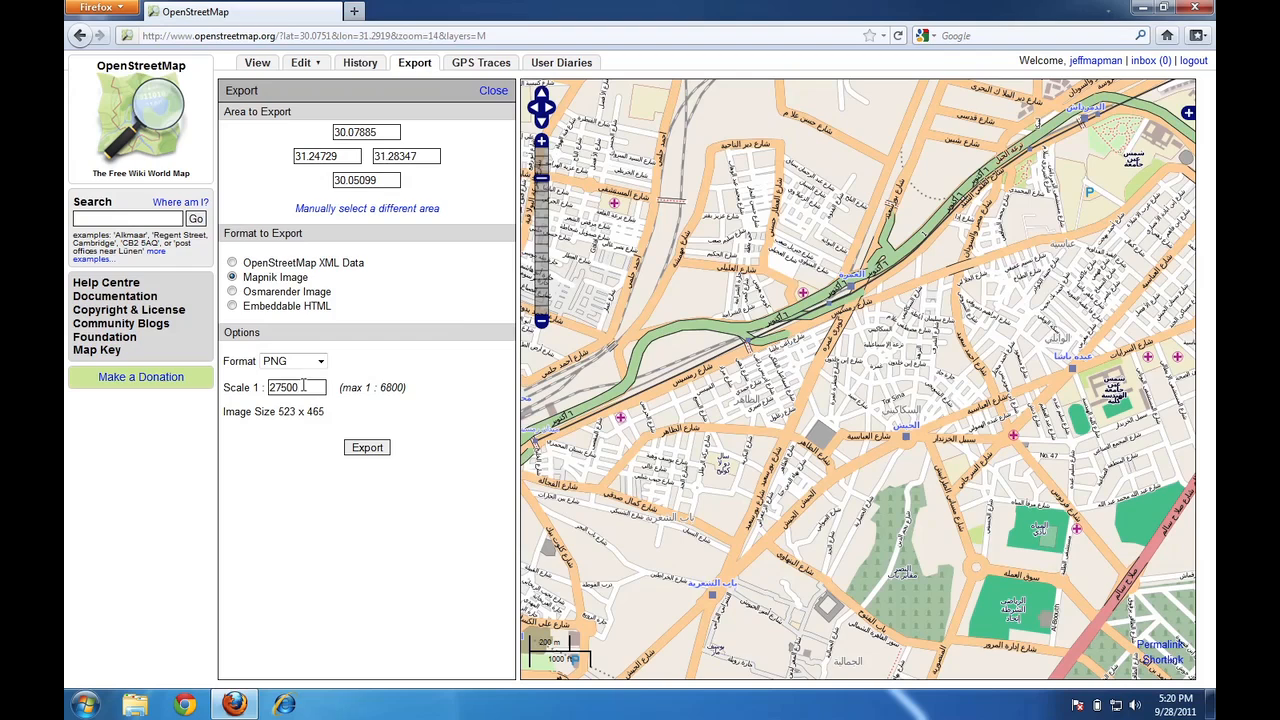
Replace the 1:27500 export scale with 1:10000.
triple_click(283, 387)
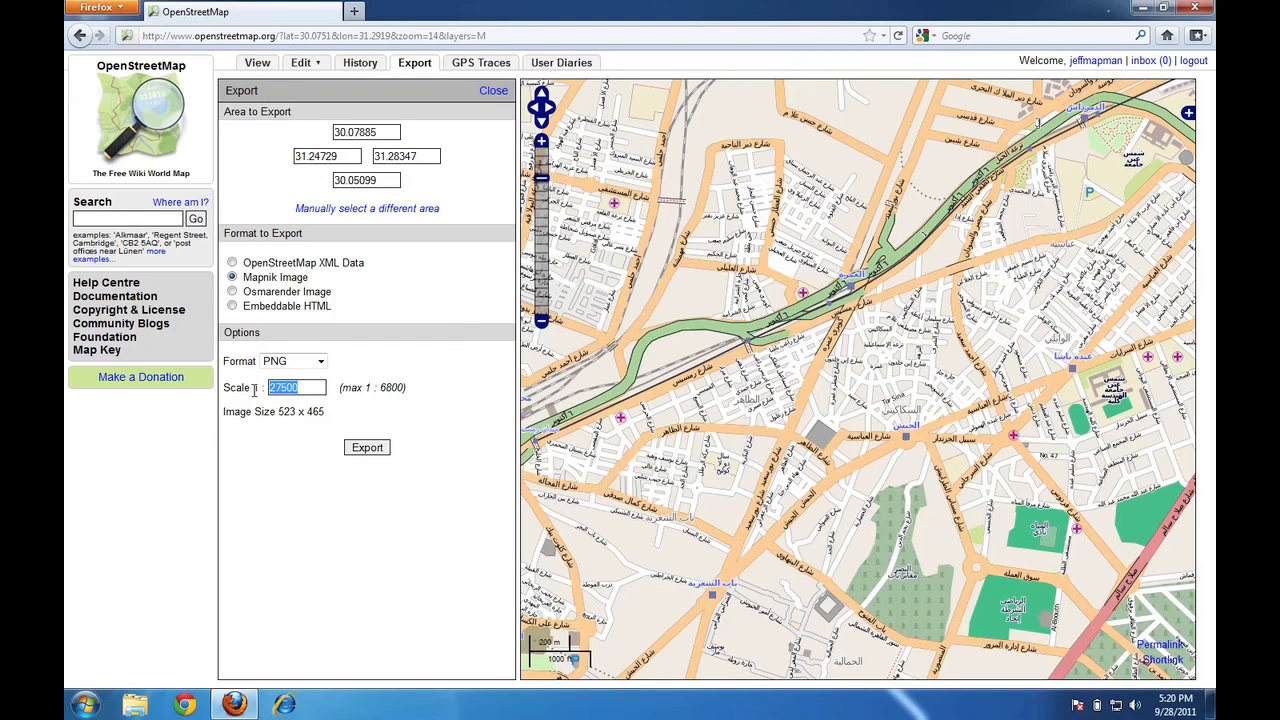
type("10000")
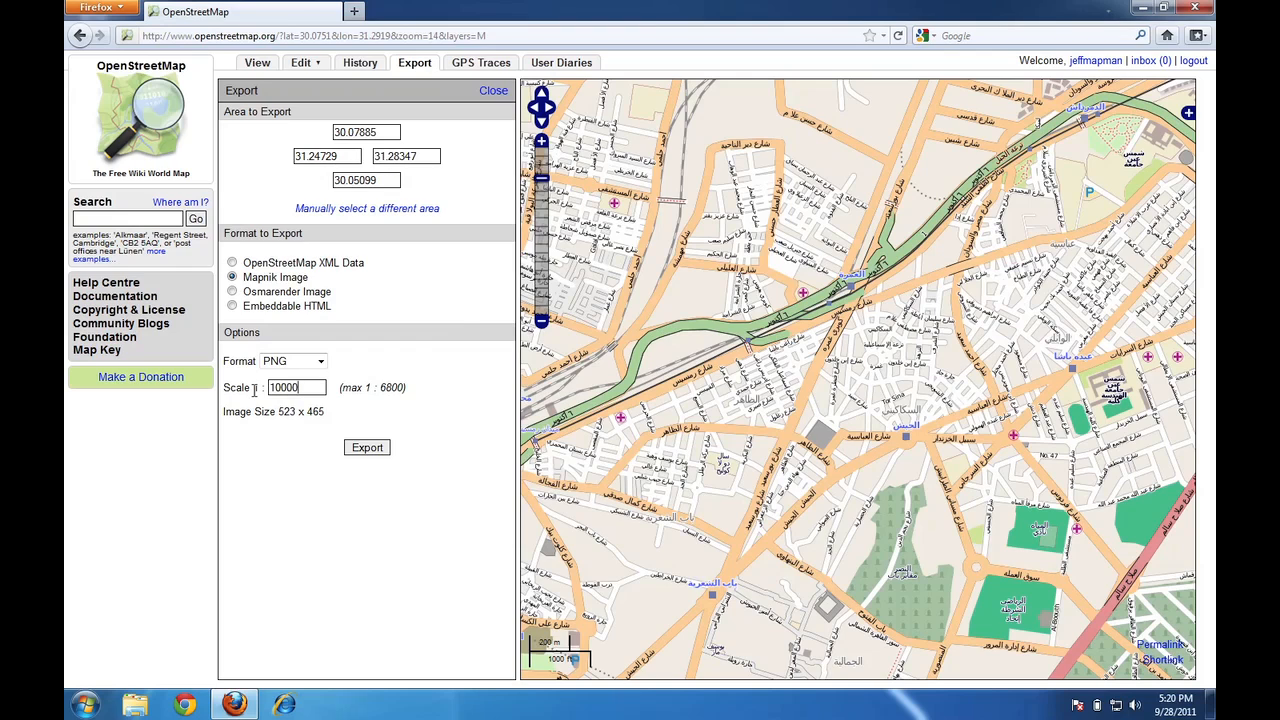
mouse_move(352, 408)
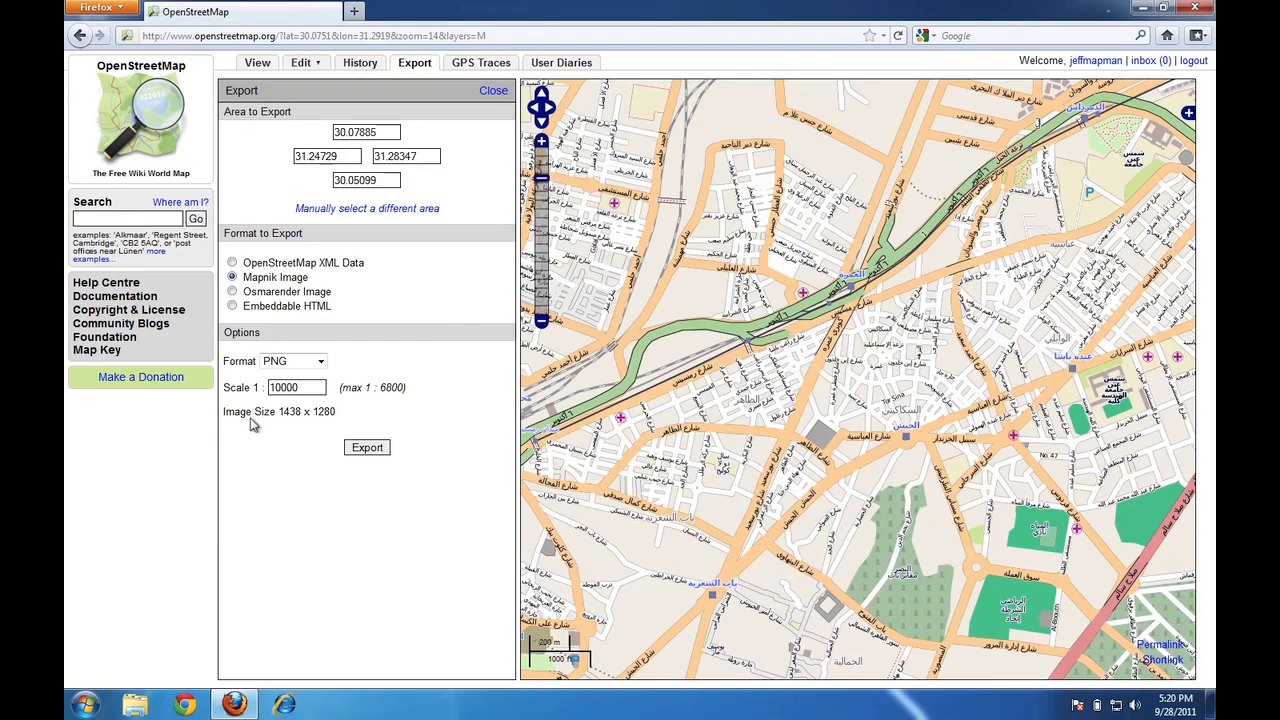
mouse_move(290, 425)
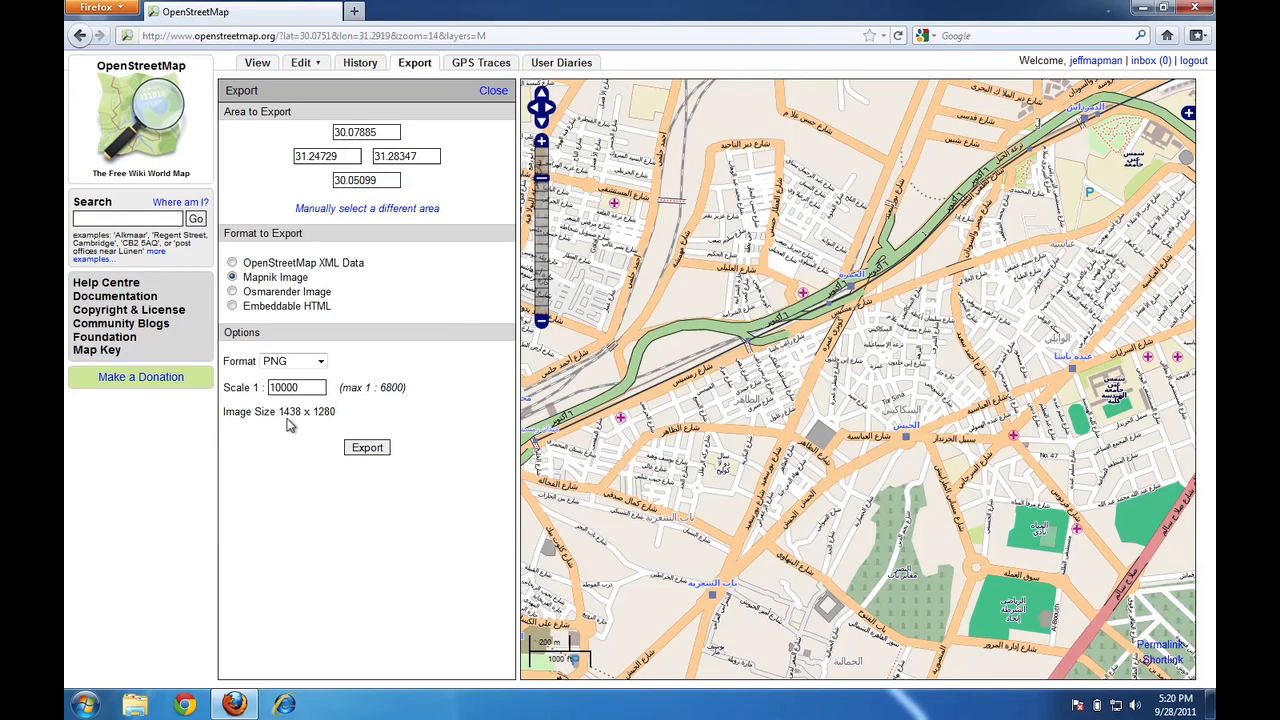
mouse_move(326, 425)
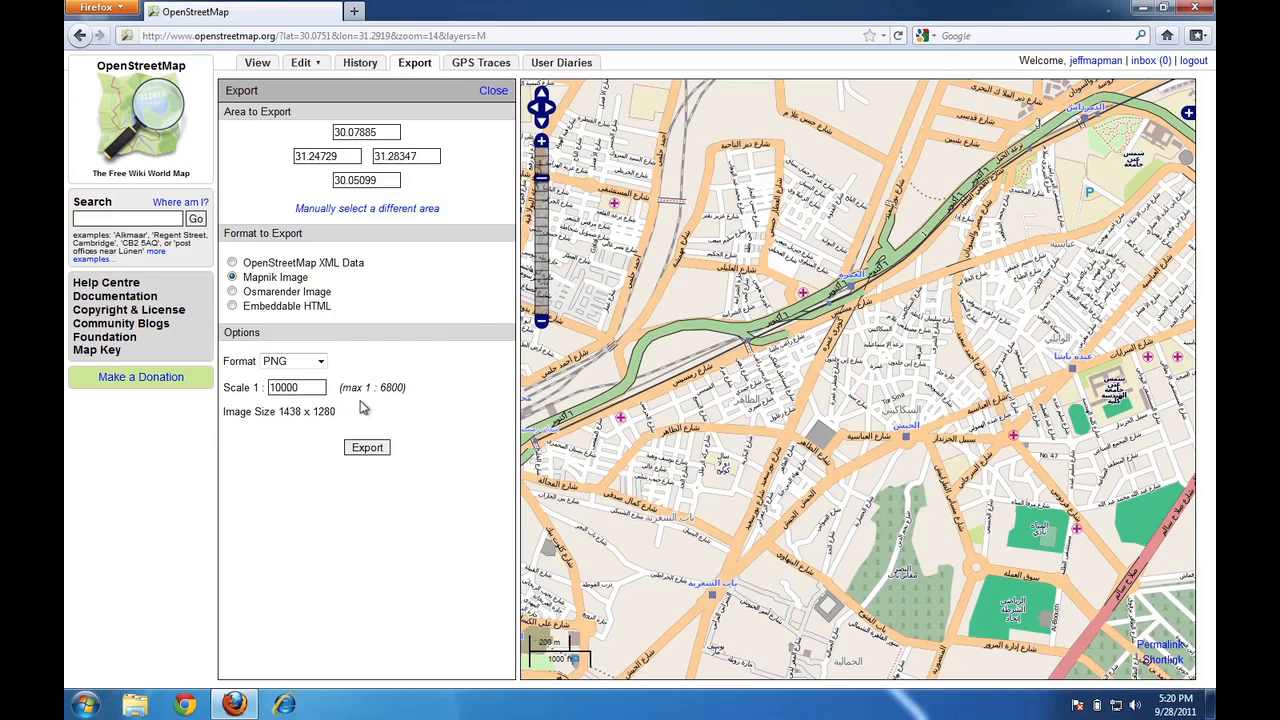
mouse_move(422, 277)
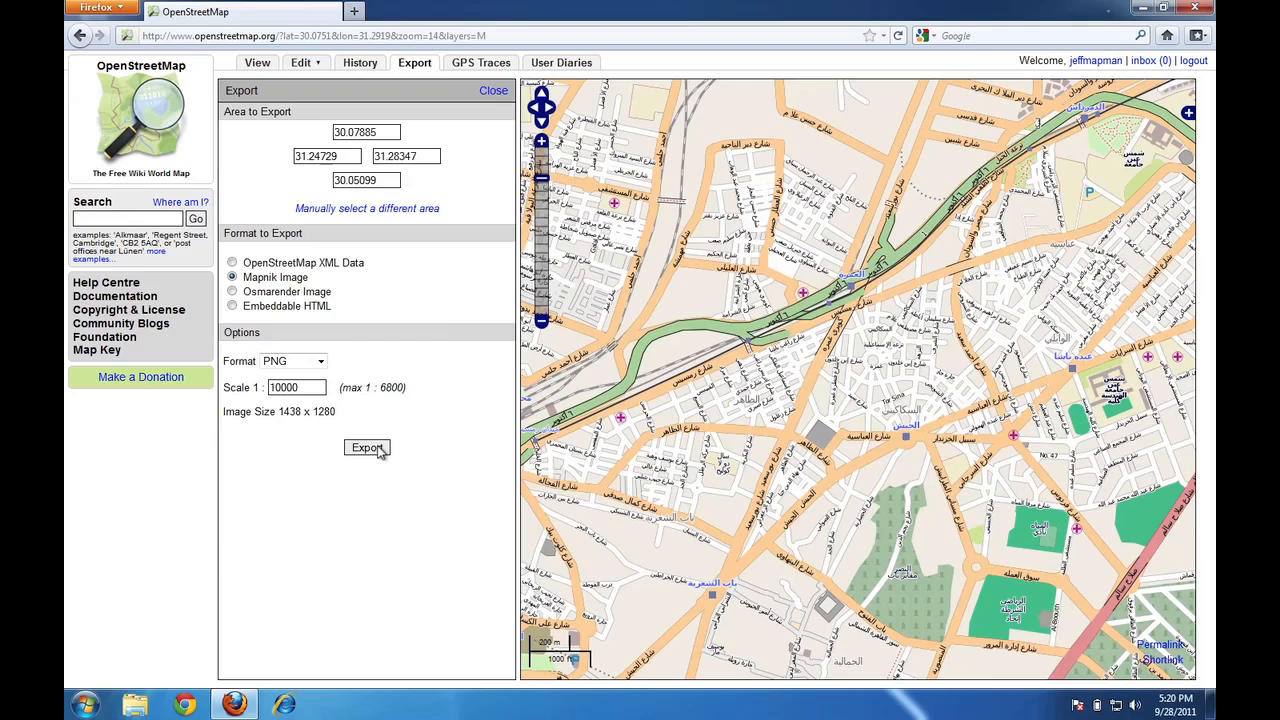
Export the 1438 x 1280 map.png and save the 966 KB file to disk.
left_click(367, 447)
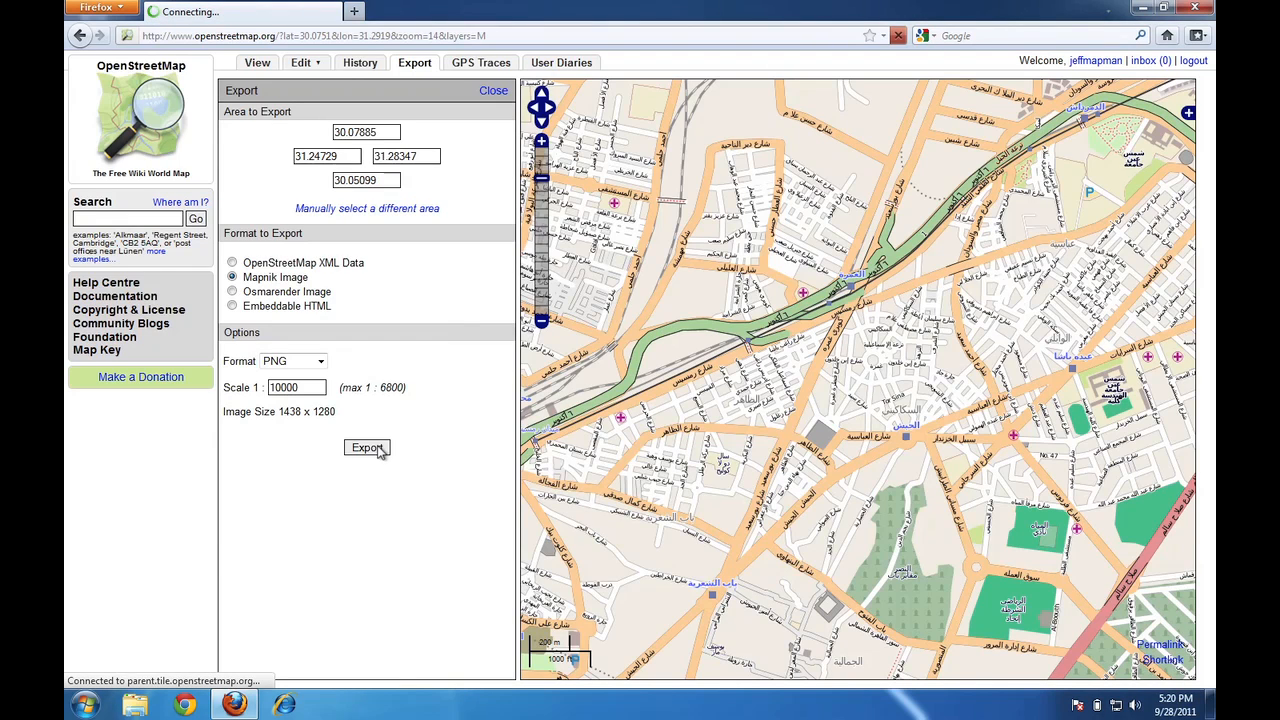
left_click(367, 447)
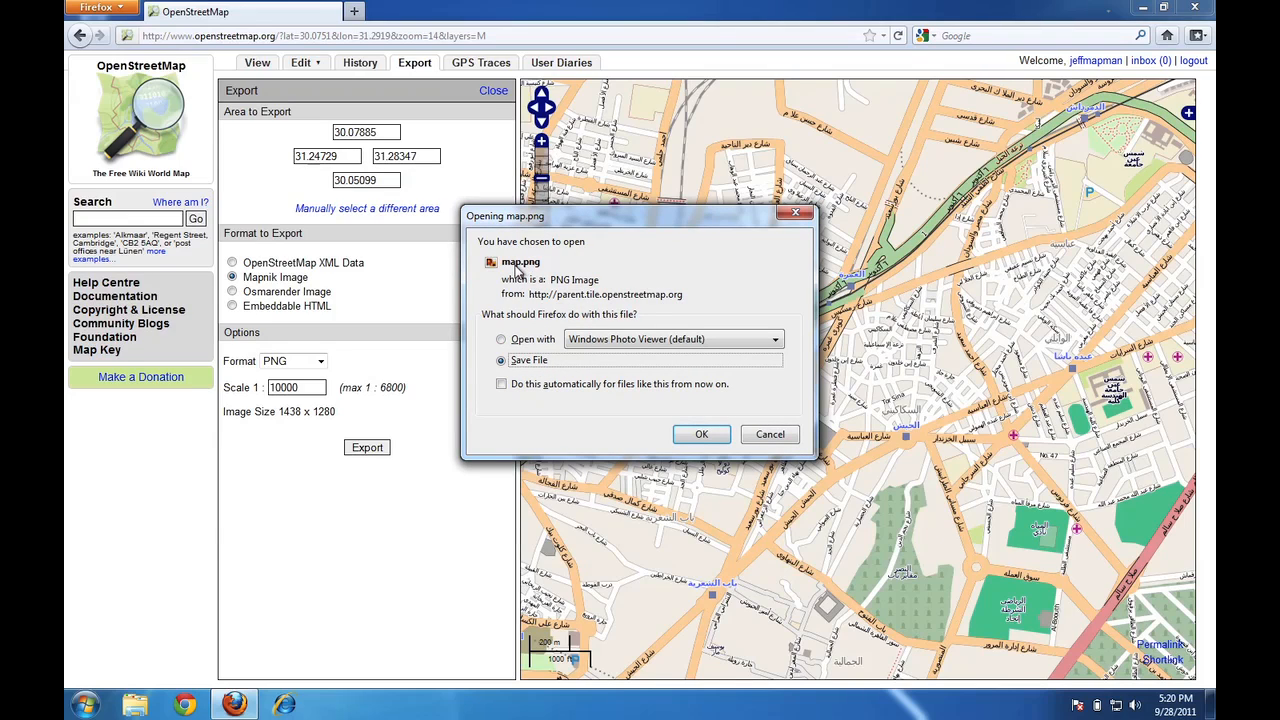
mouse_move(535, 377)
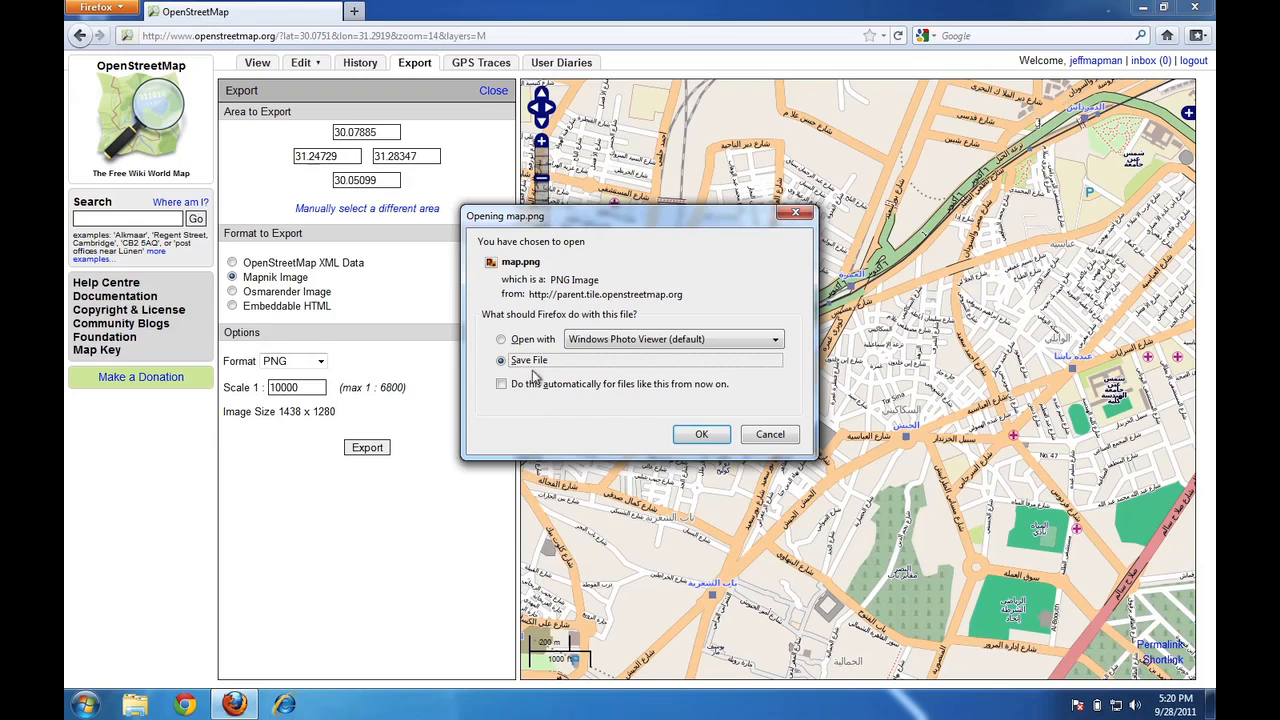
left_click(770, 434)
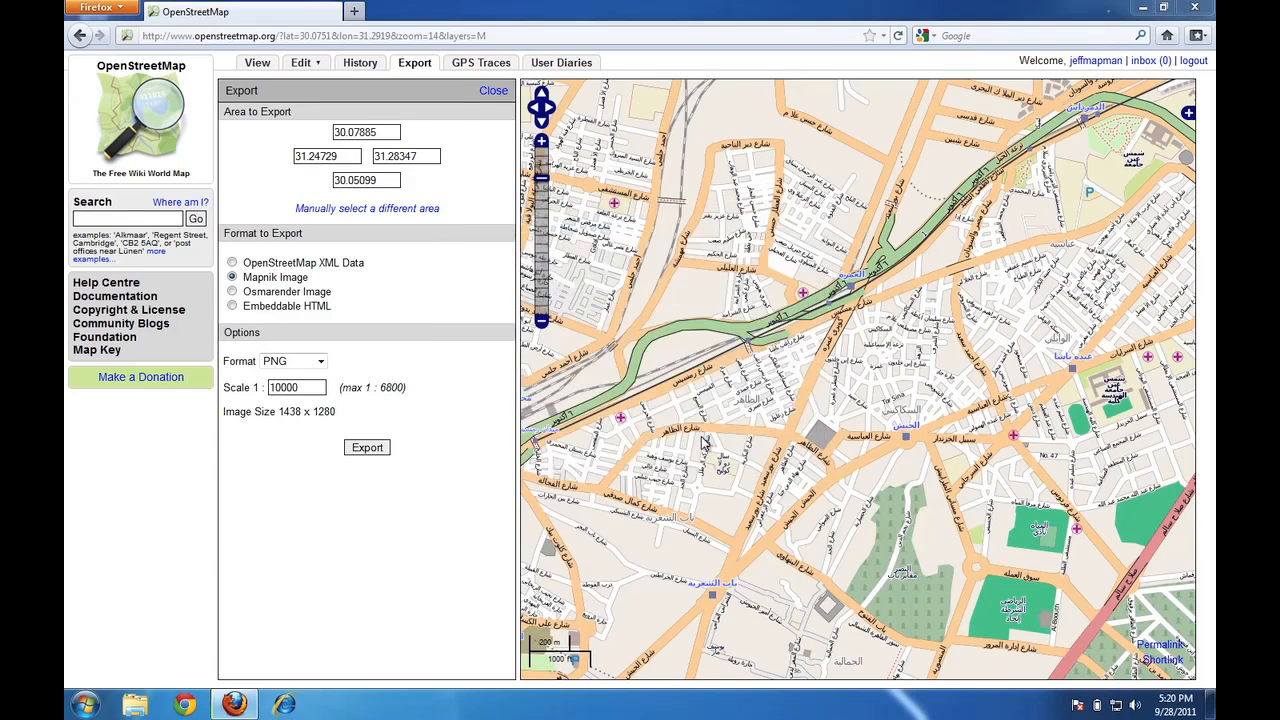
left_click(367, 447)
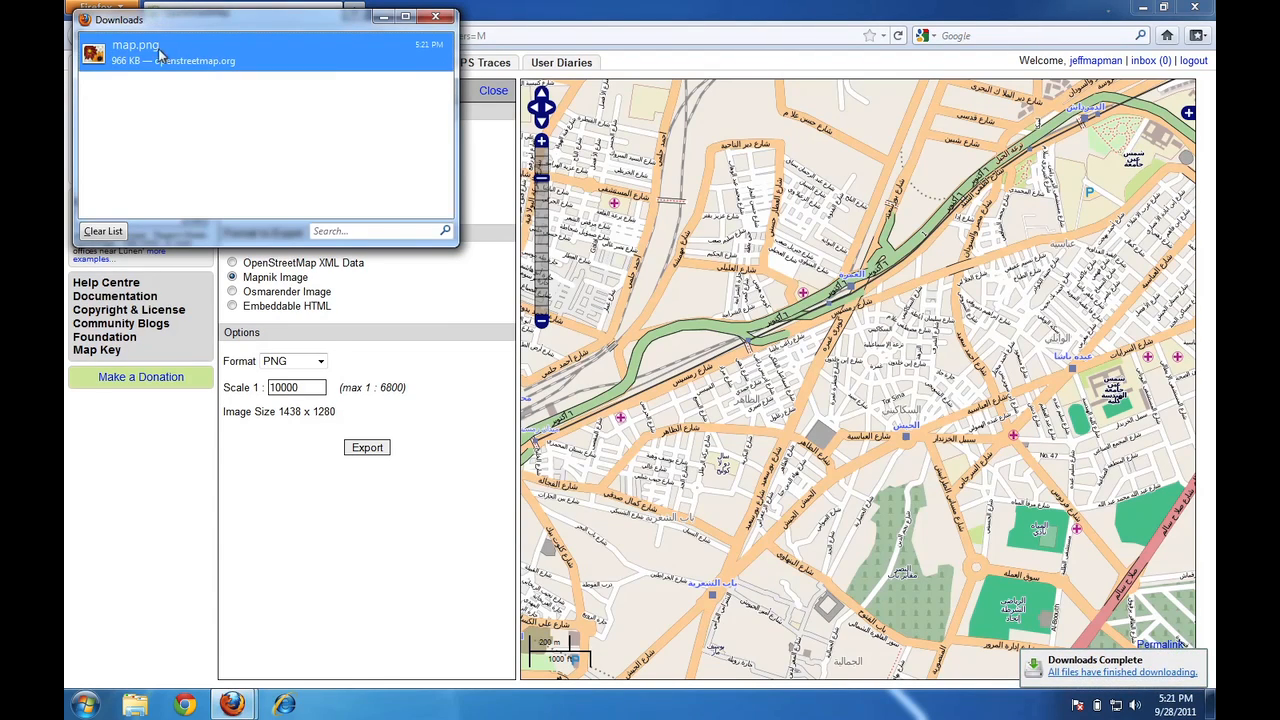
mouse_move(160, 60)
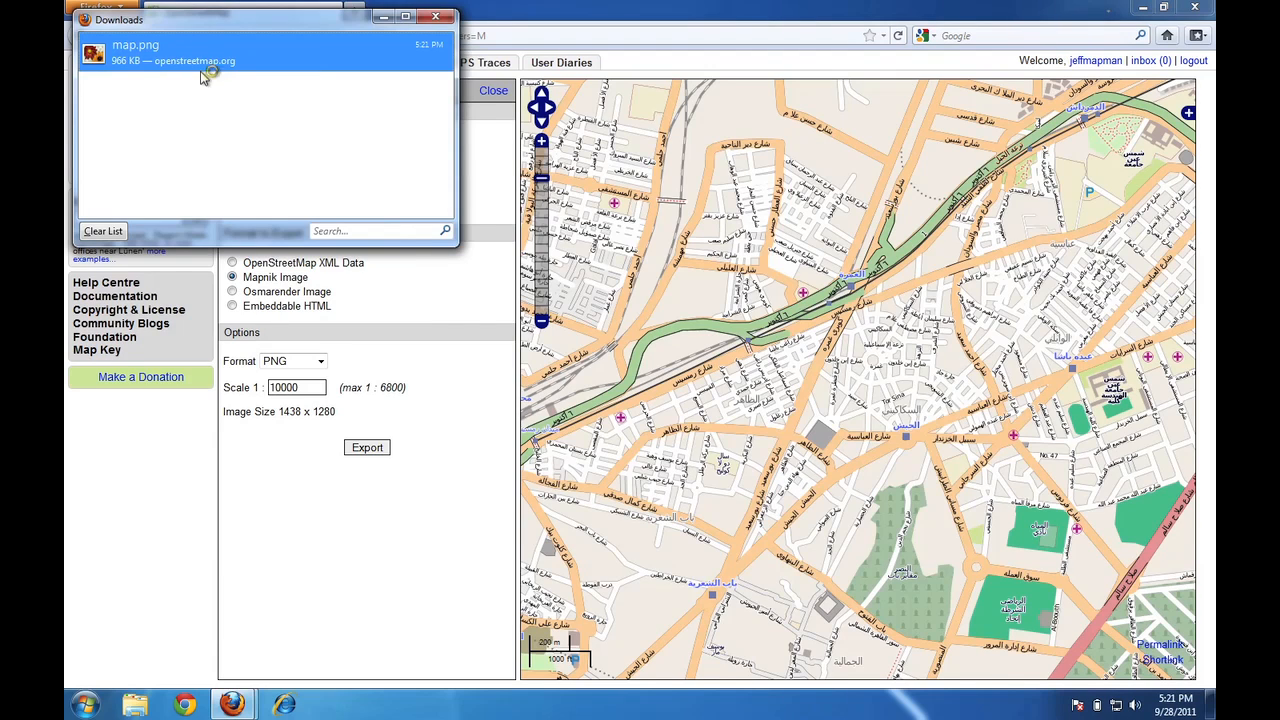
Open the downloaded map.png from the Firefox Downloads window.
double_click(135, 50)
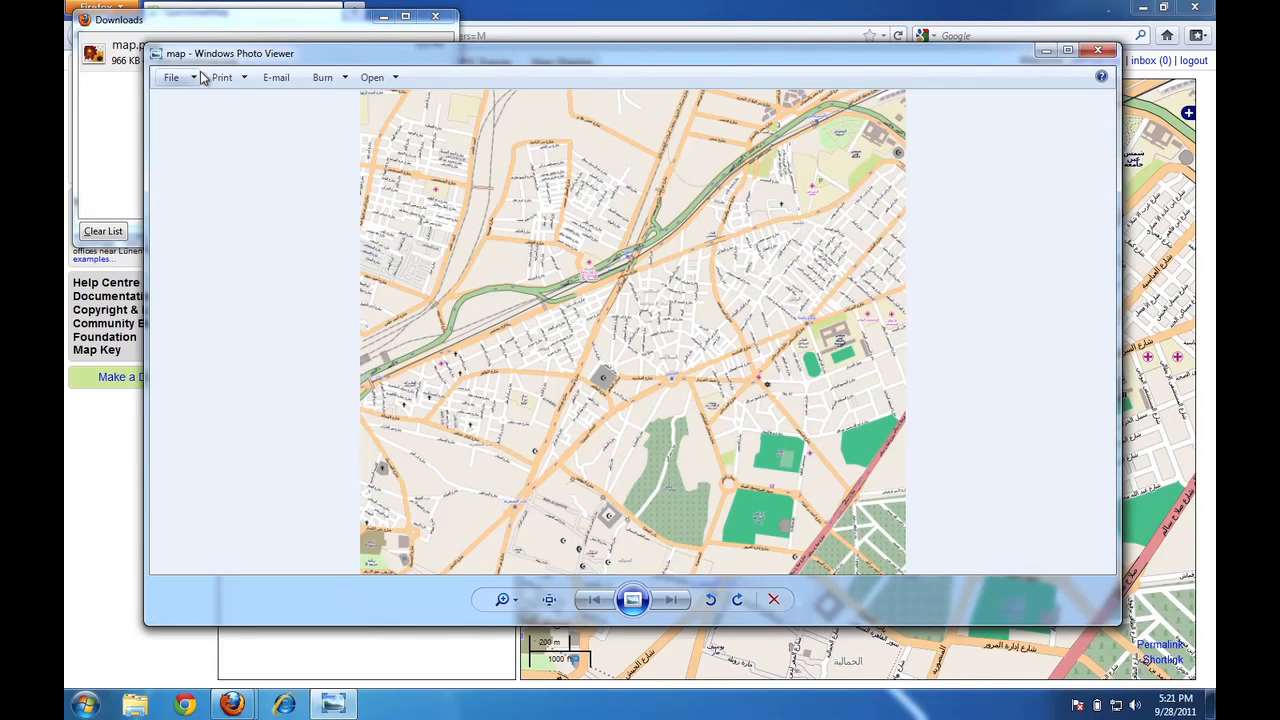
mouse_move(393, 394)
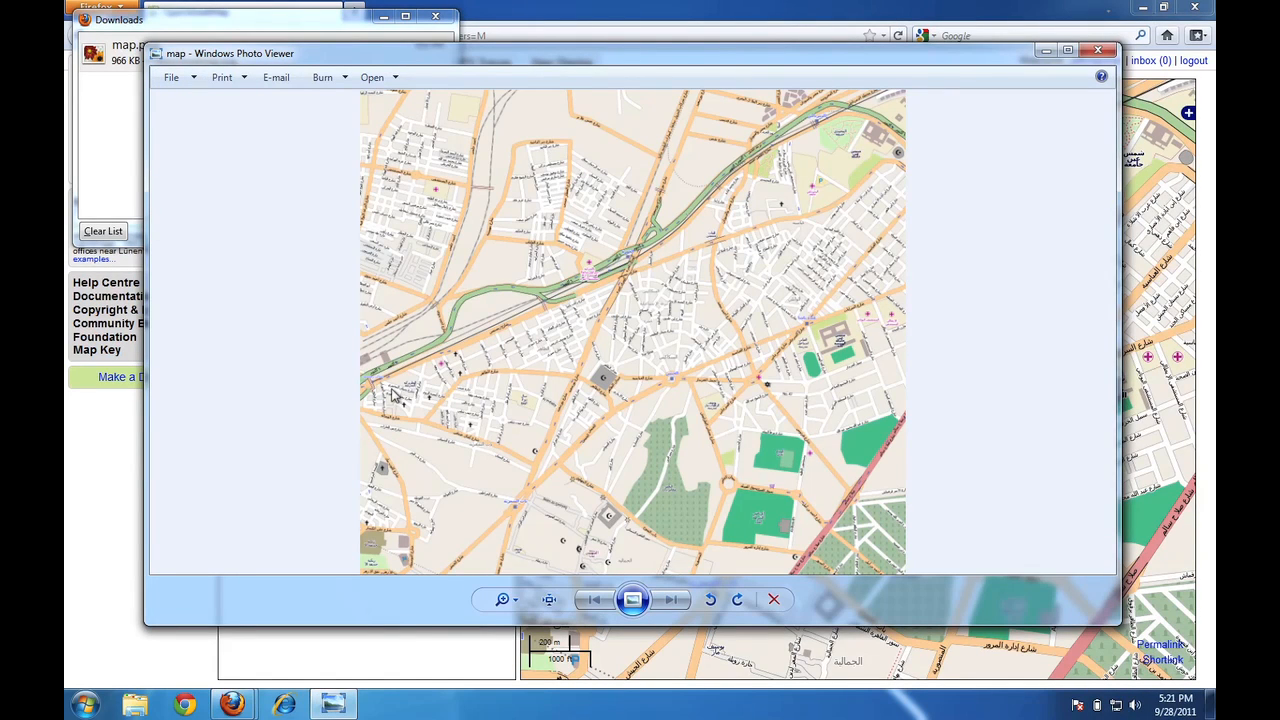
mouse_move(622, 353)
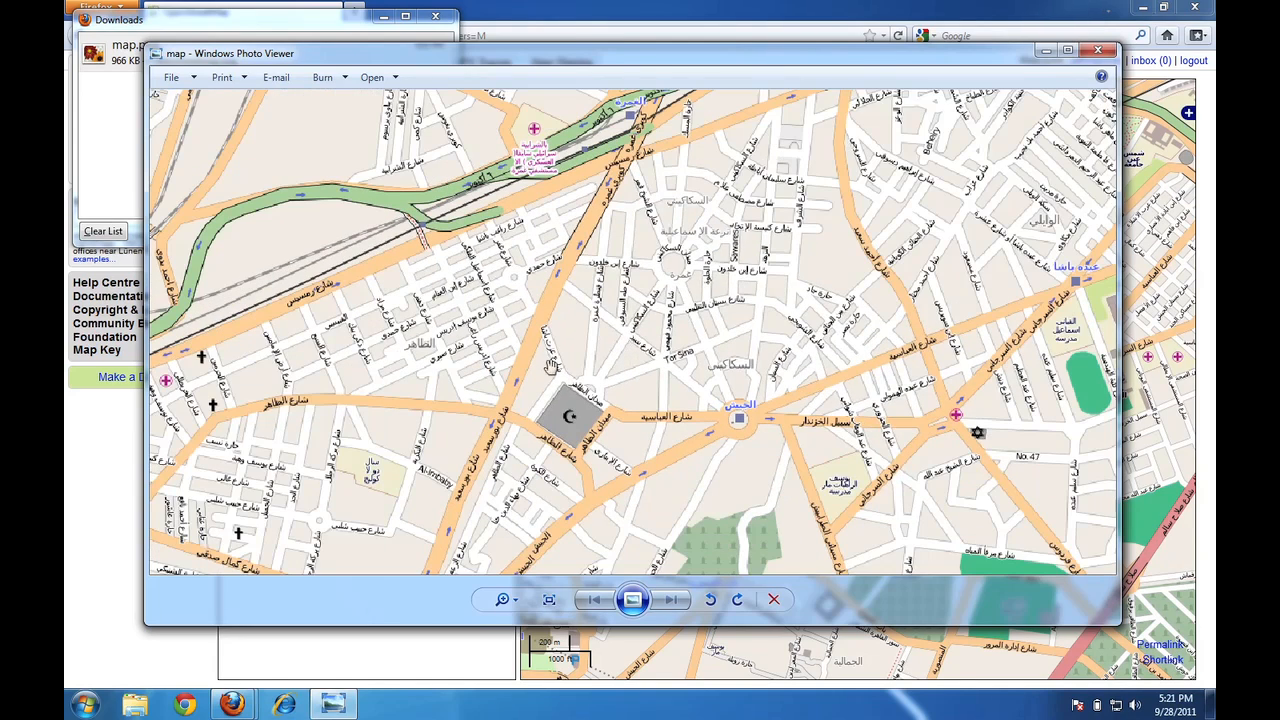
Pan across the enlarged Cairo map, check the Print options, then close Photo Viewer.
left_click_drag(550, 365, 640, 393)
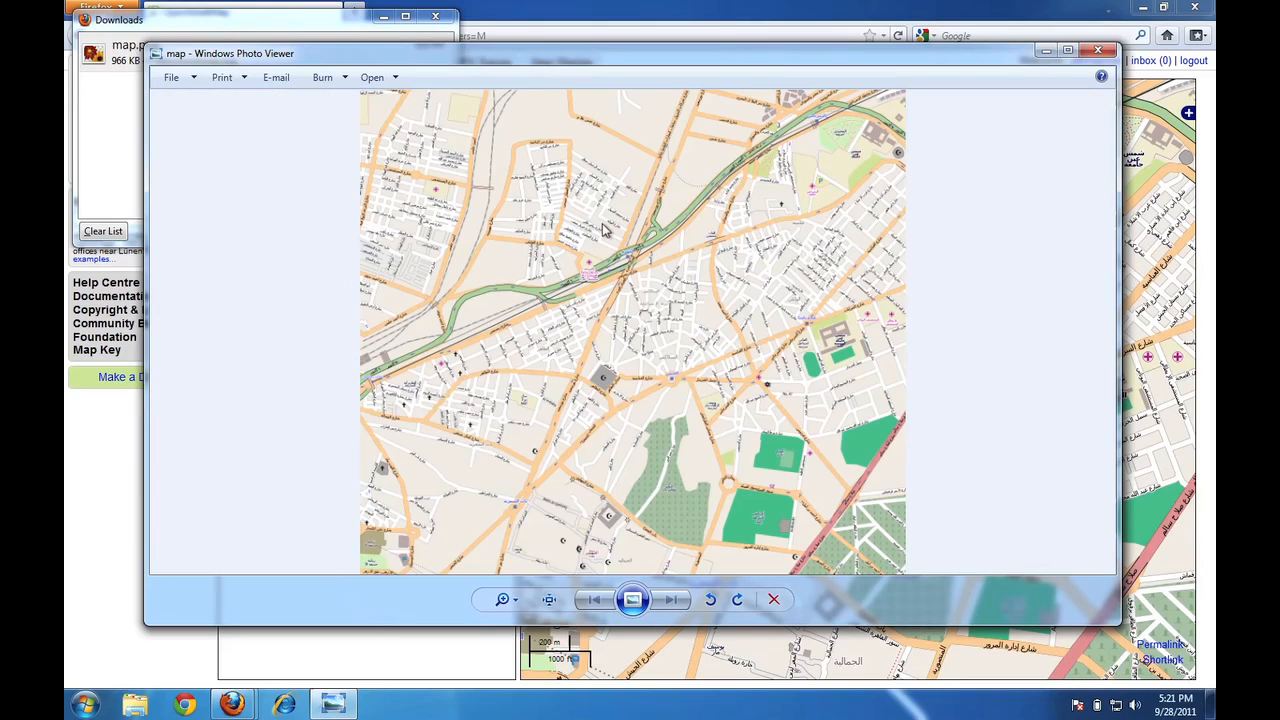
mouse_move(717, 365)
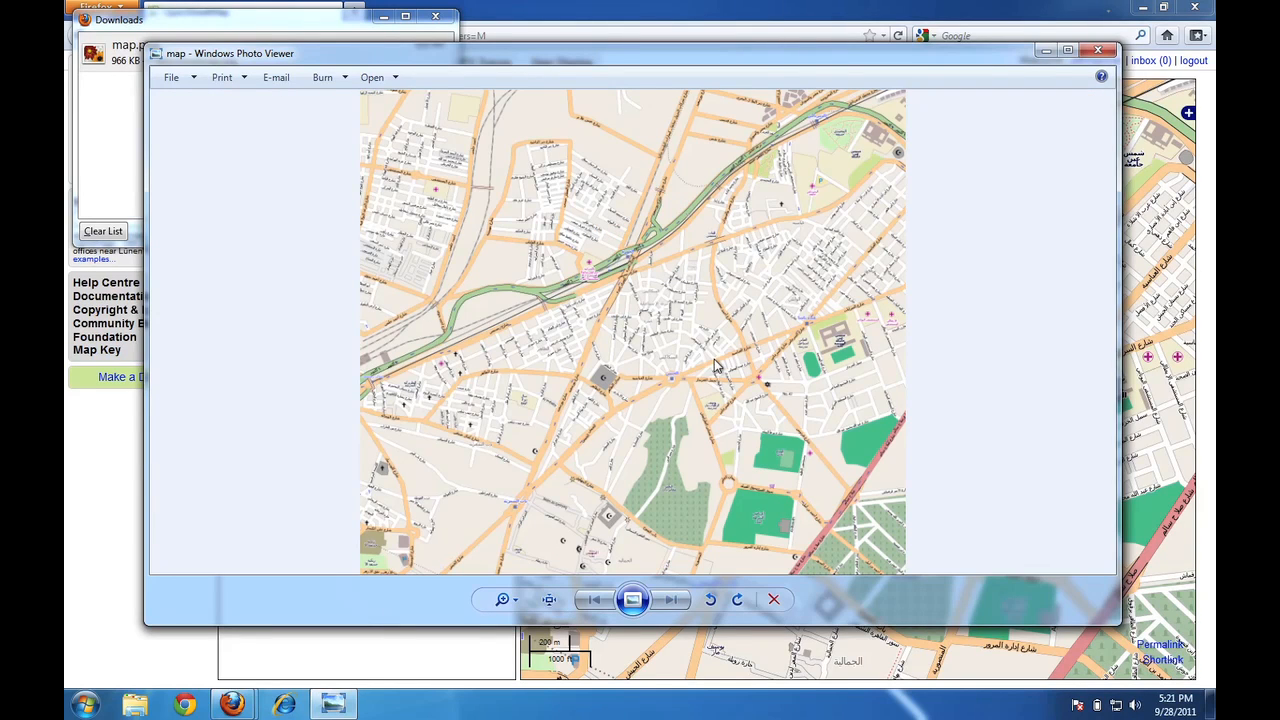
mouse_move(490, 370)
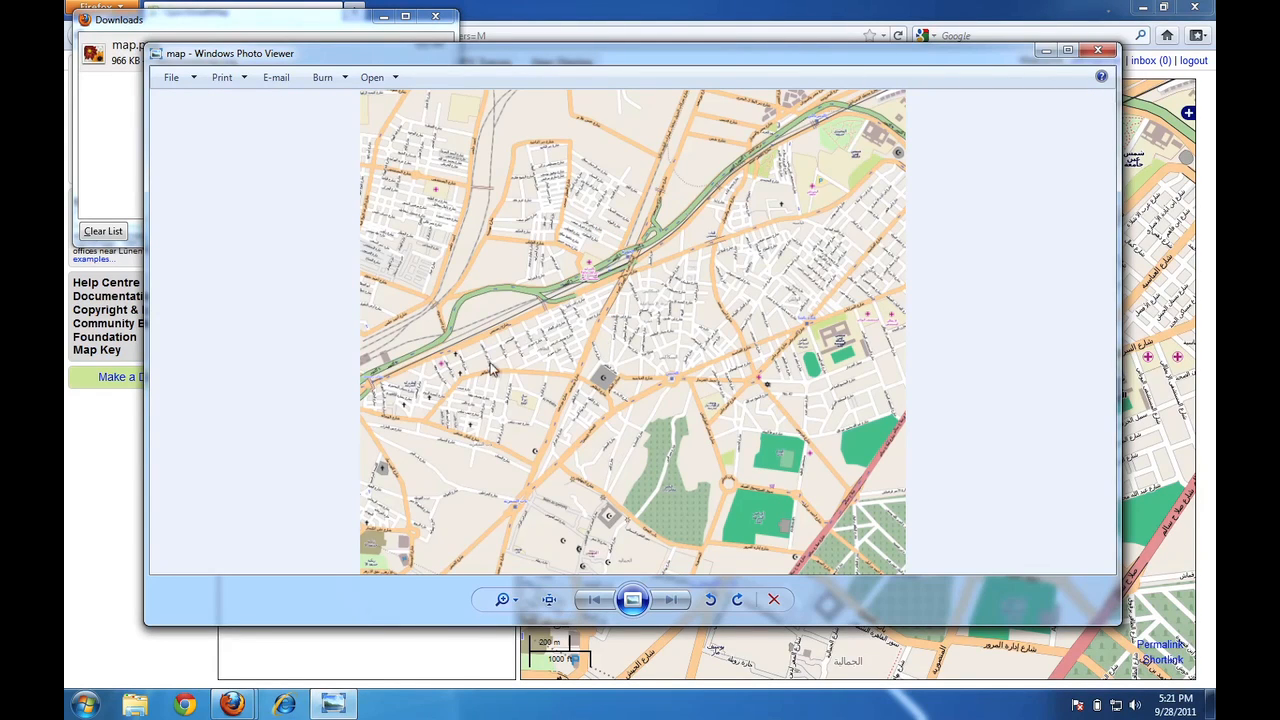
mouse_move(651, 376)
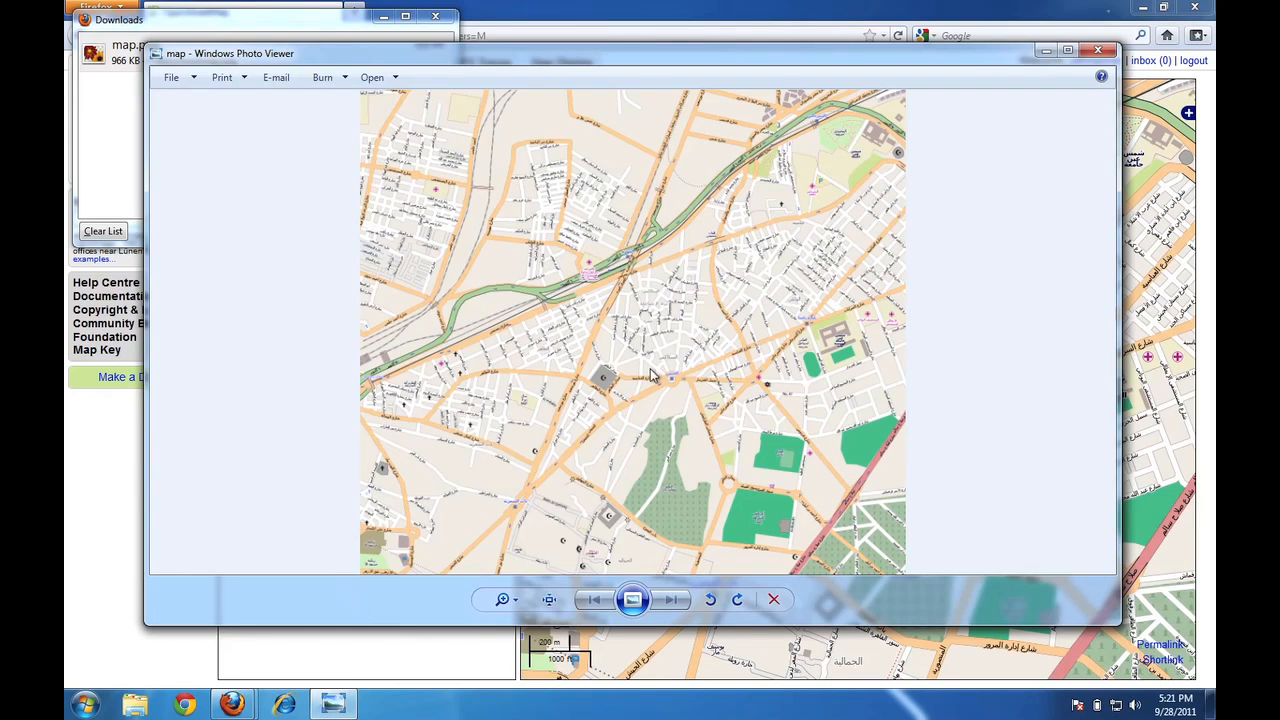
mouse_move(250, 70)
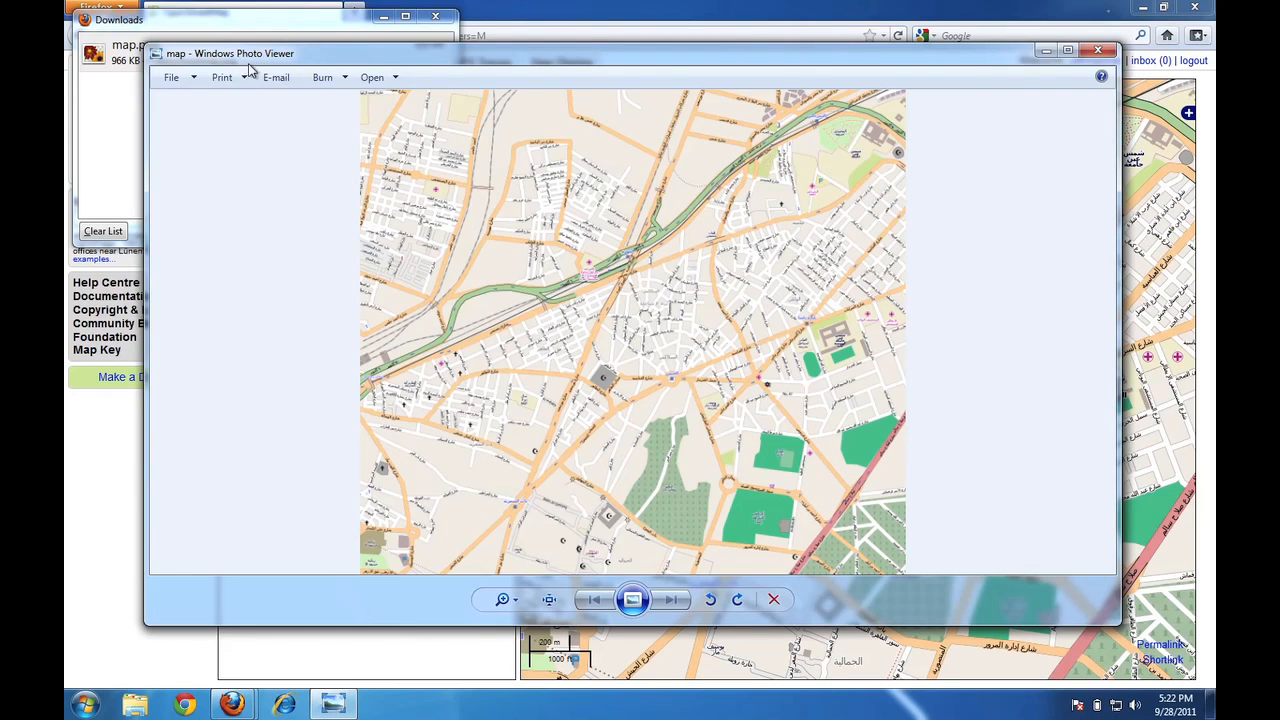
left_click(222, 77)
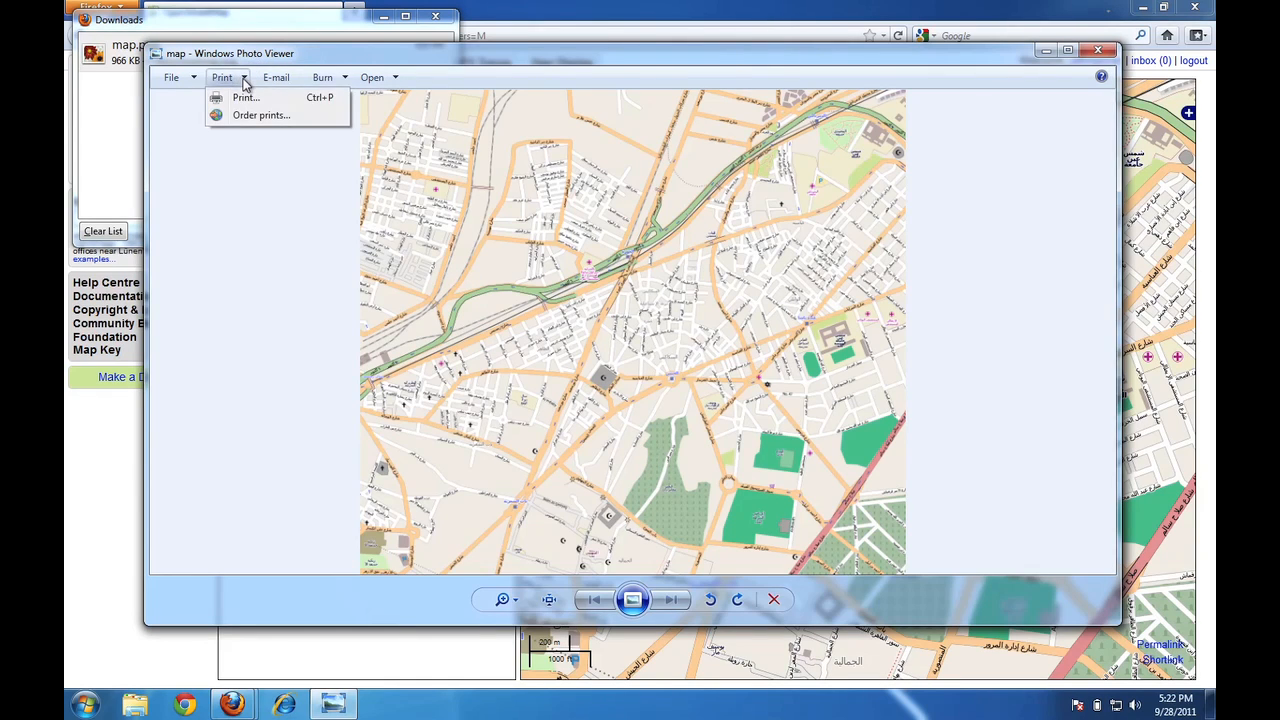
mouse_move(250, 328)
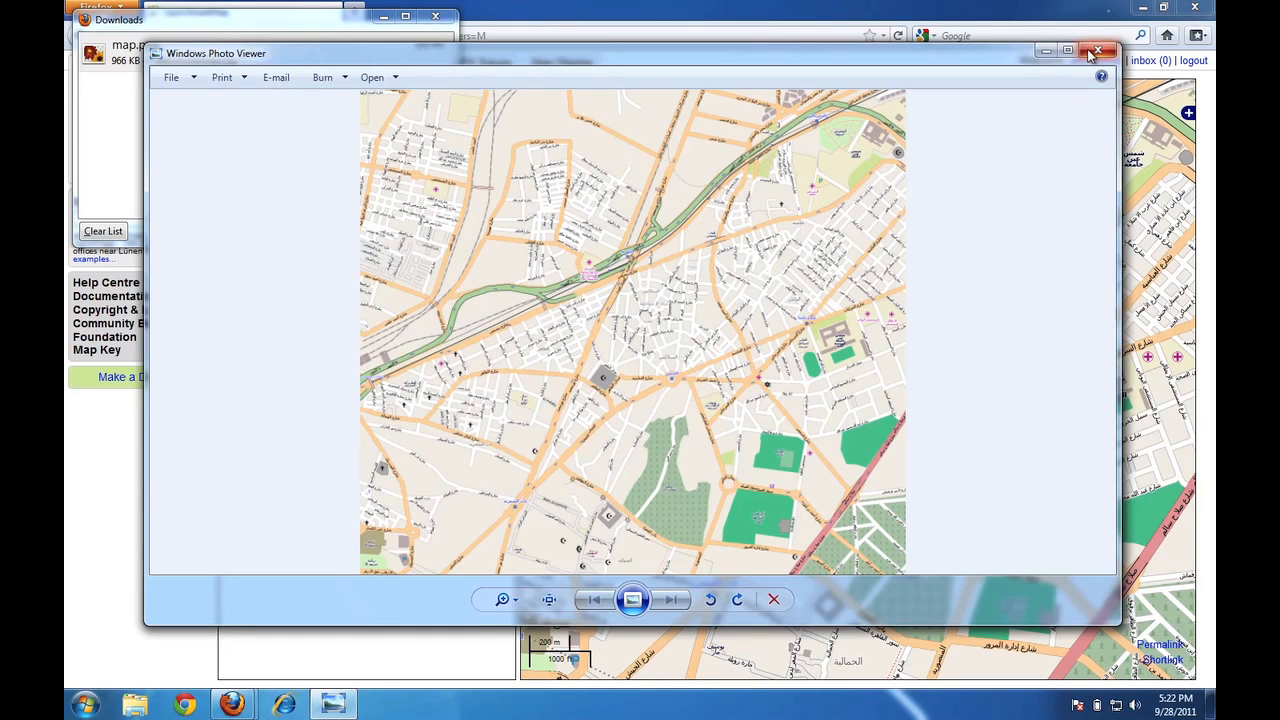
left_click(1098, 51)
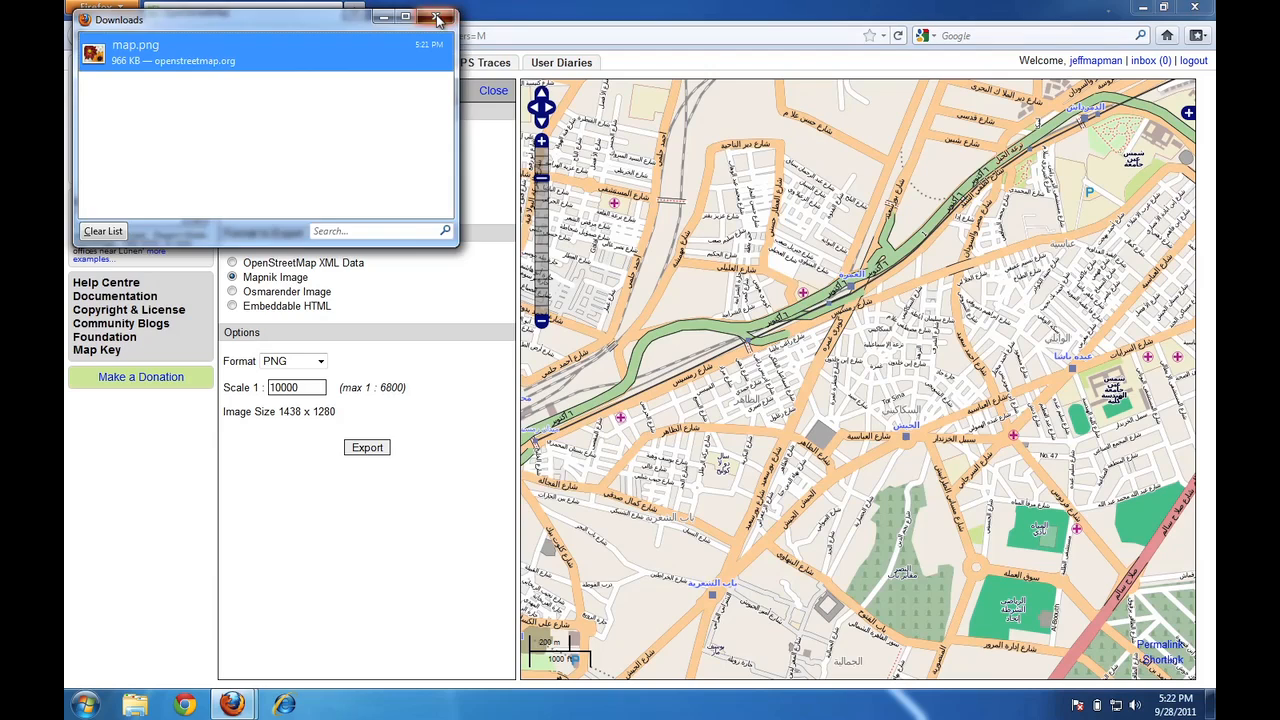